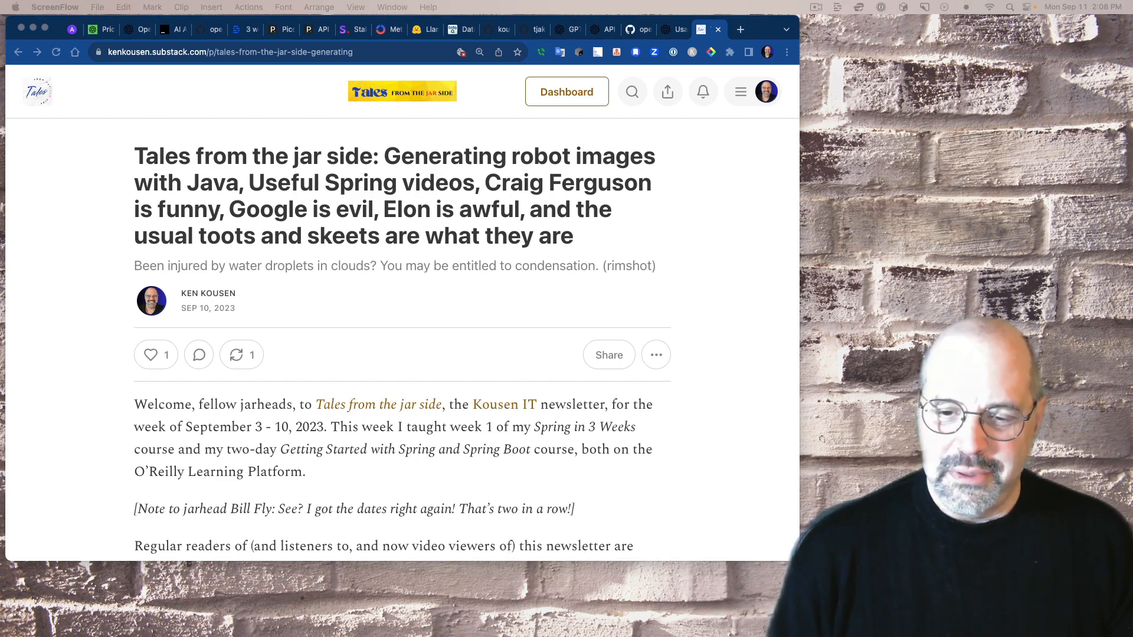
- Read the post past the intro and subscribe note down to the Generating Images with Java video
scroll(down, 3)
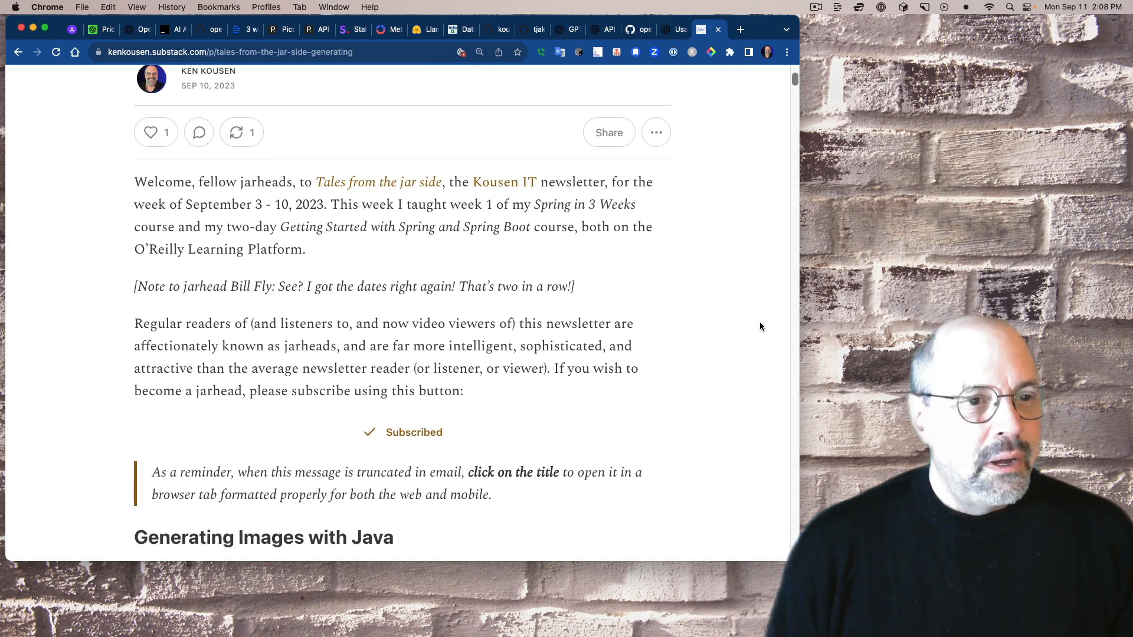
scroll(down, 3)
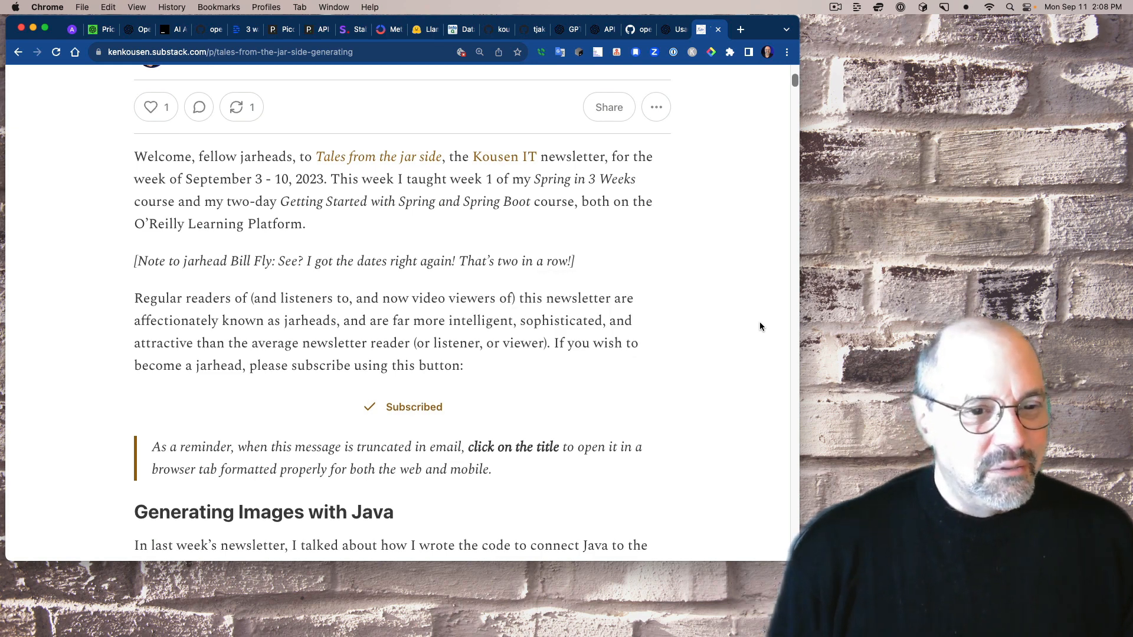
scroll(down, 3)
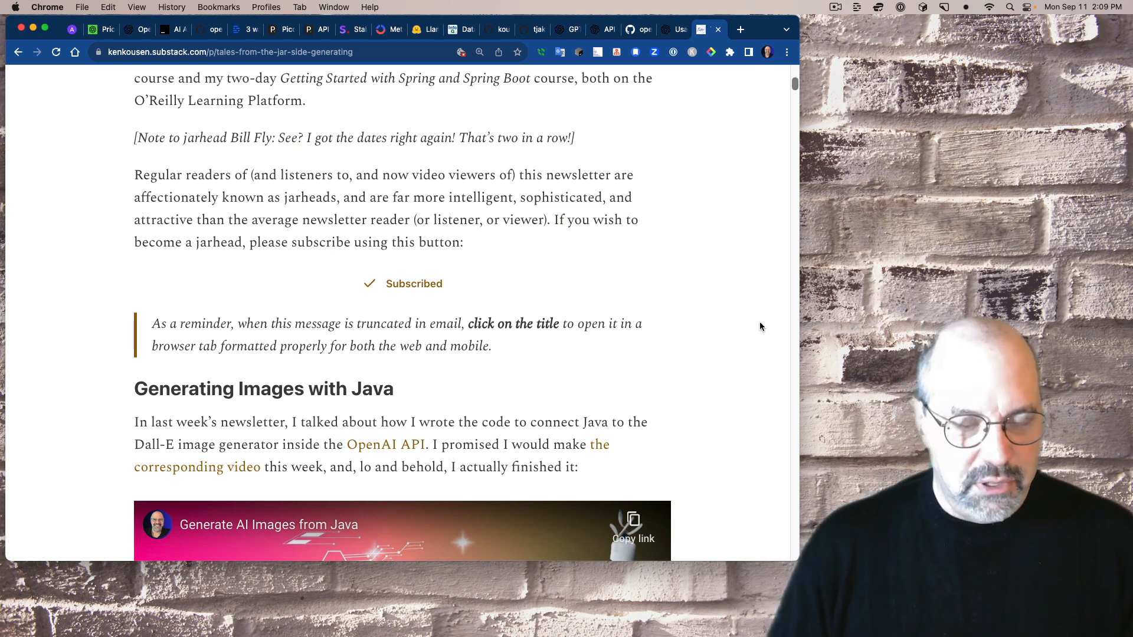
mouse_move(721, 149)
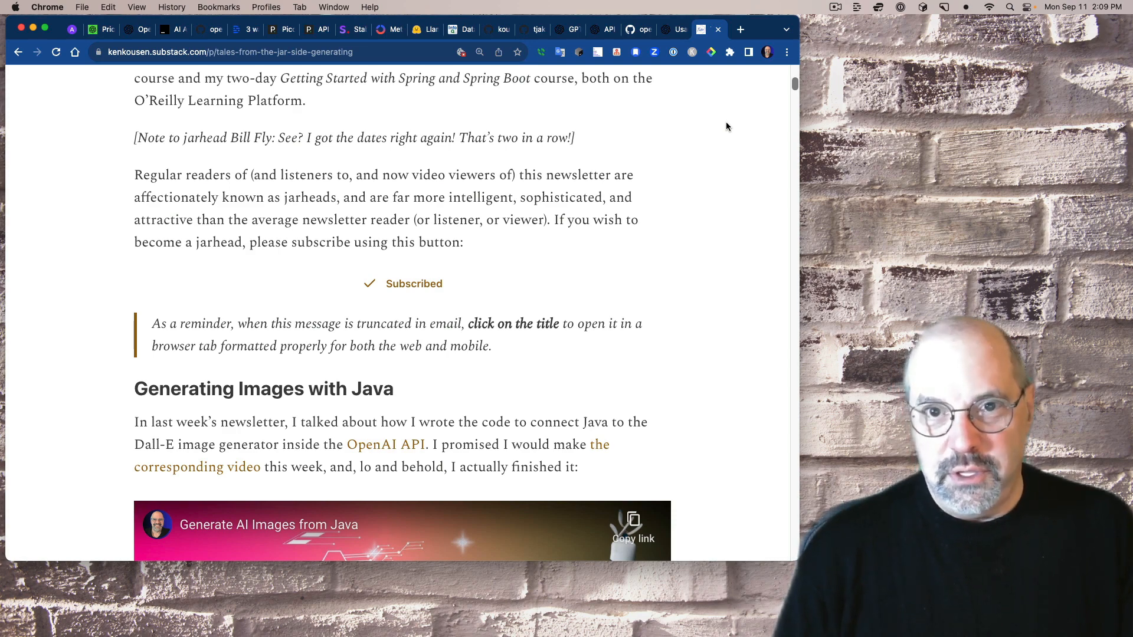
- Browse the Tales from the jar side YouTube channel's home page, Videos list and Shorts
click(740, 29)
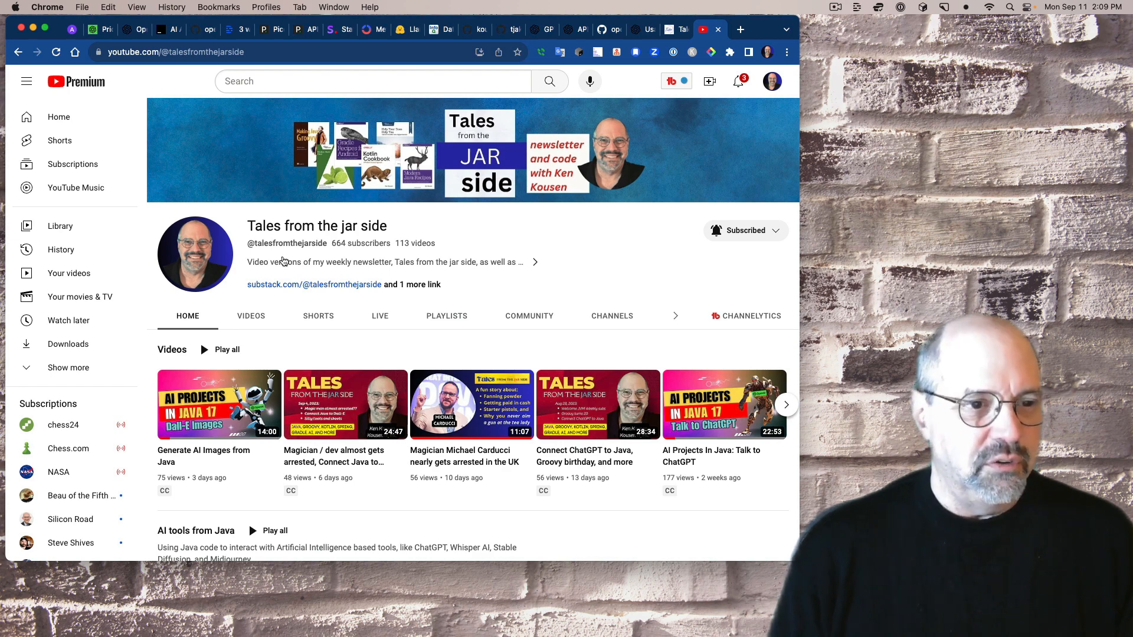
click(251, 316)
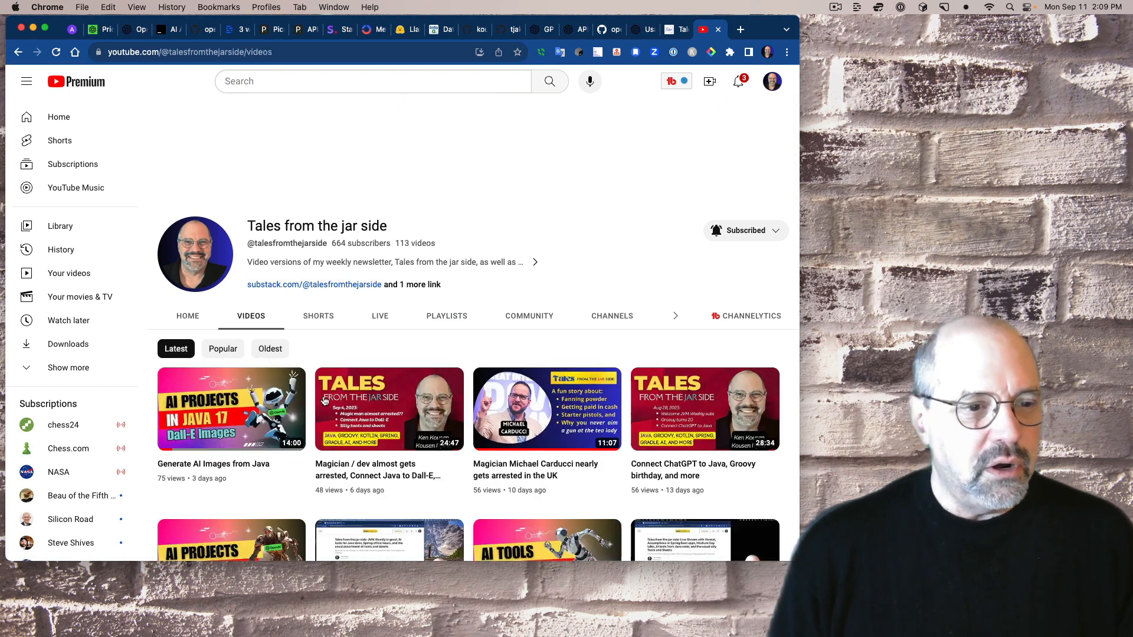
scroll(down, 3)
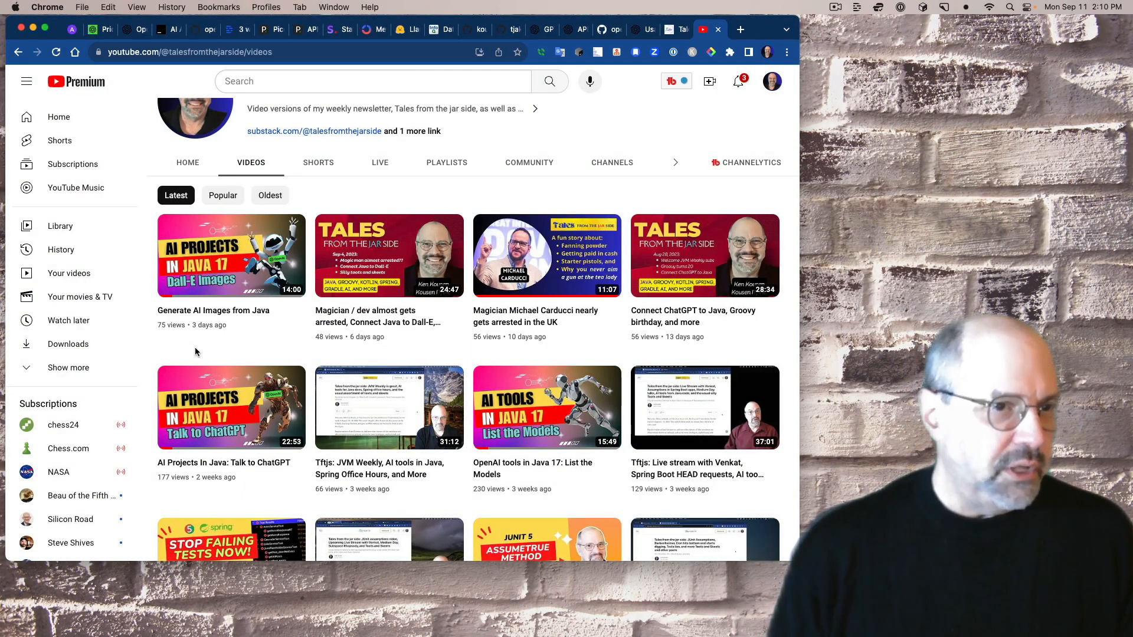
click(318, 315)
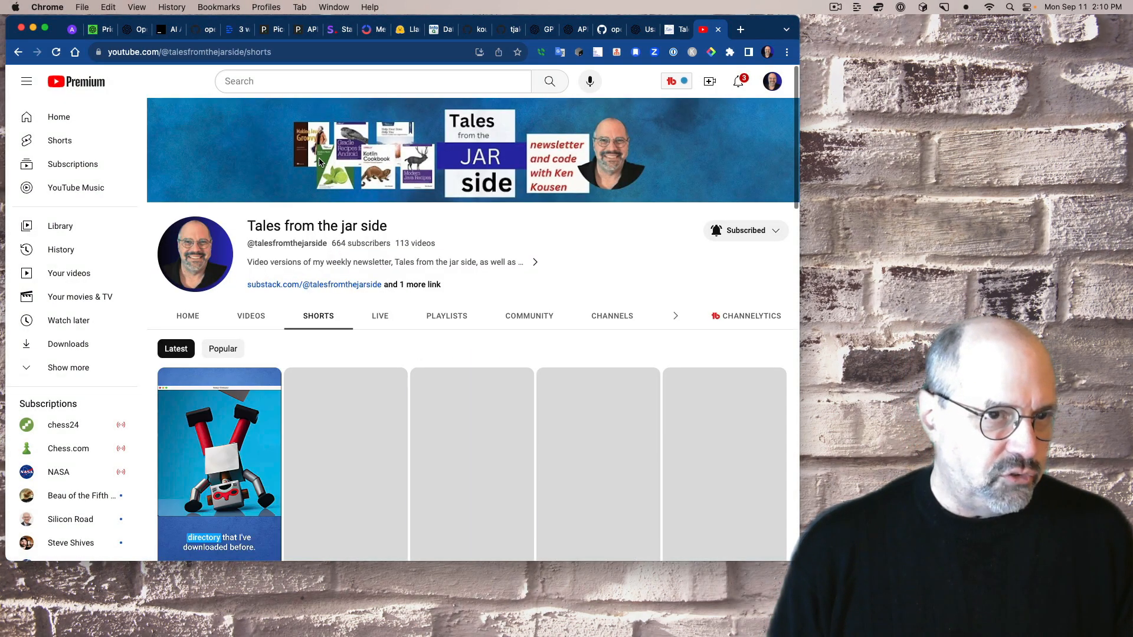
scroll(down, 3)
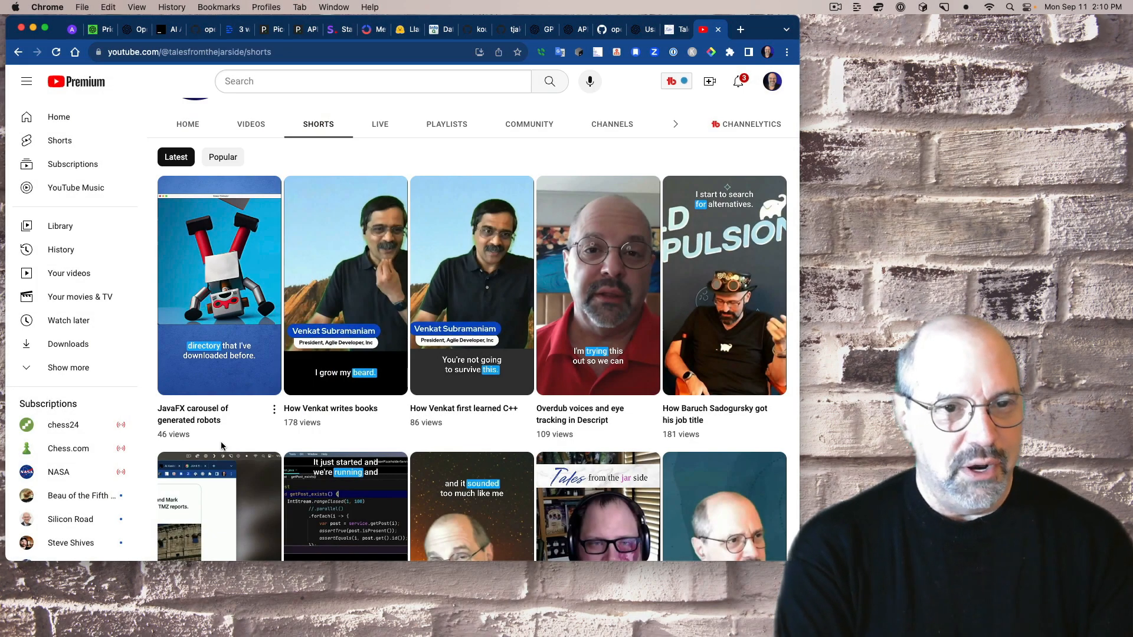
mouse_move(701, 144)
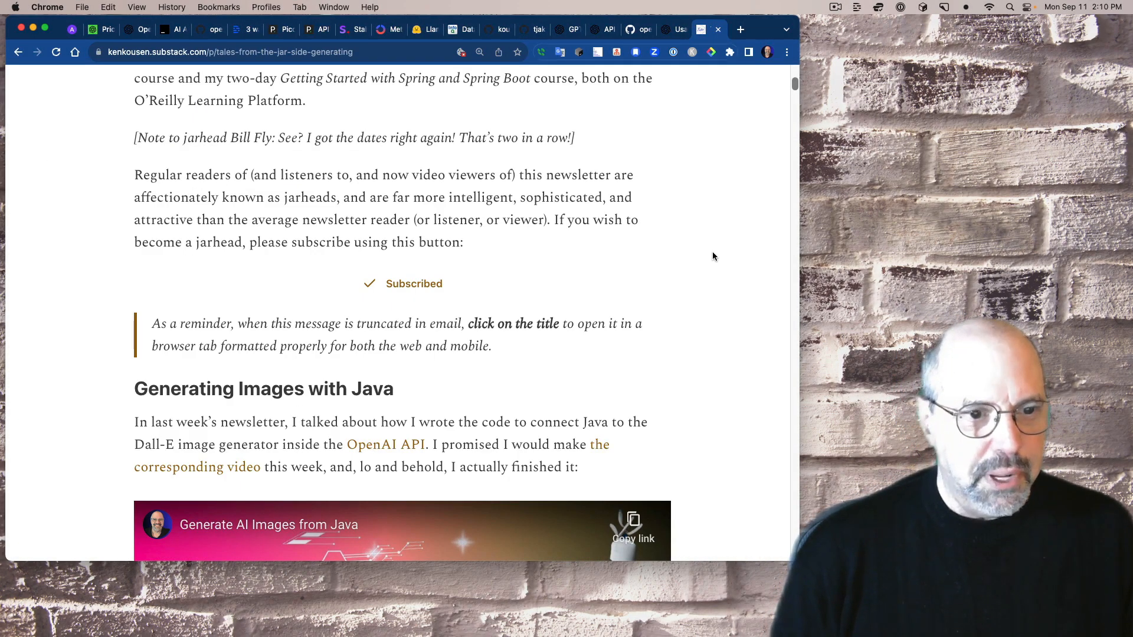
- Scroll the Substack post until the embedded Generate AI Images from Java video is visible
scroll(down, 3)
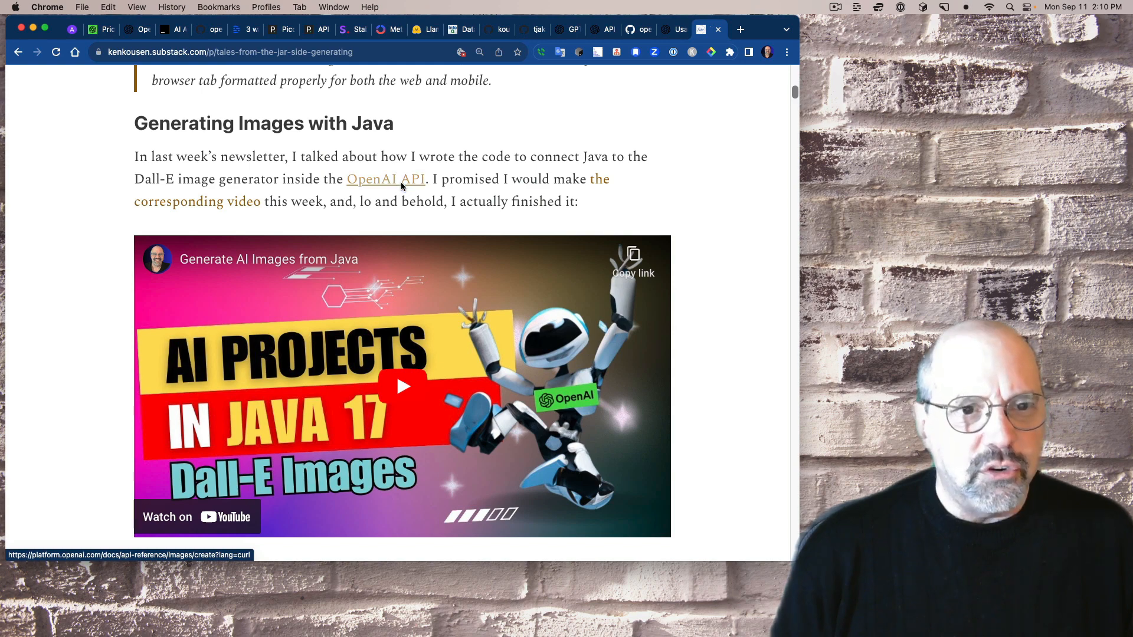
- Review OpenAI's image object and Create image references, including url and b64_json formats
click(386, 180)
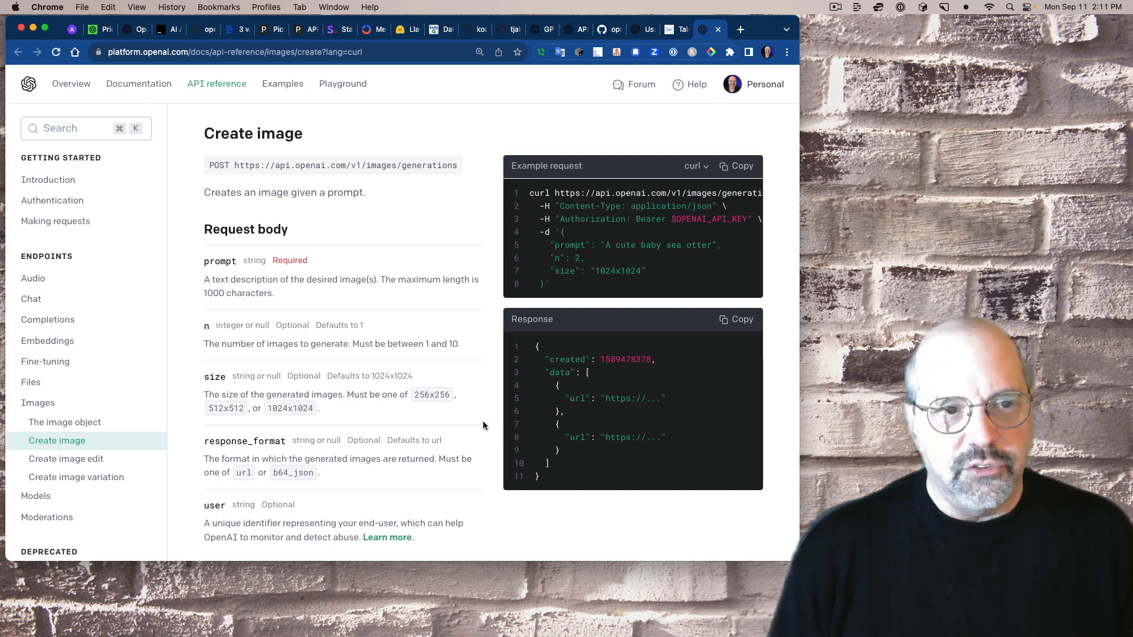
click(64, 422)
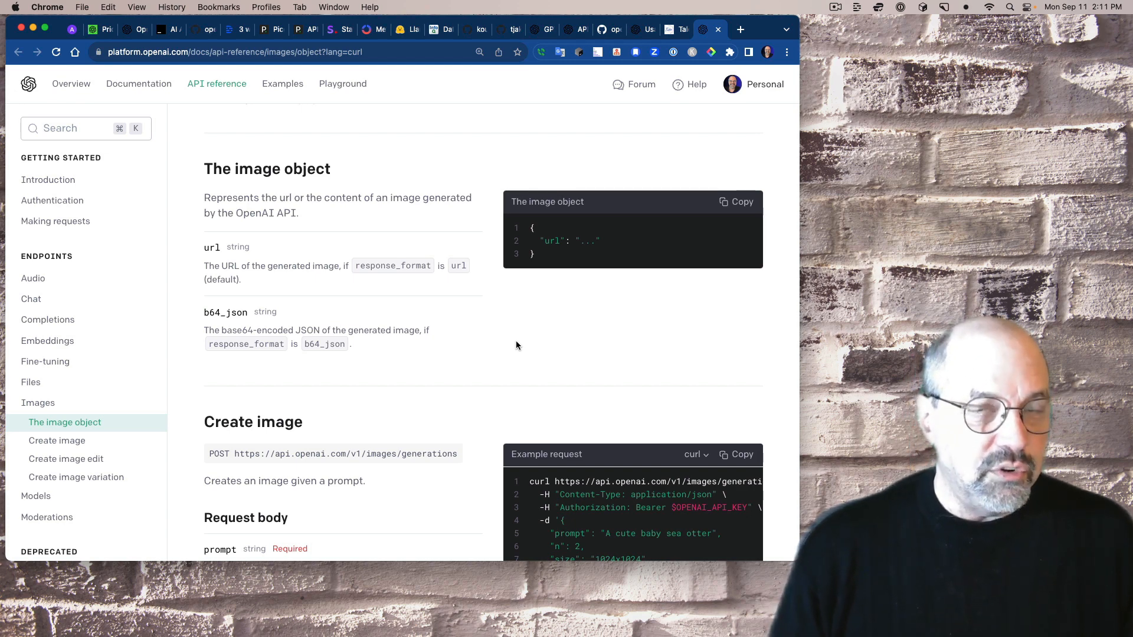
click(57, 440)
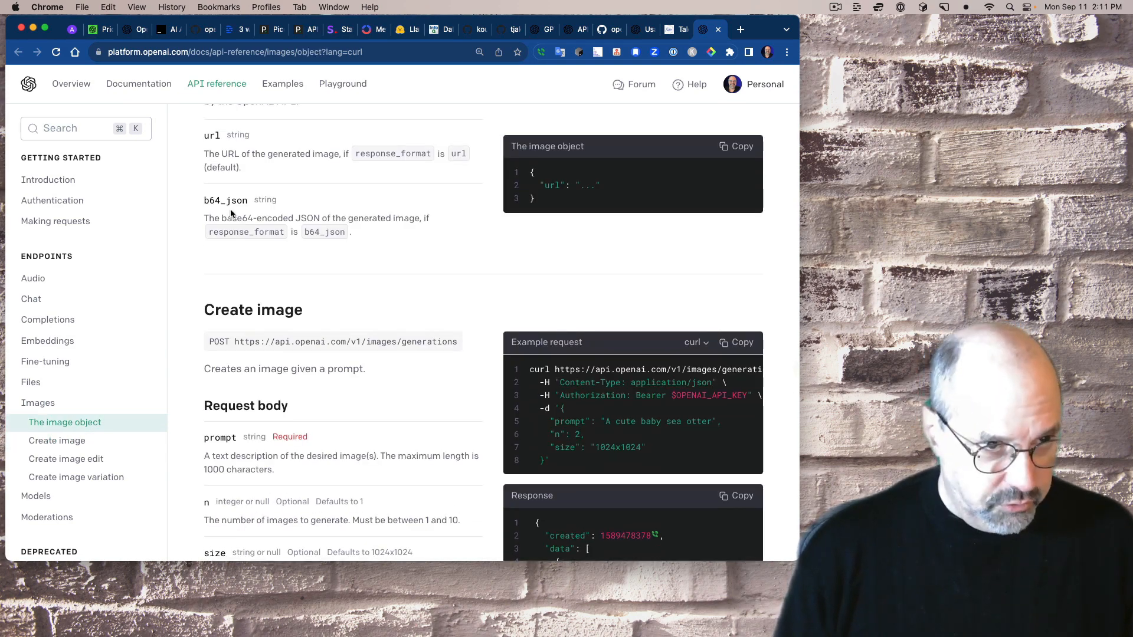
click(57, 440)
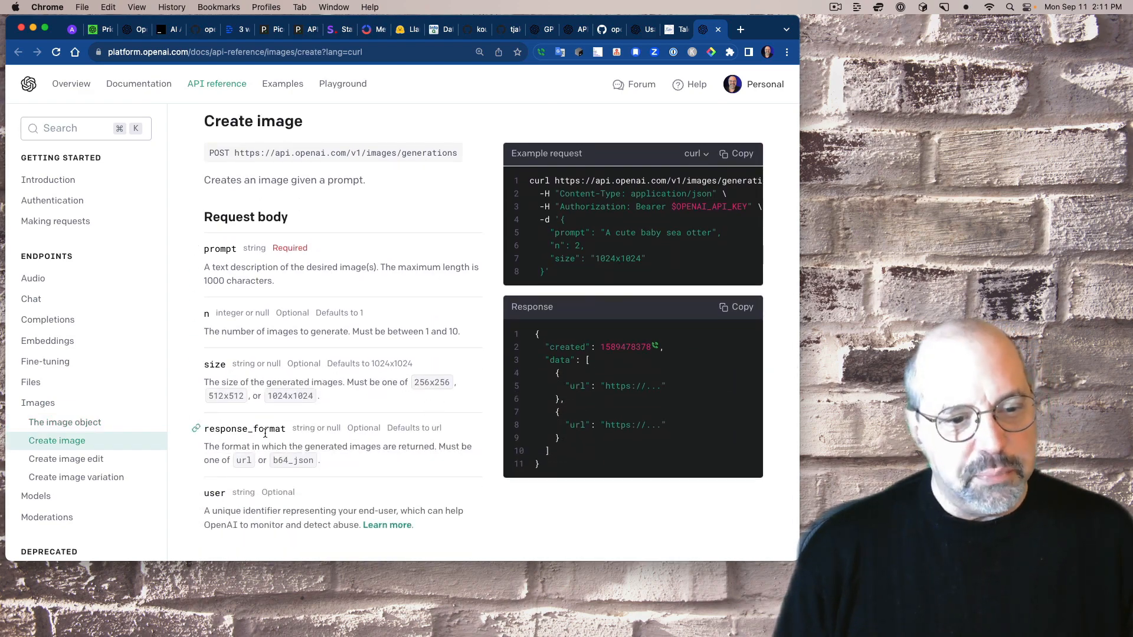
click(193, 427)
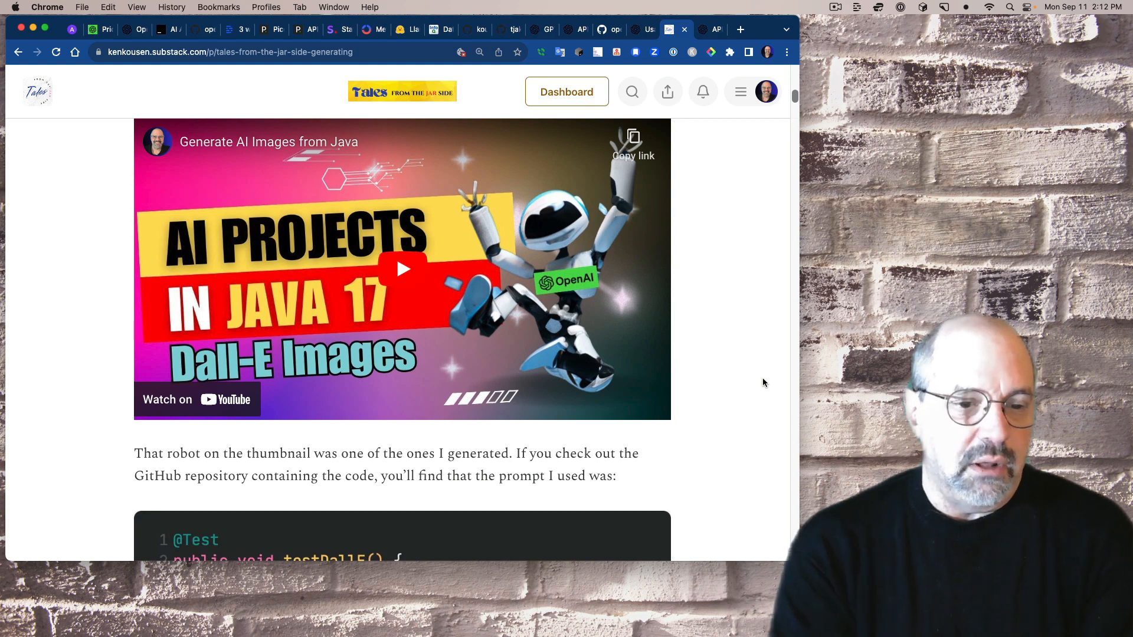
- Read past the video to the testDallE code with the leaping robot prompt
scroll(down, 3)
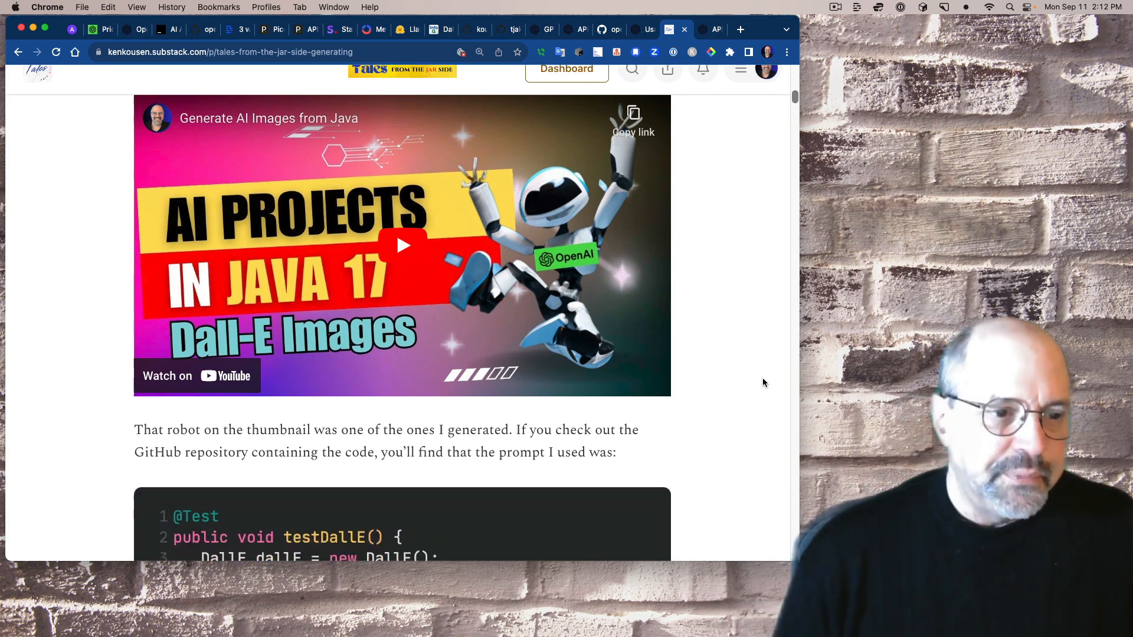
scroll(down, 3)
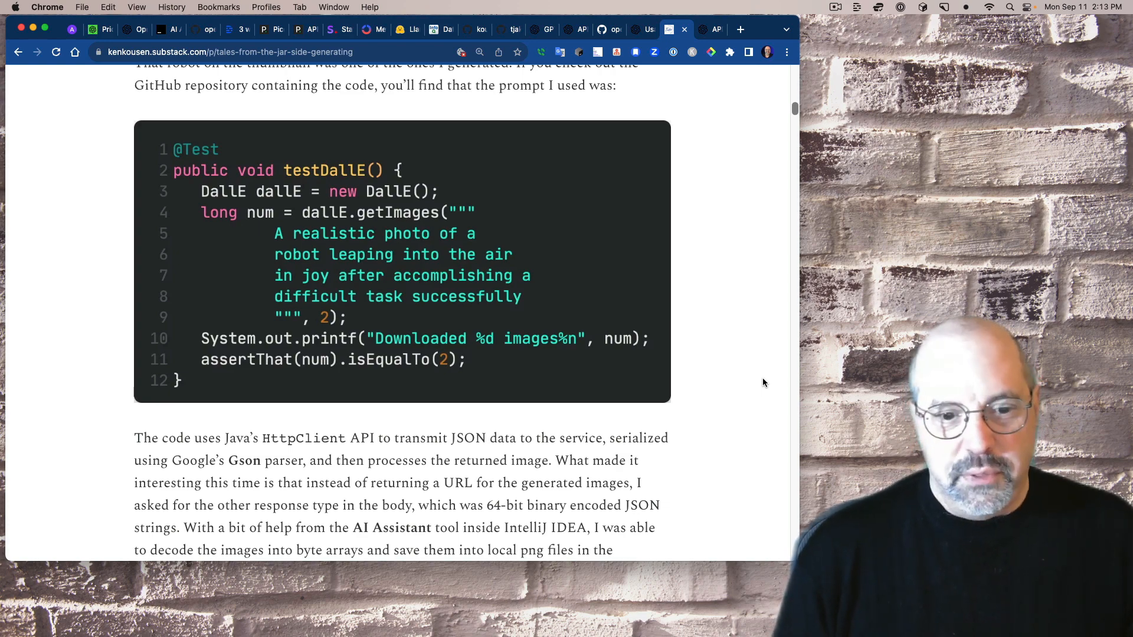
- Read past the Base64 decoding snippet to the JavaFX Image Carousel paragraph
scroll(down, 3)
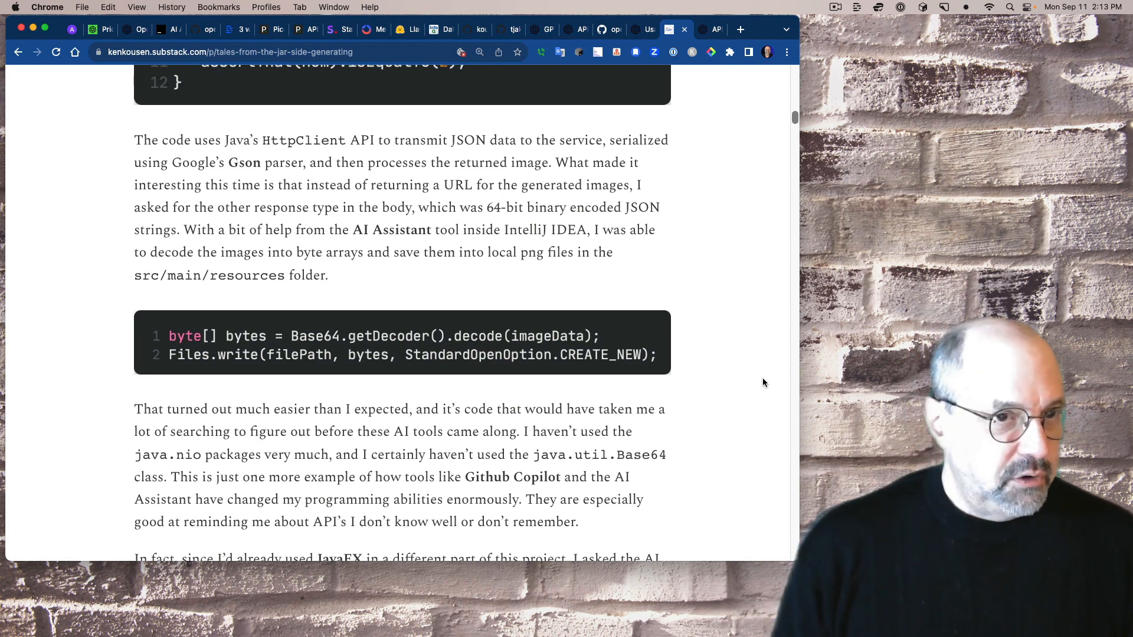
mouse_move(497, 207)
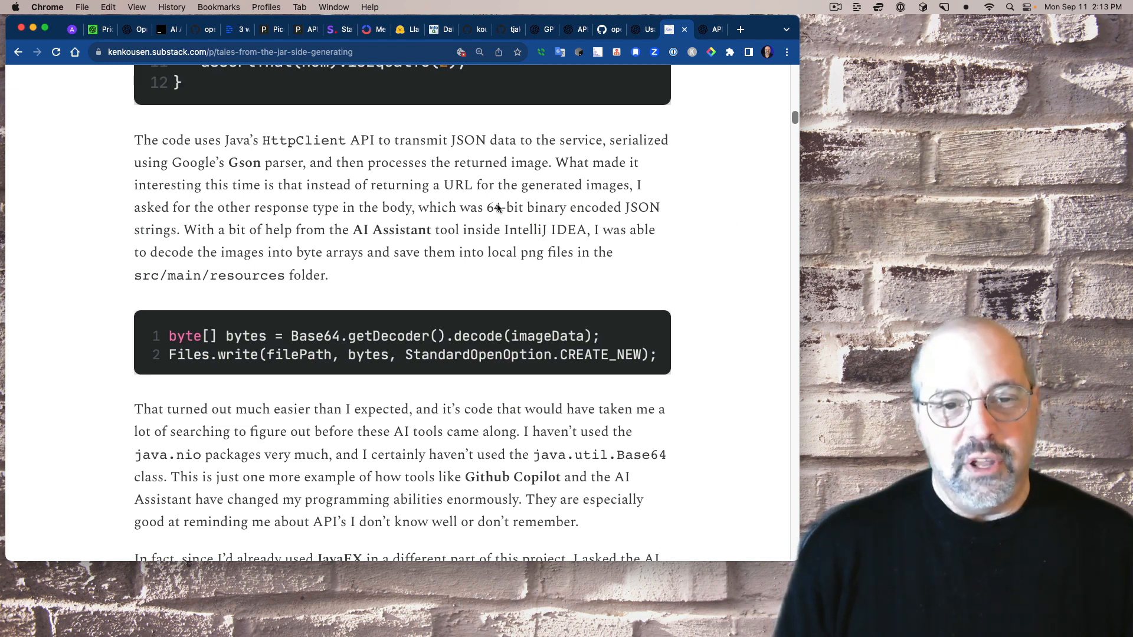
mouse_move(725, 212)
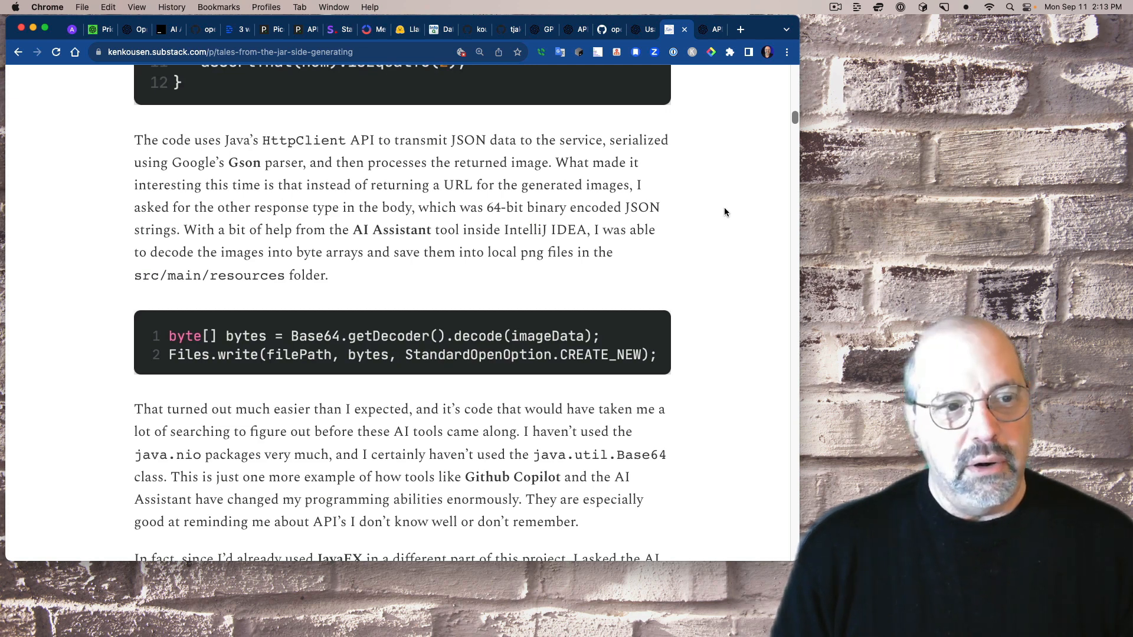
scroll(down, 3)
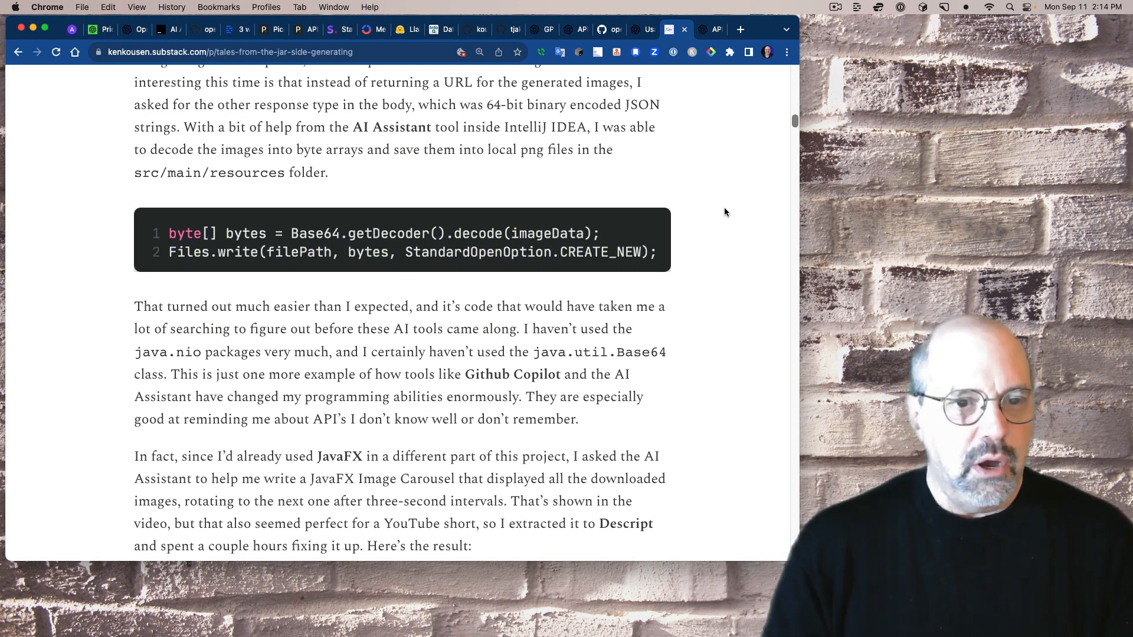
mouse_move(364, 283)
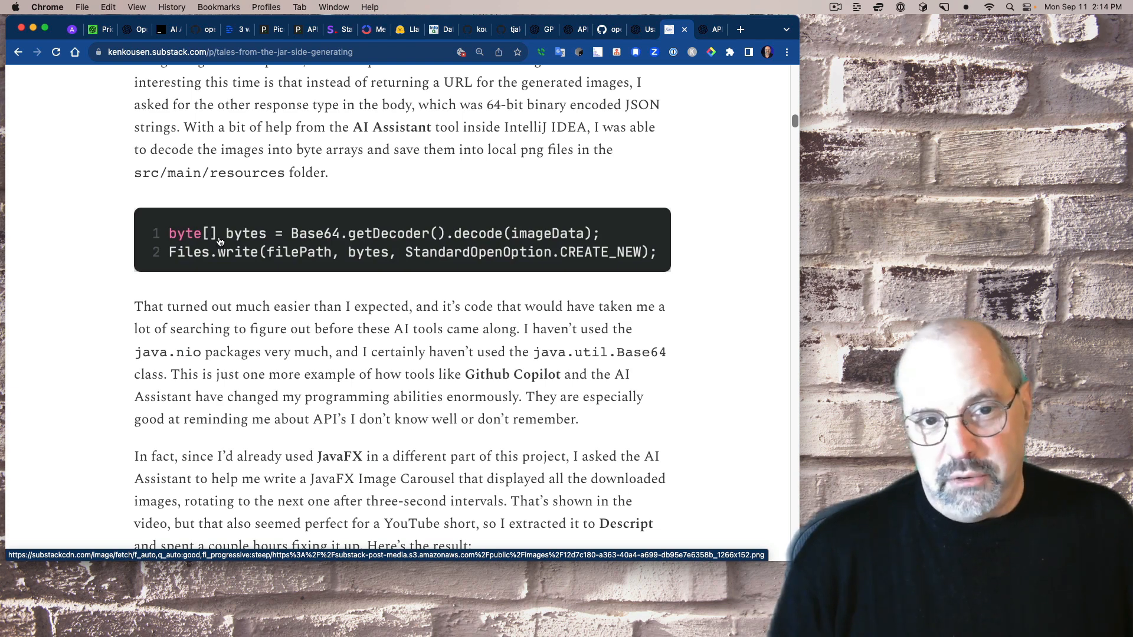
mouse_move(726, 307)
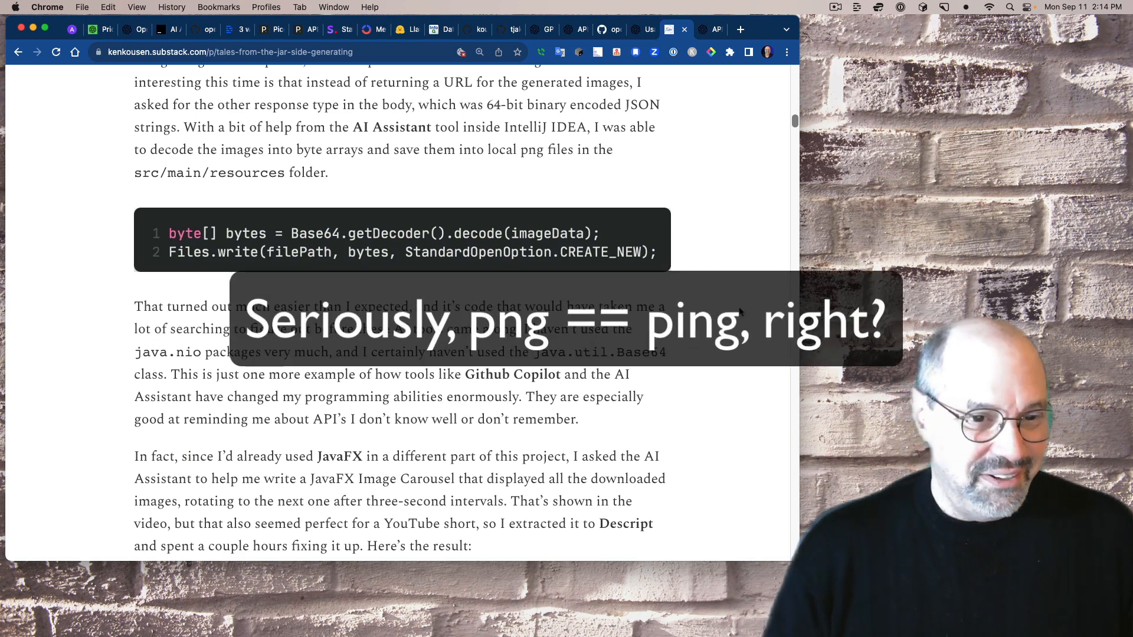
scroll(down, 3)
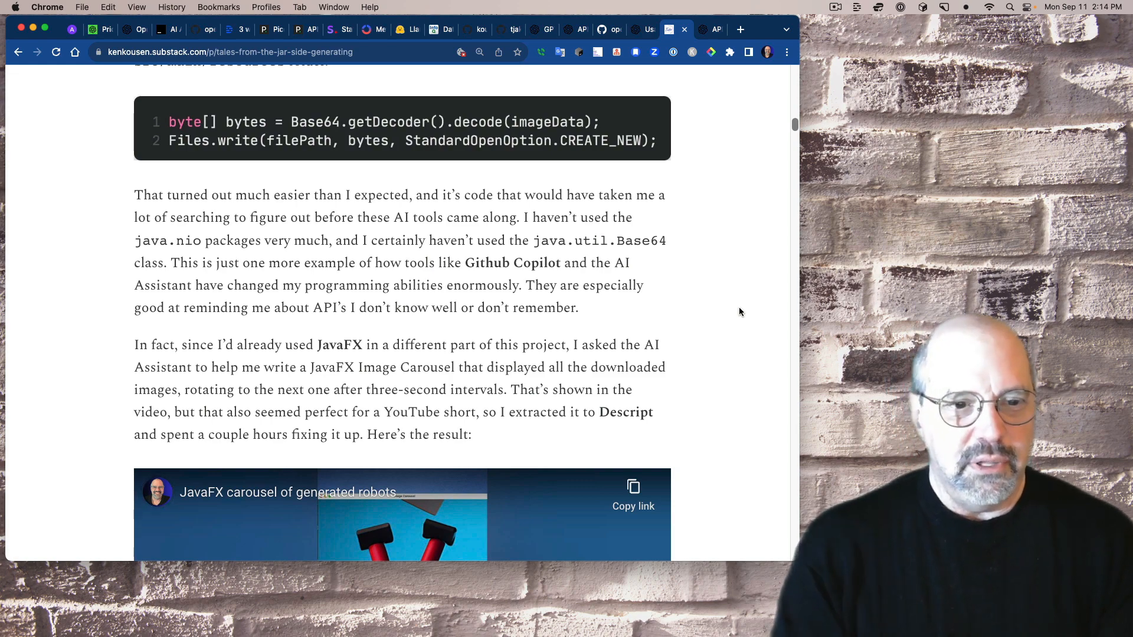
- Bring the embedded JavaFX carousel of generated robots short fully into view
scroll(down, 3)
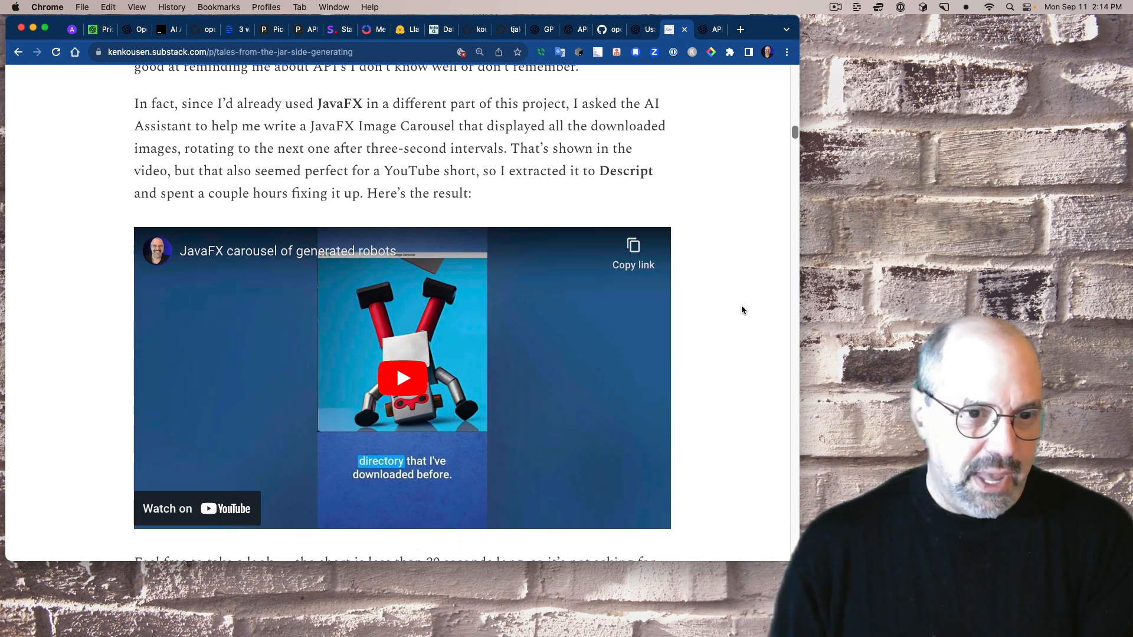
scroll(down, 3)
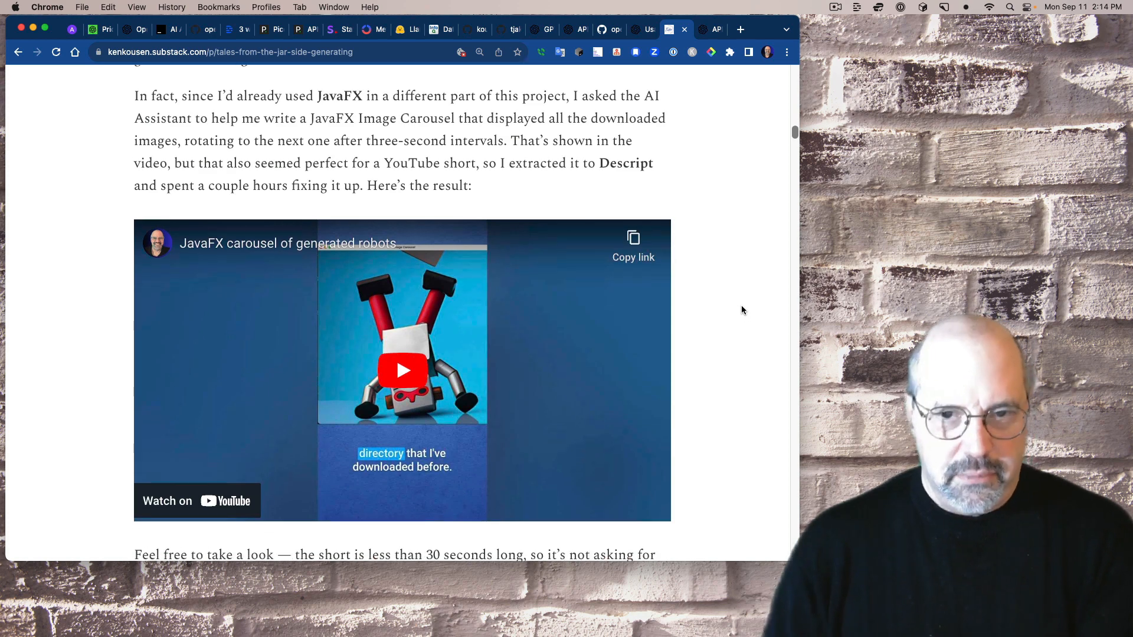
scroll(down, 3)
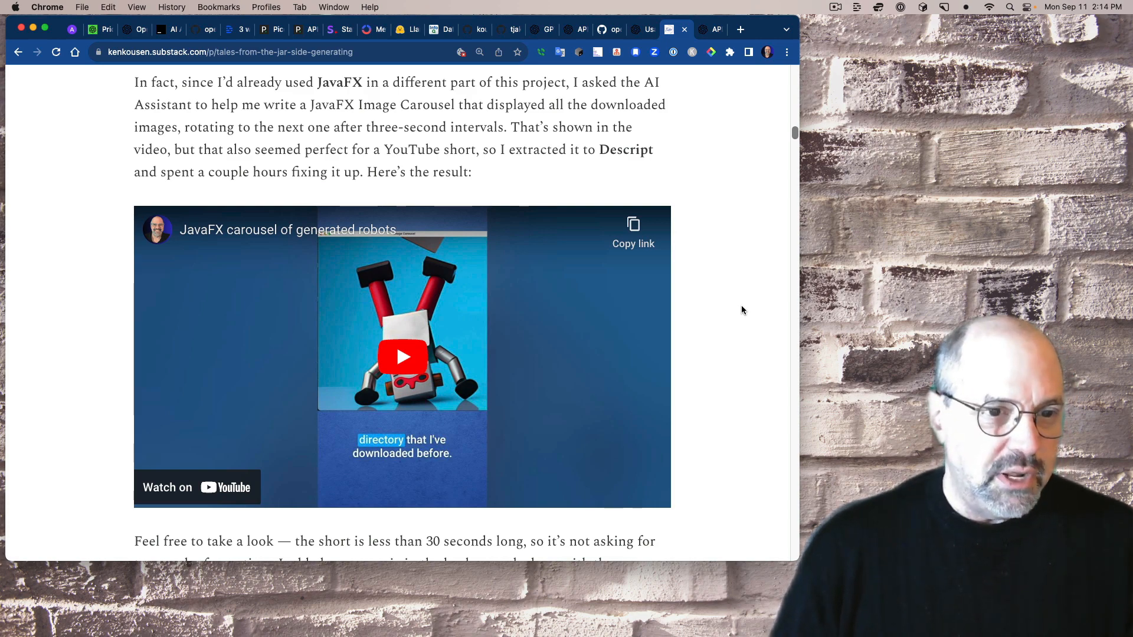
scroll(down, 3)
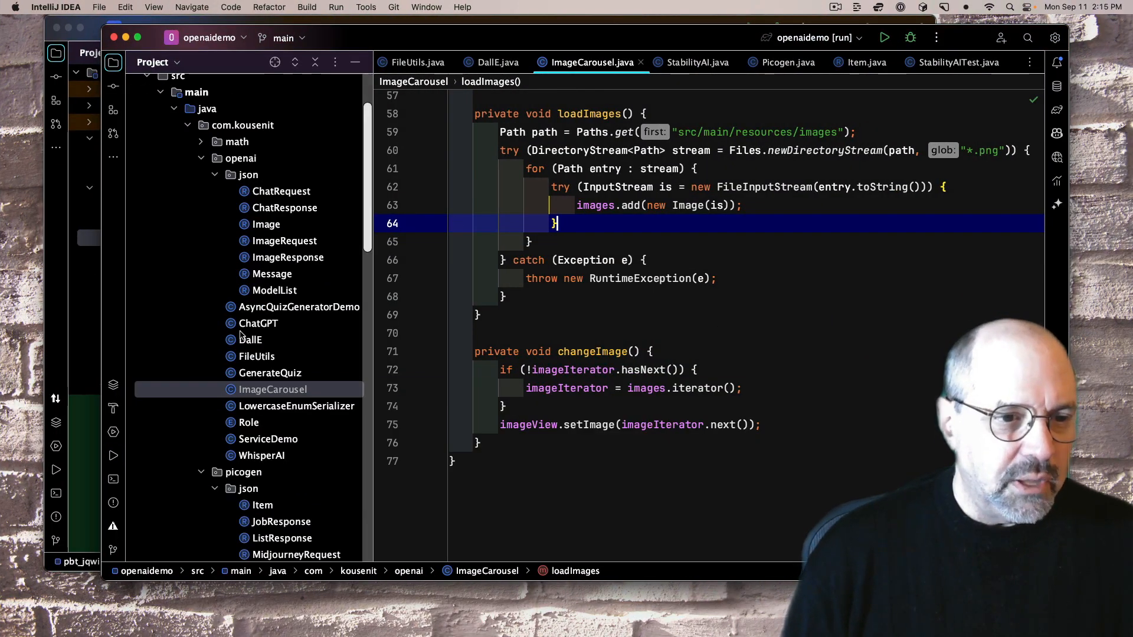
scroll(down, 3)
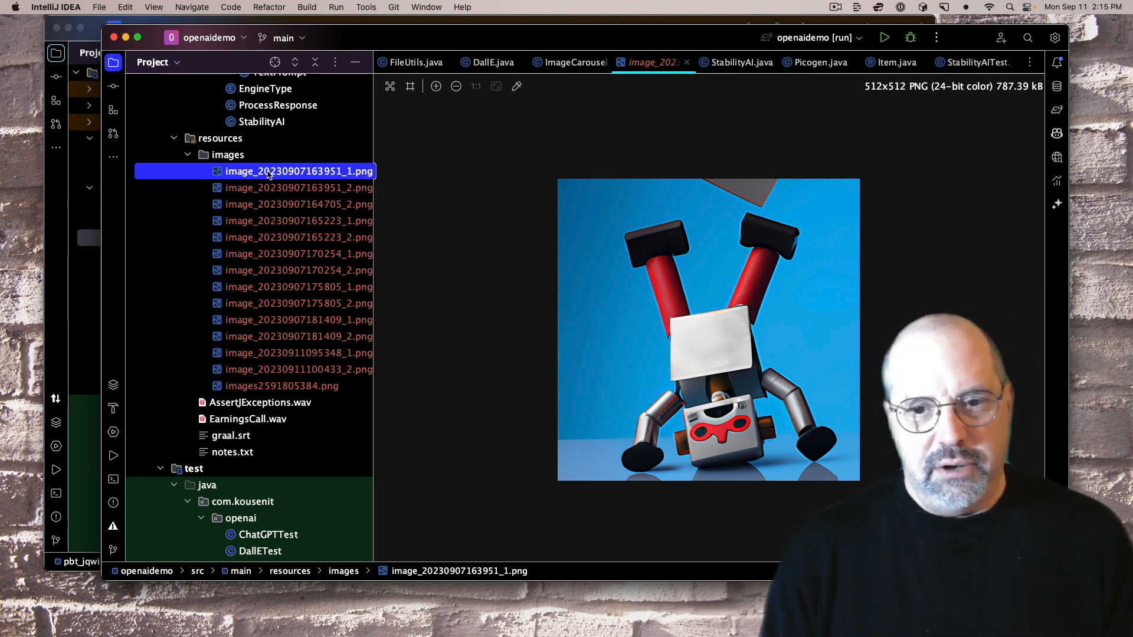
click(298, 187)
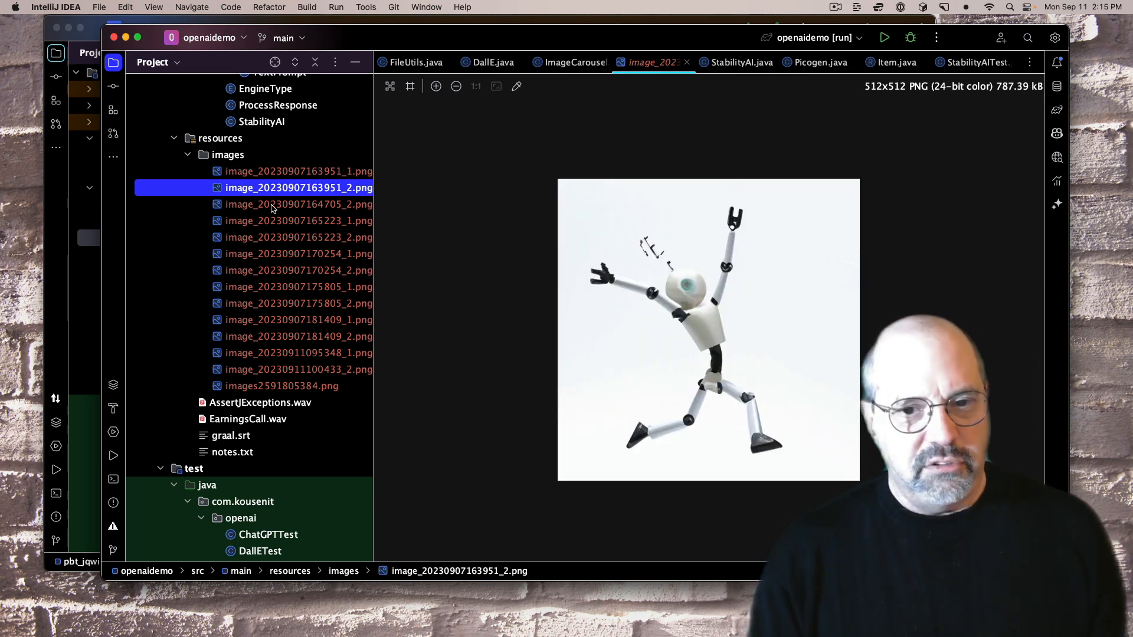
click(297, 203)
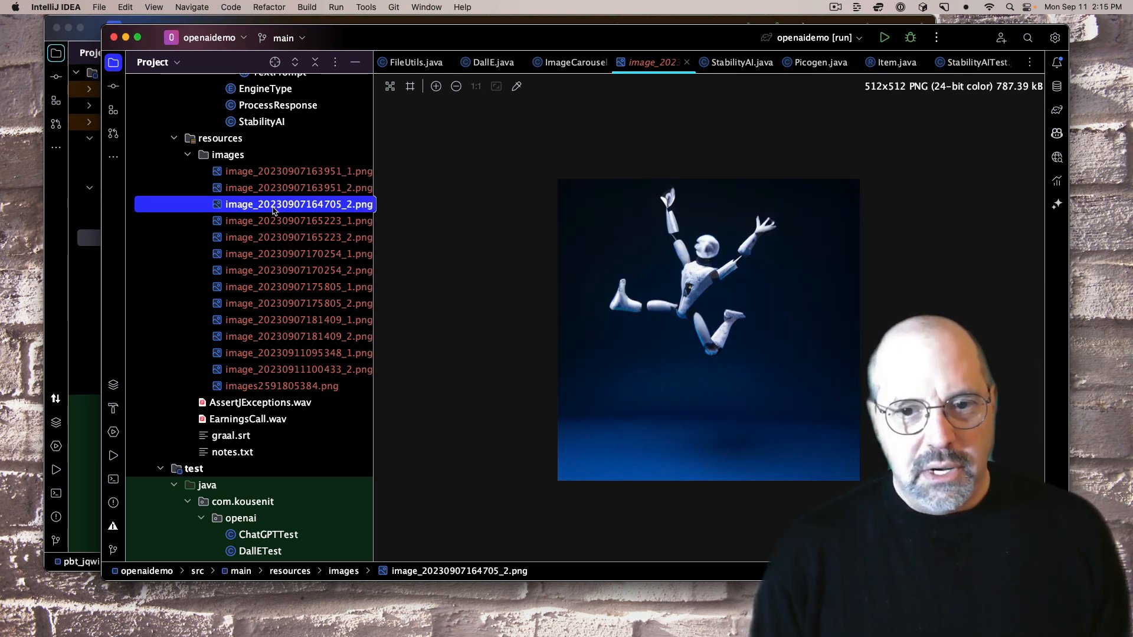
click(299, 220)
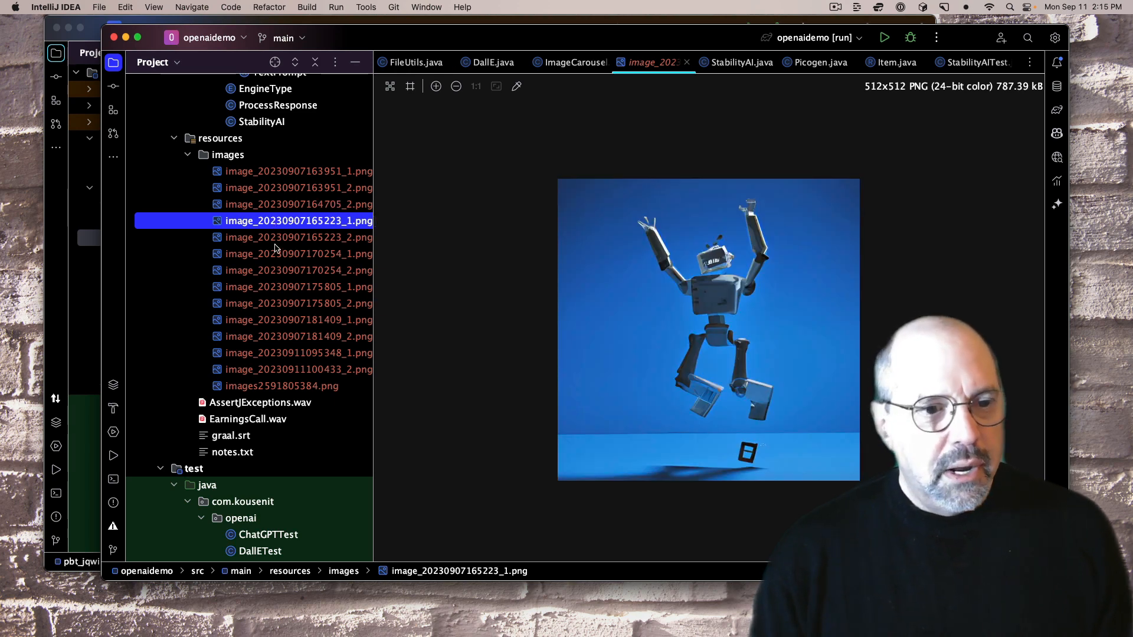
mouse_move(295, 331)
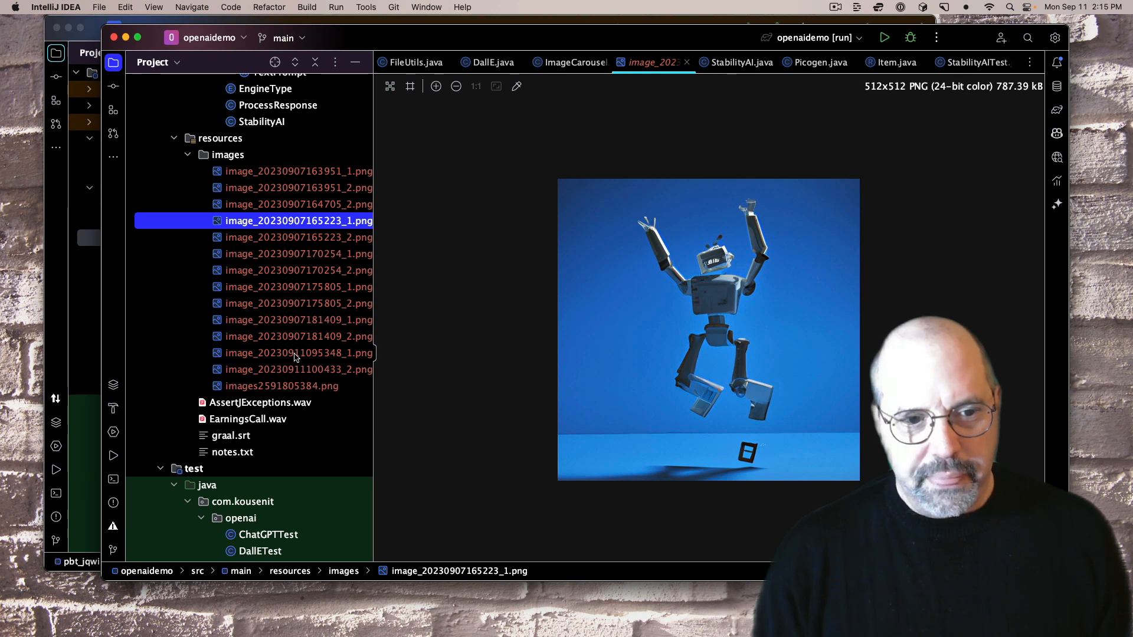
click(298, 353)
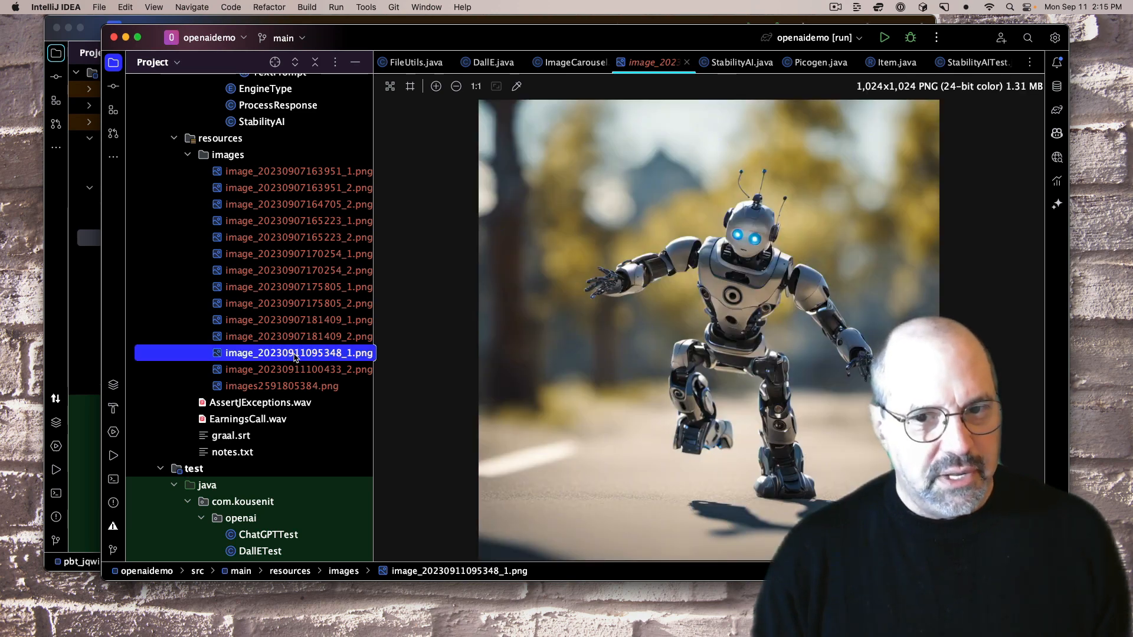
click(299, 369)
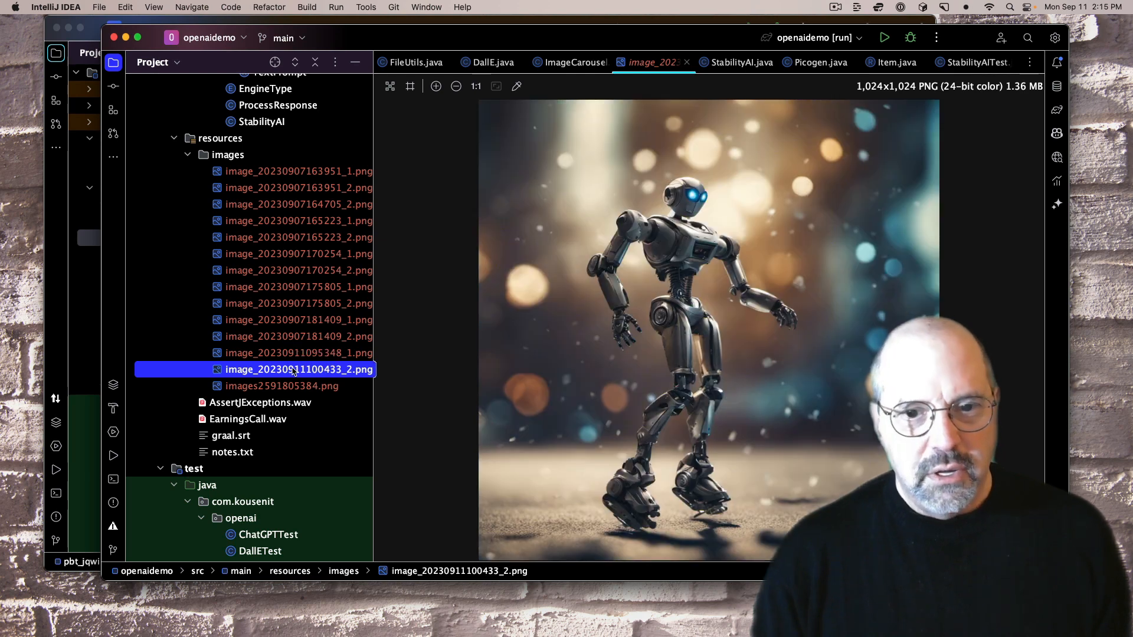
click(281, 385)
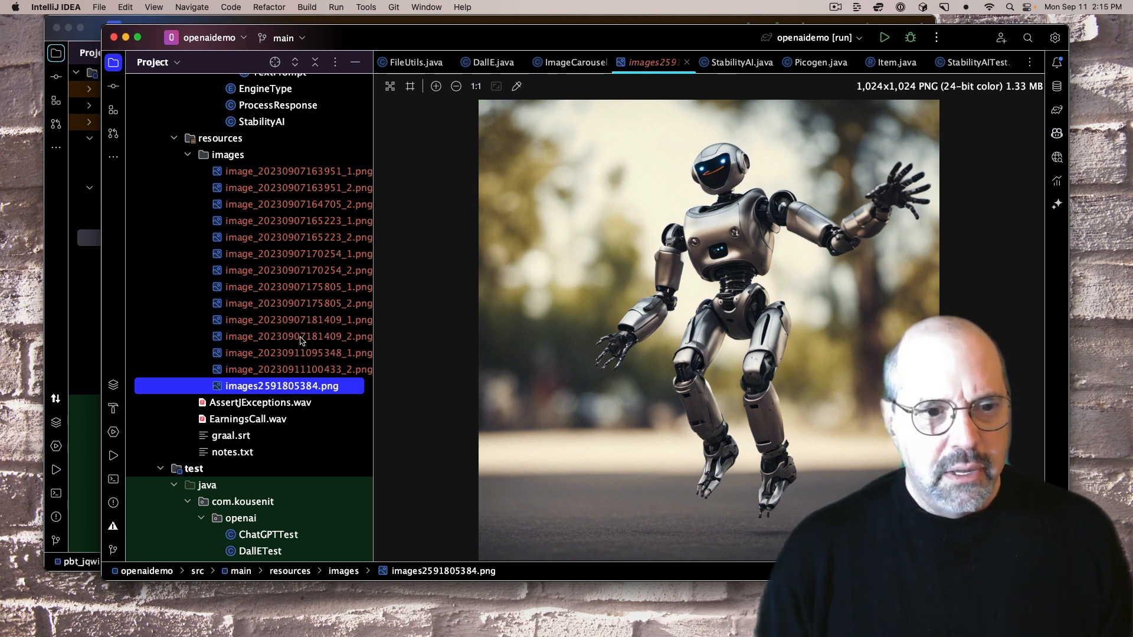
click(297, 335)
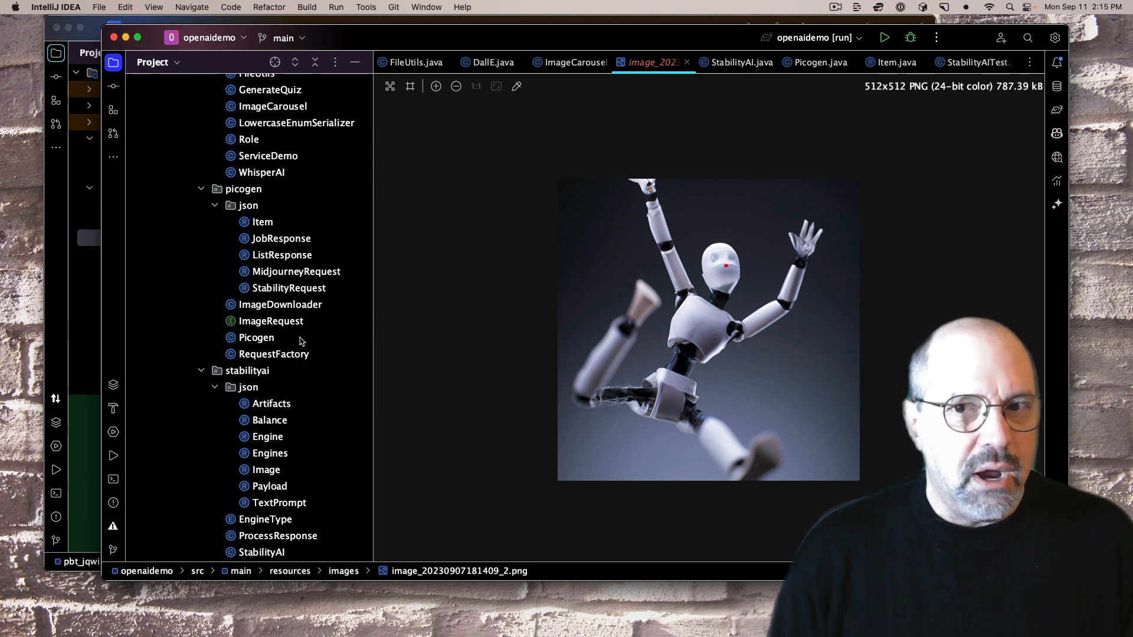
- Read ImageCarousel.java's loadImages() and changeImage() methods, then run the carousel application
click(569, 61)
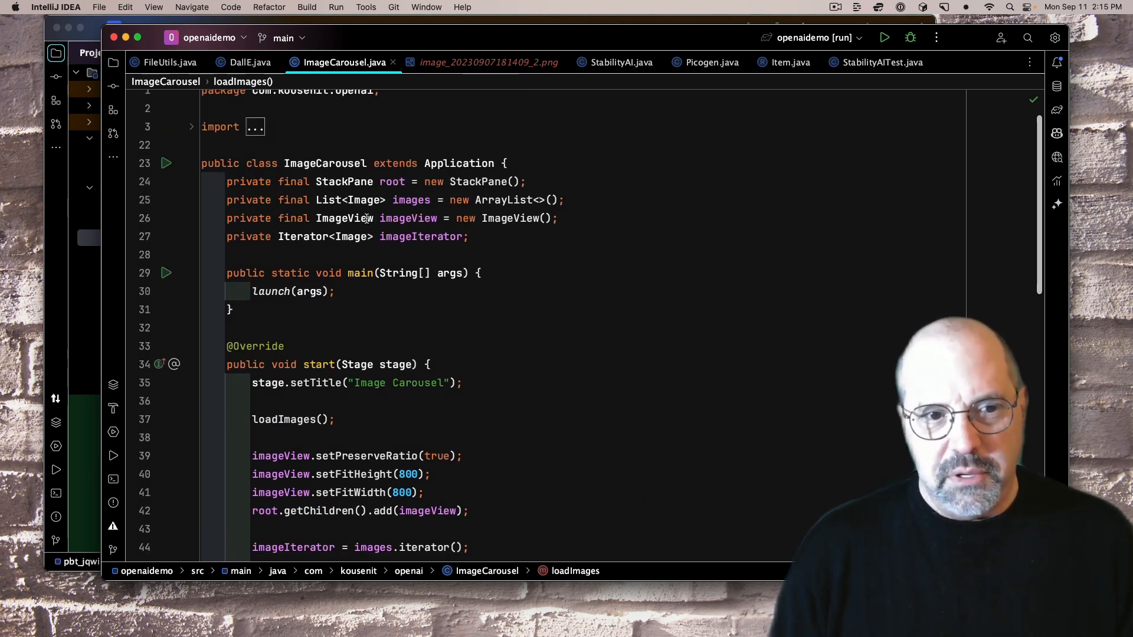
scroll(down, 3)
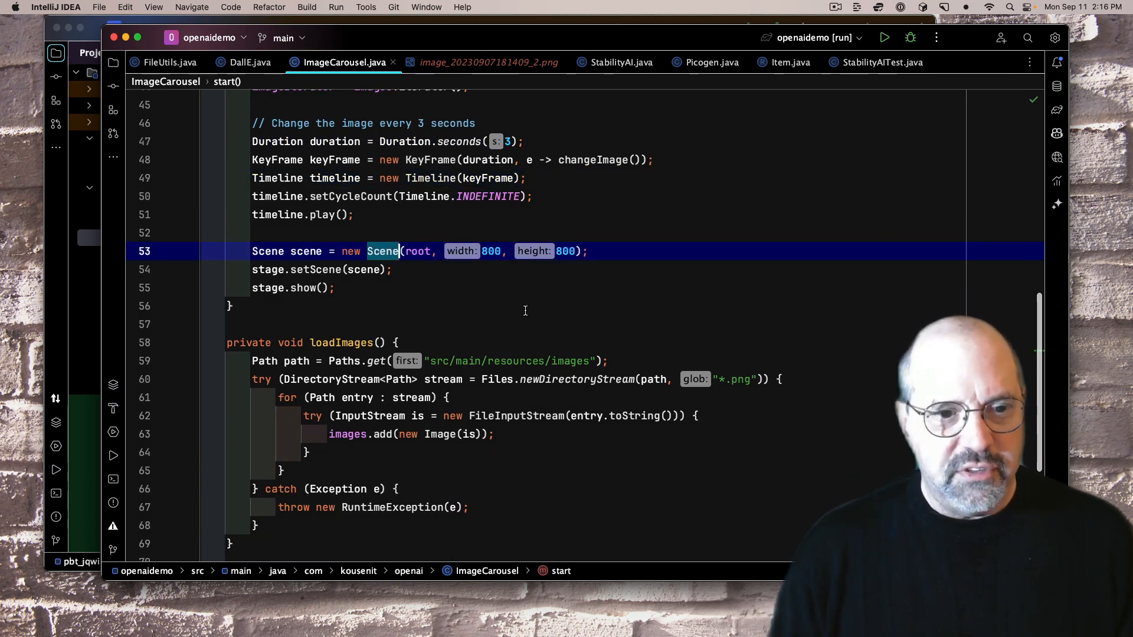
scroll(down, 3)
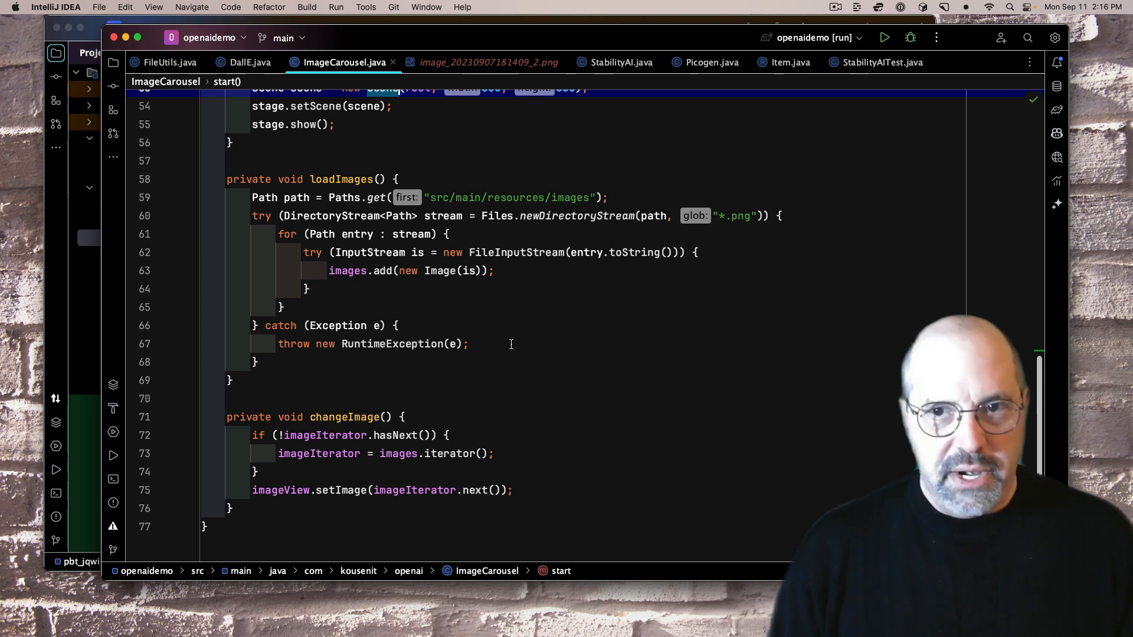
click(885, 38)
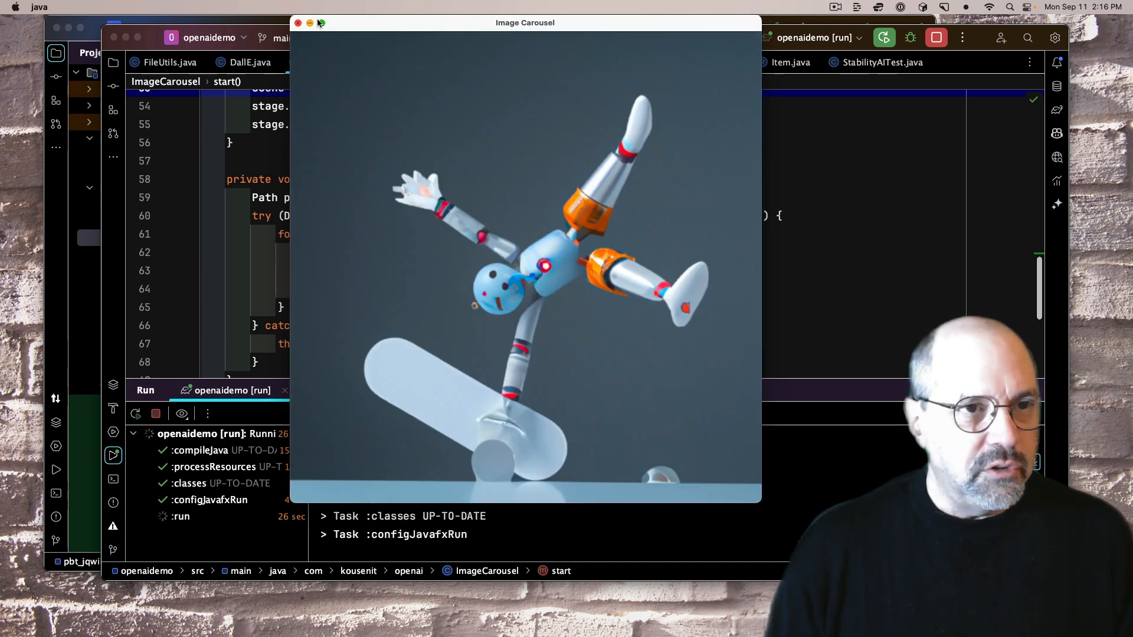
- Close the Image Carousel window after it cycles through the robot images
click(297, 22)
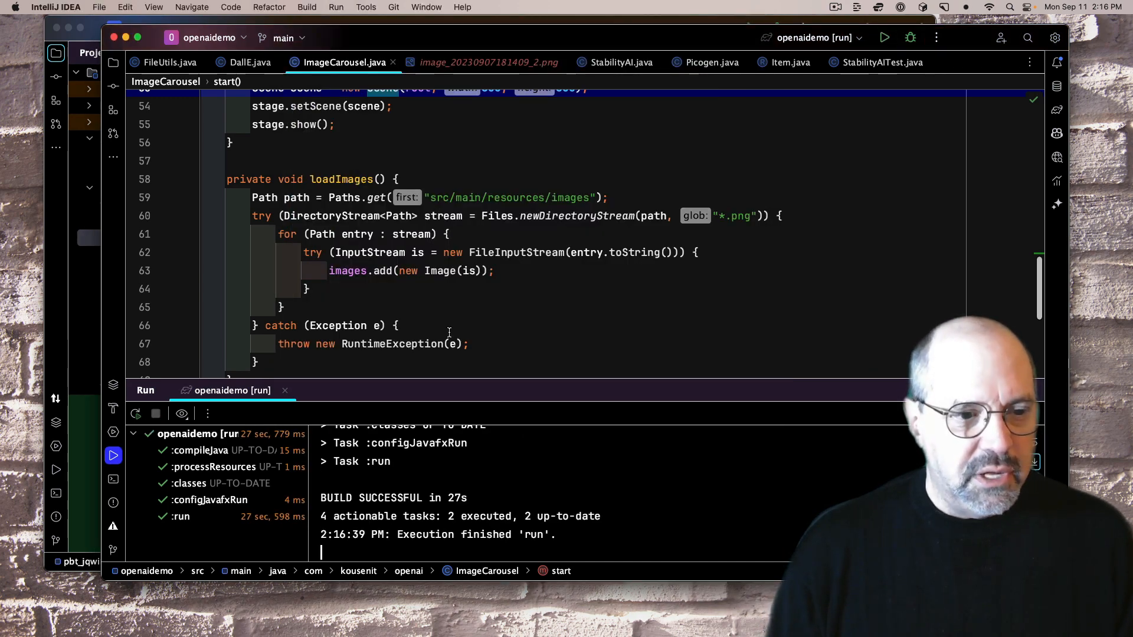
mouse_move(584, 354)
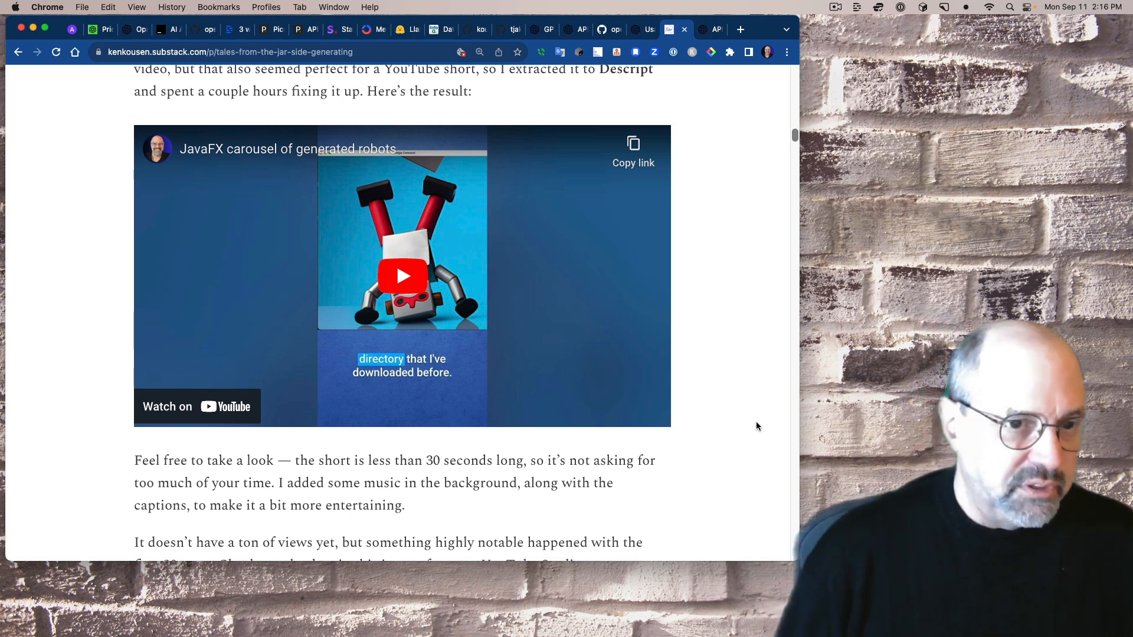
- Scroll past the embedded short to the YouTube Studio stats showing 266.9% average viewed
scroll(down, 3)
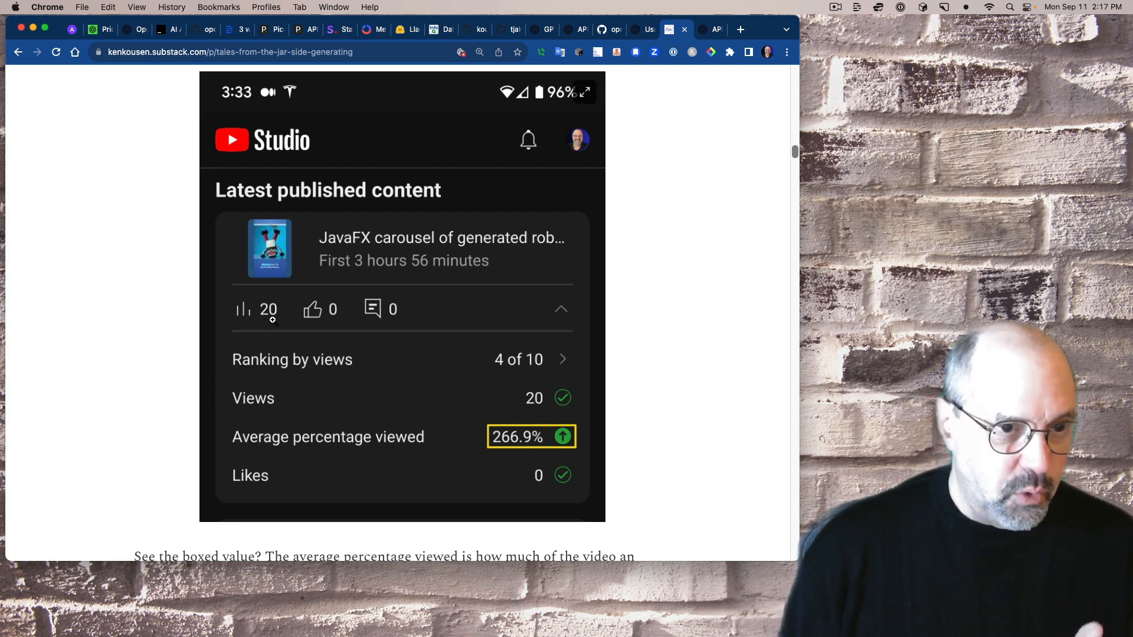
scroll(down, 3)
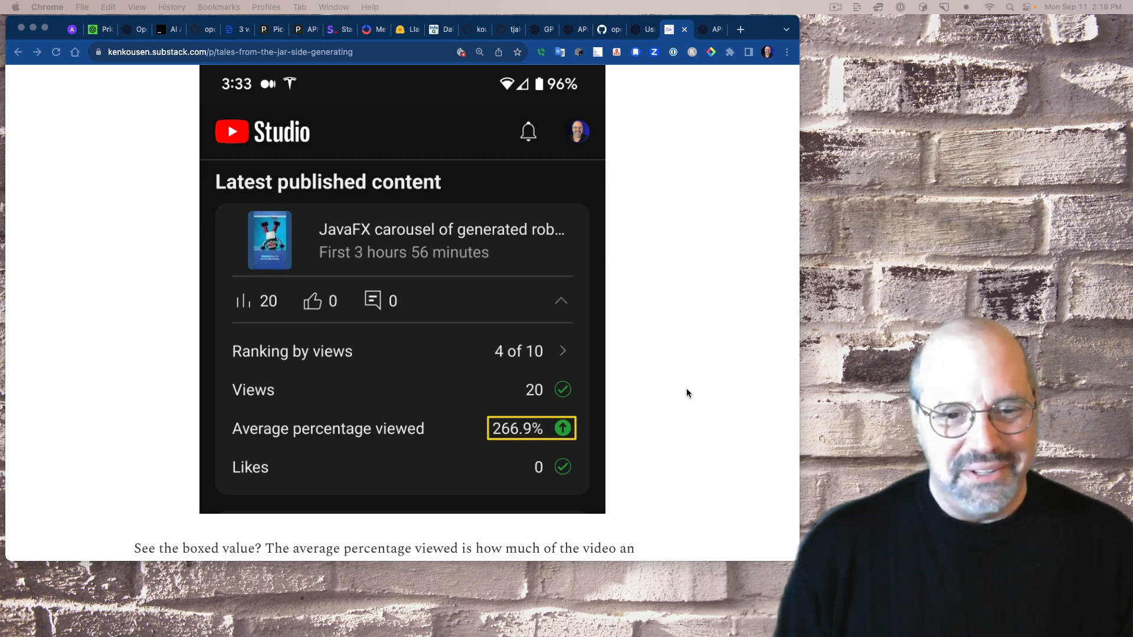
- Read past the shorts stats through Useful Spring Videos to the Spring AI announcement paragraph
scroll(down, 3)
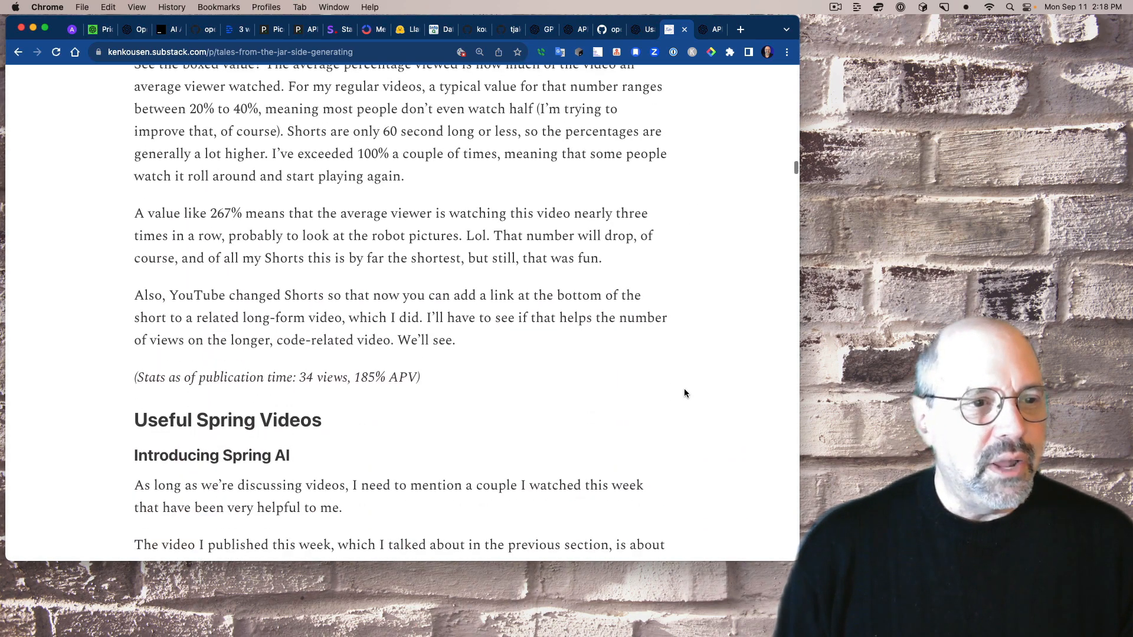
scroll(down, 3)
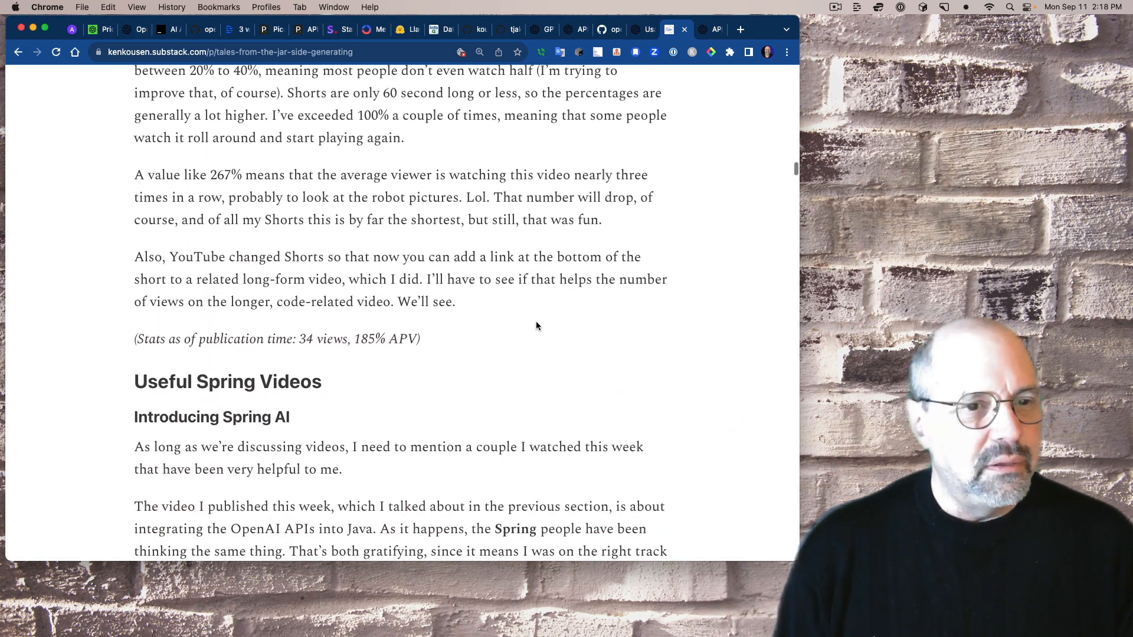
scroll(down, 3)
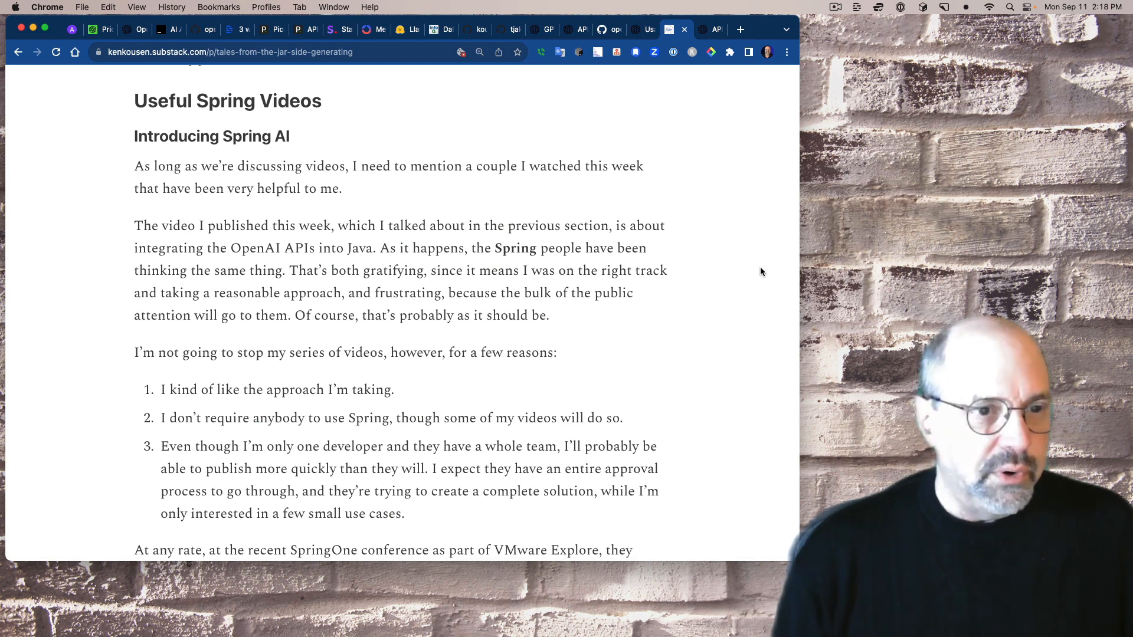
scroll(down, 3)
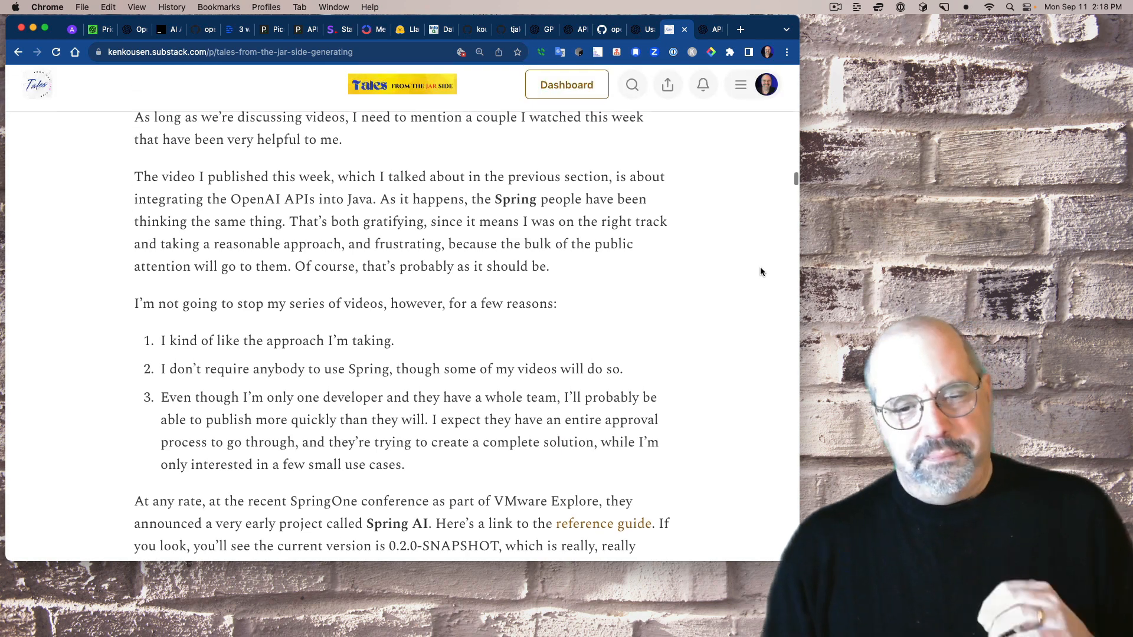
scroll(up, 3)
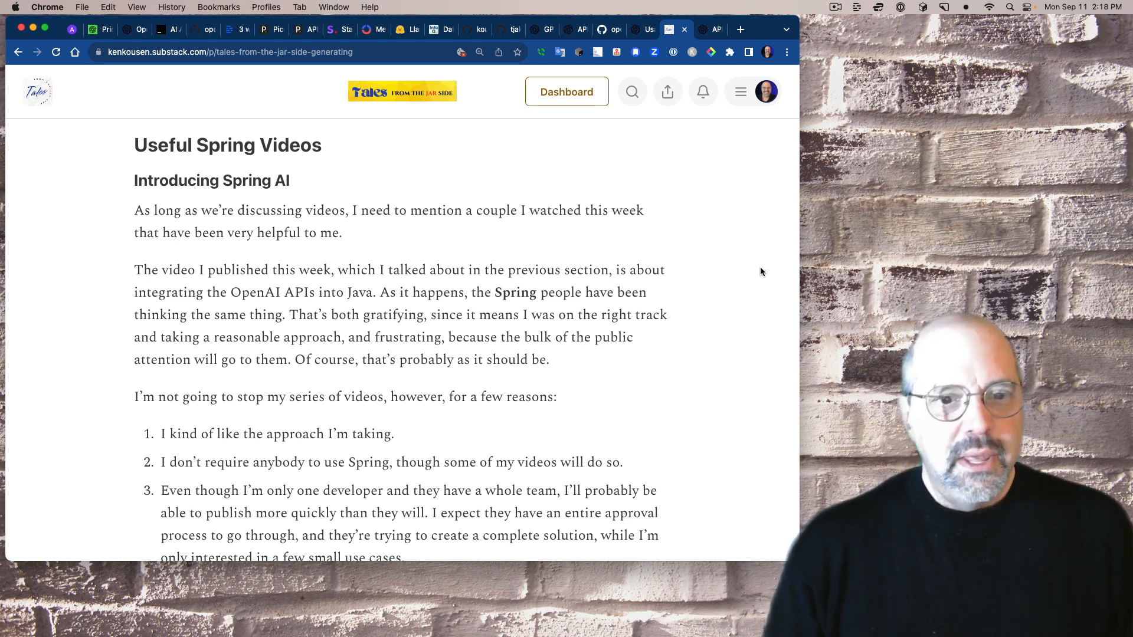
scroll(down, 3)
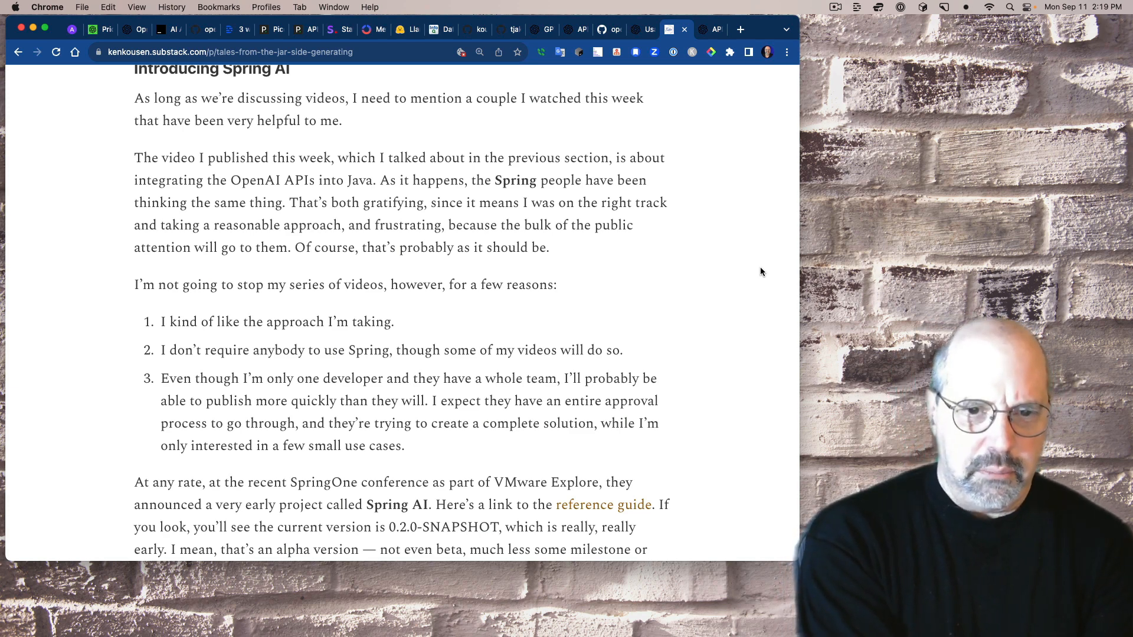
- Read the Spring AI bullet list and follow the 'reference guide' link to docs.spring.io
scroll(down, 3)
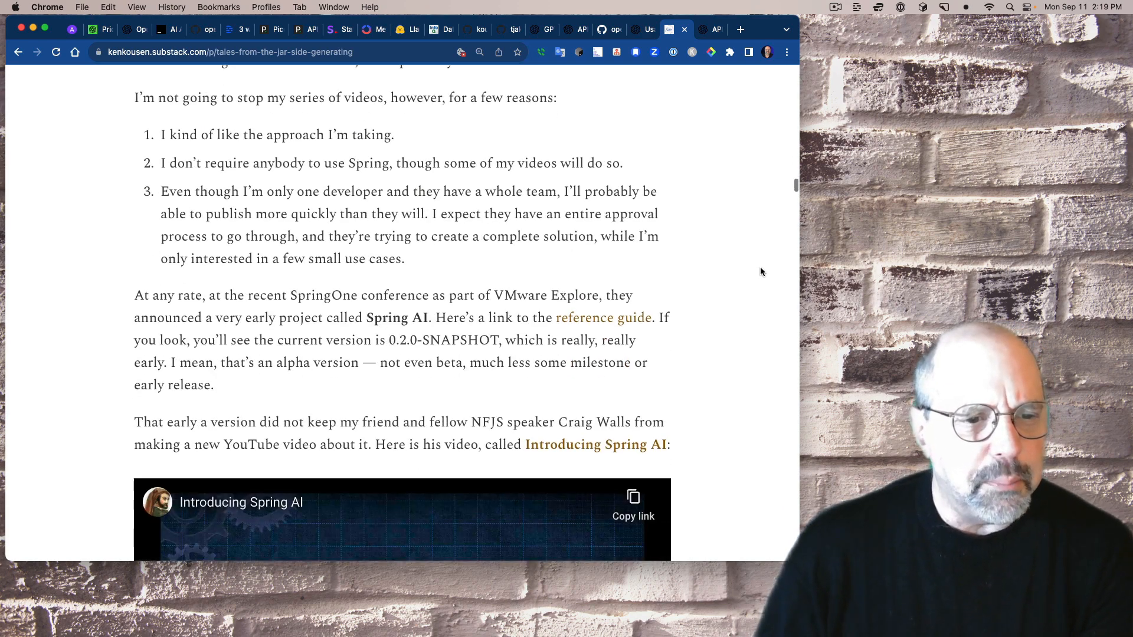
scroll(down, 3)
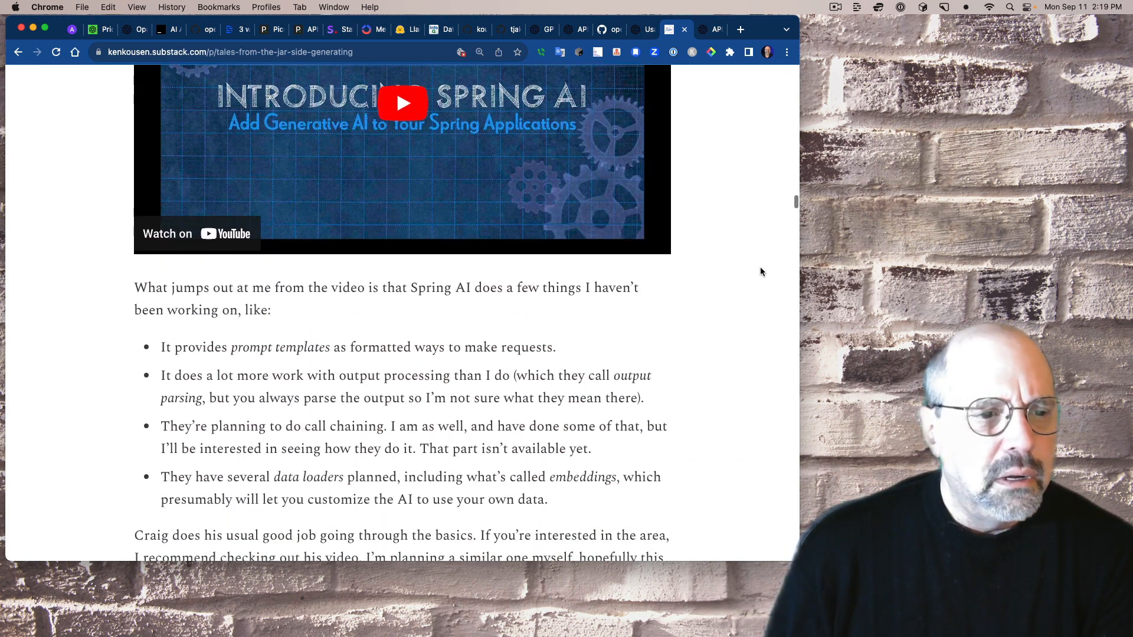
scroll(down, 3)
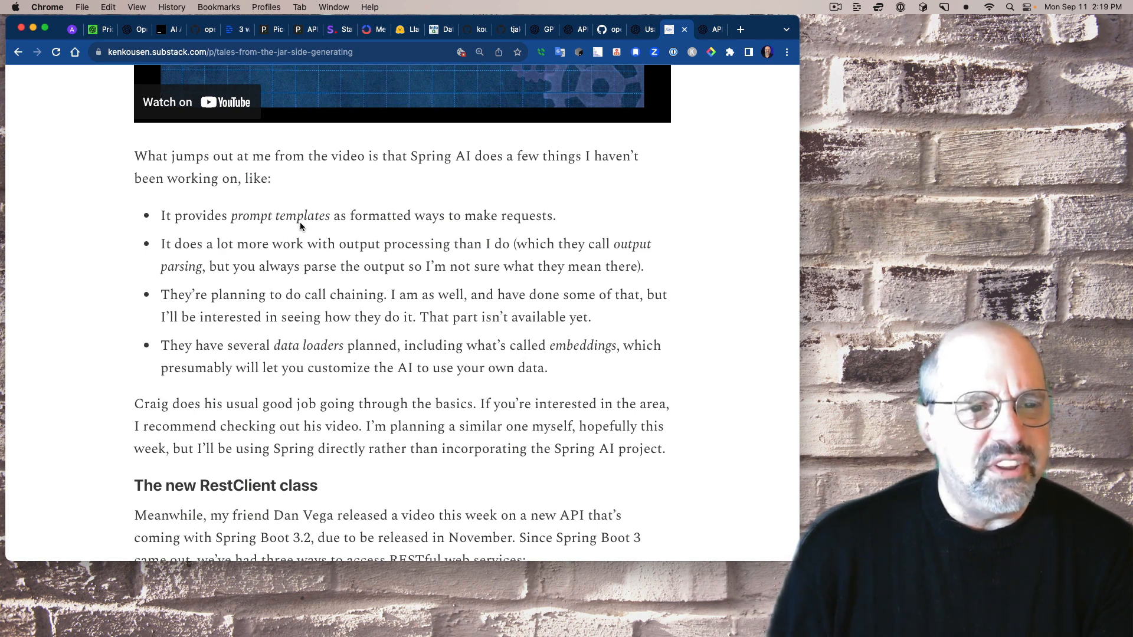
mouse_move(576, 259)
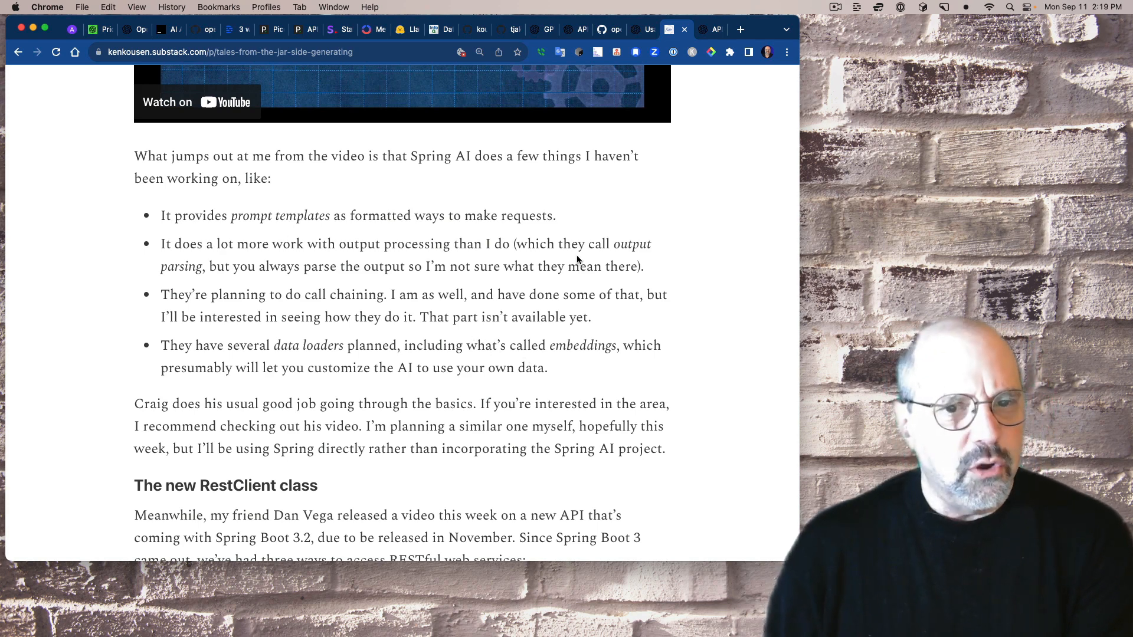
mouse_move(665, 266)
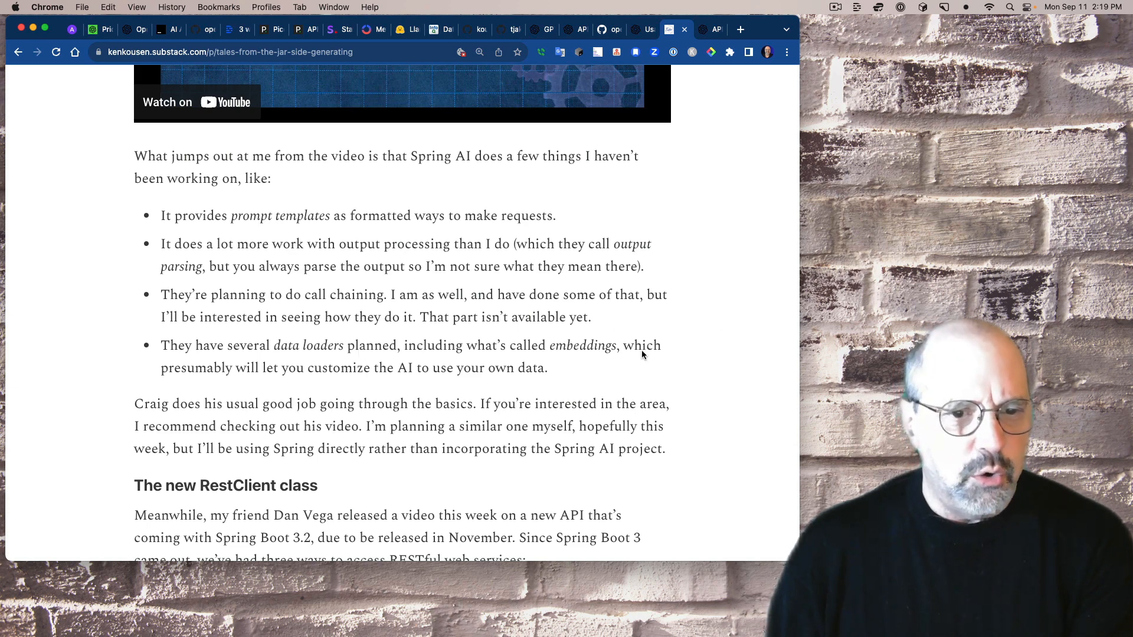
mouse_move(741, 356)
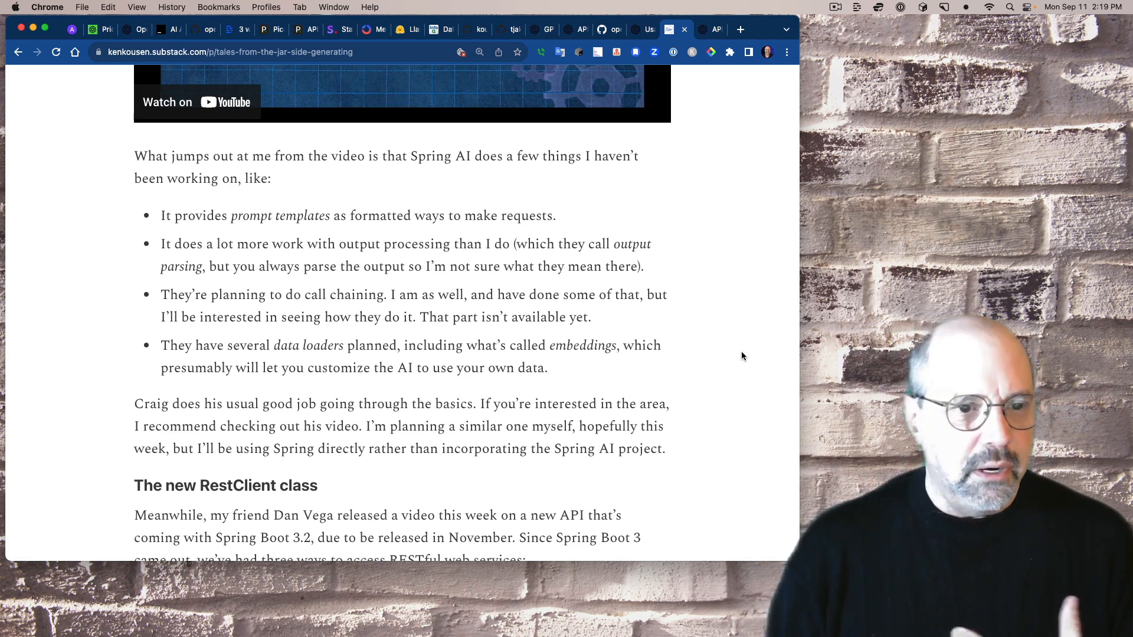
scroll(up, 3)
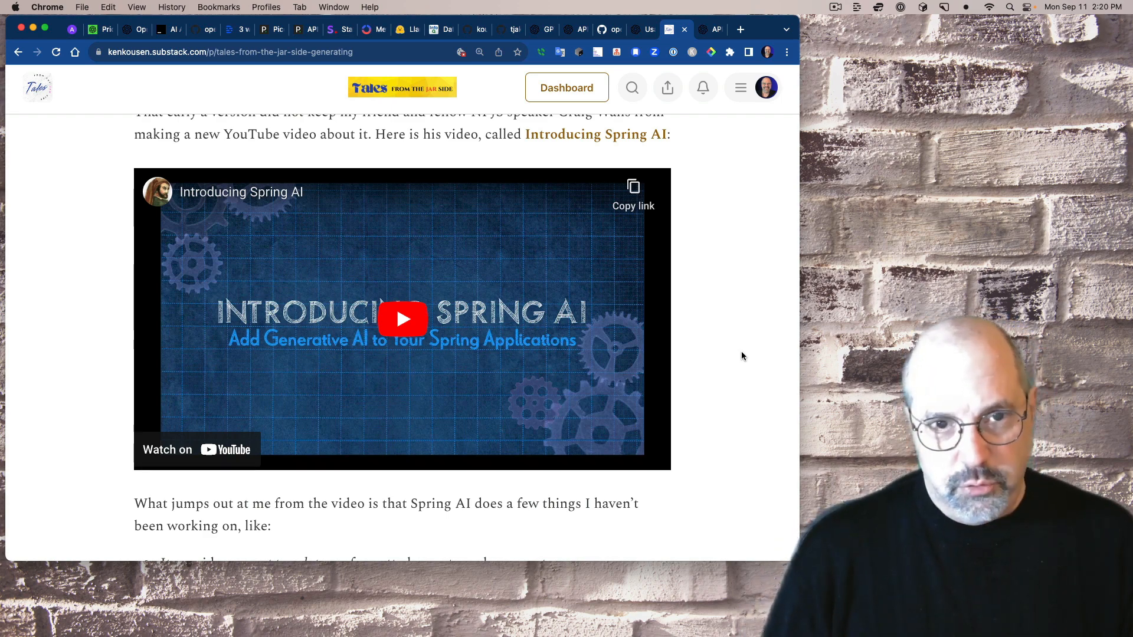
scroll(down, 3)
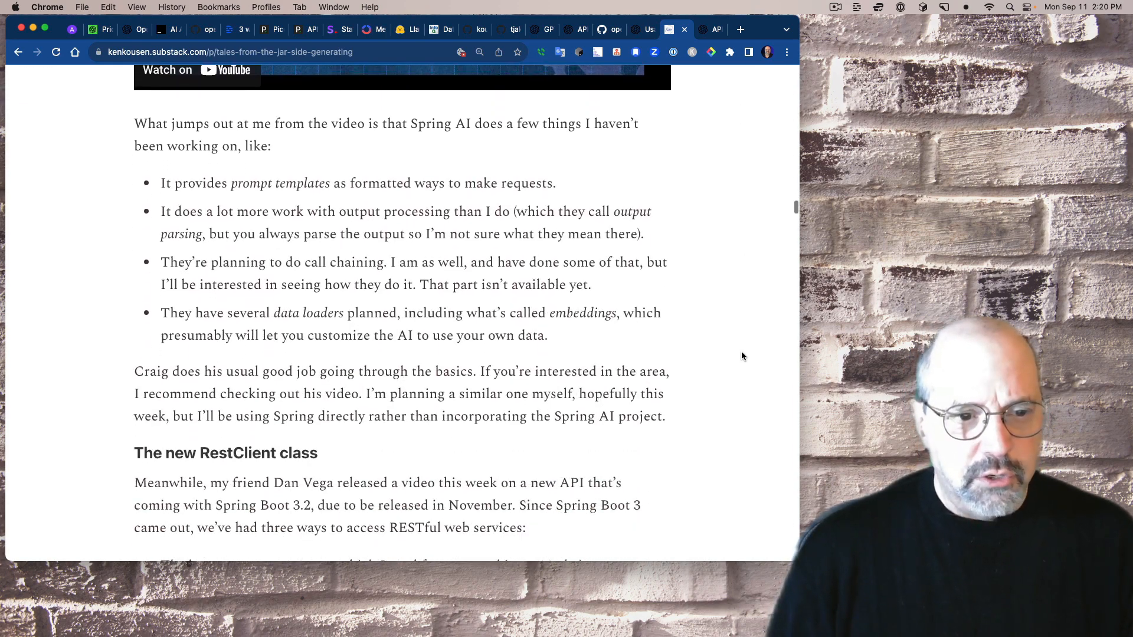
scroll(down, 3)
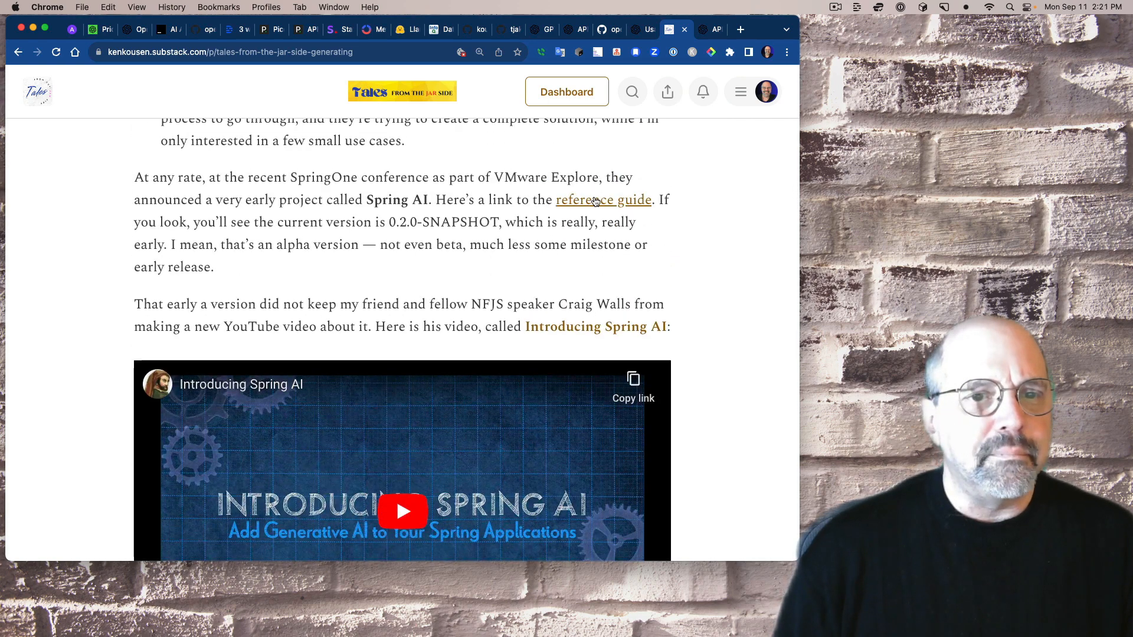
click(603, 200)
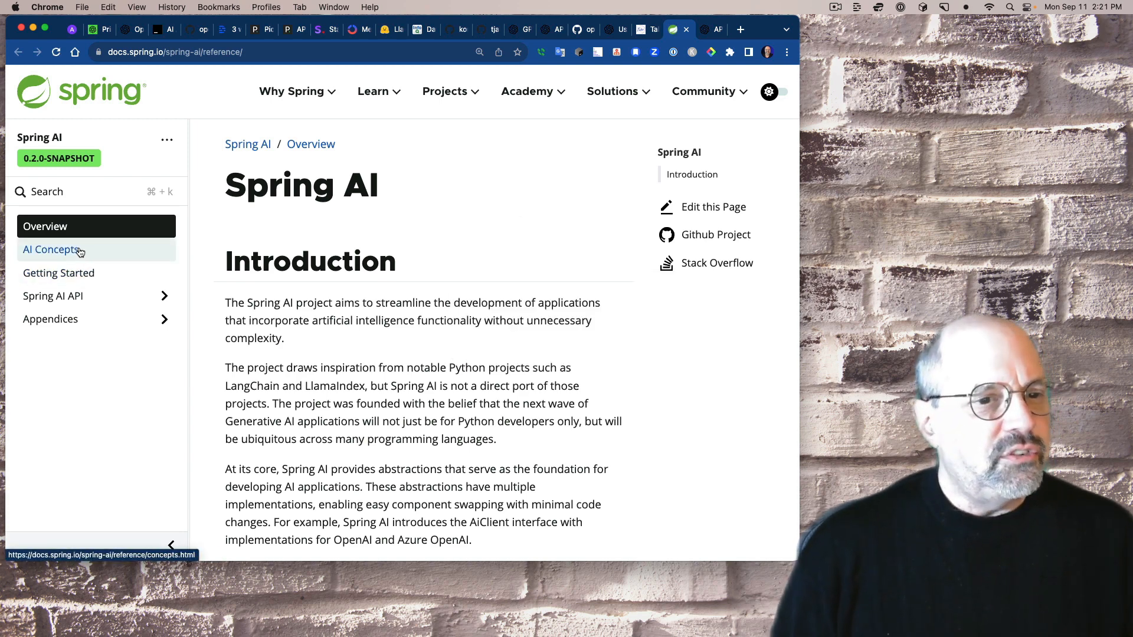
- View AI Concepts, then the Getting Started page with OpenAI API key setup
click(50, 249)
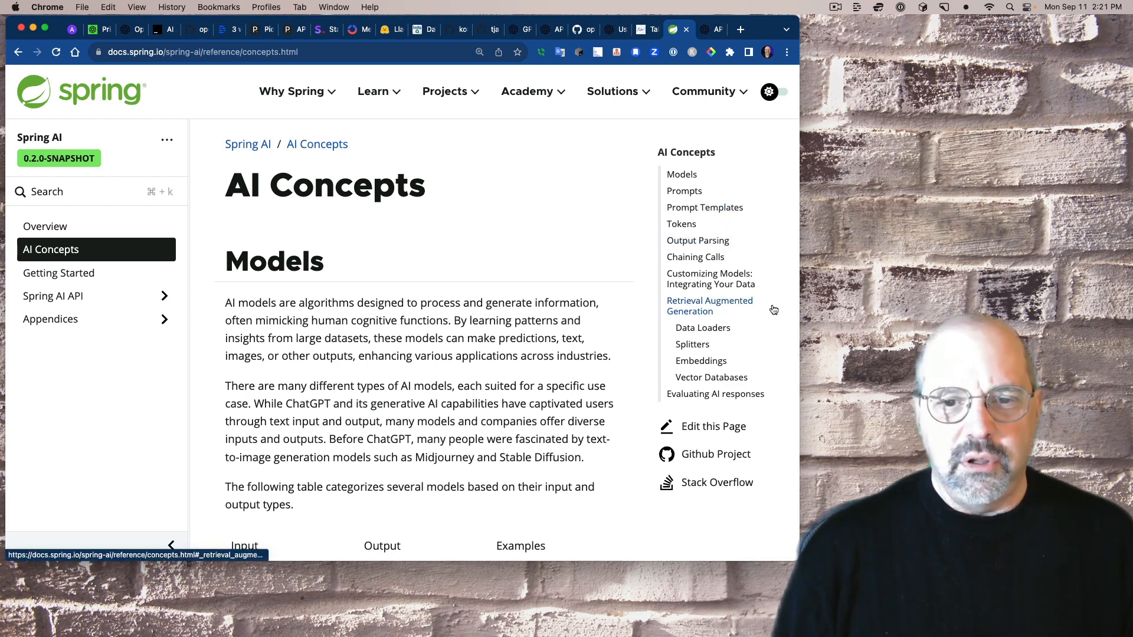
mouse_move(753, 360)
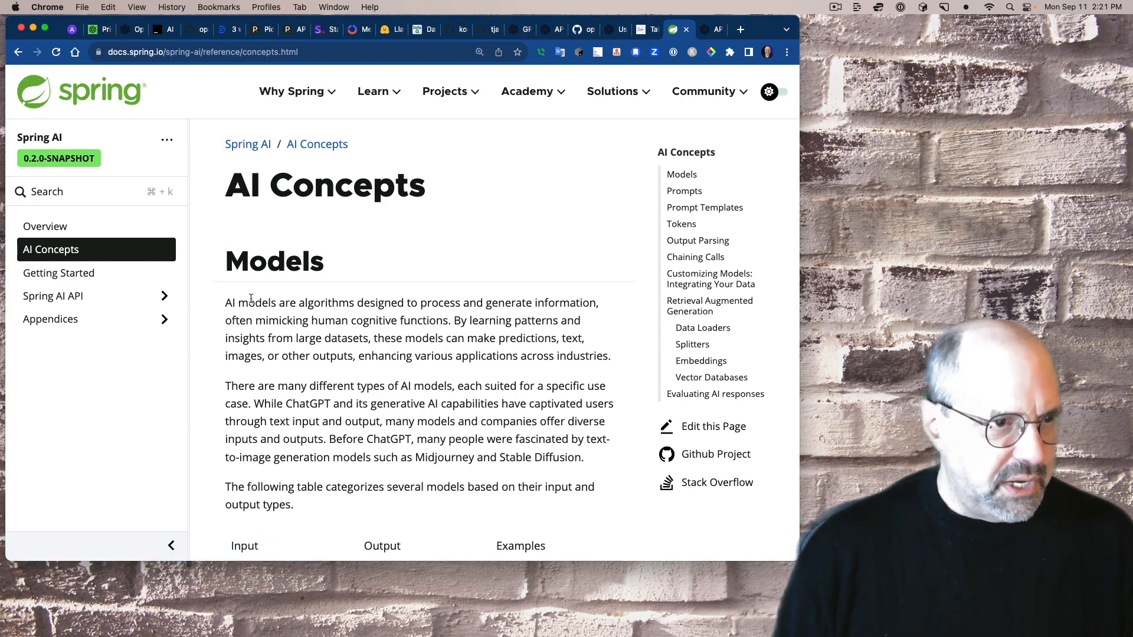
click(58, 273)
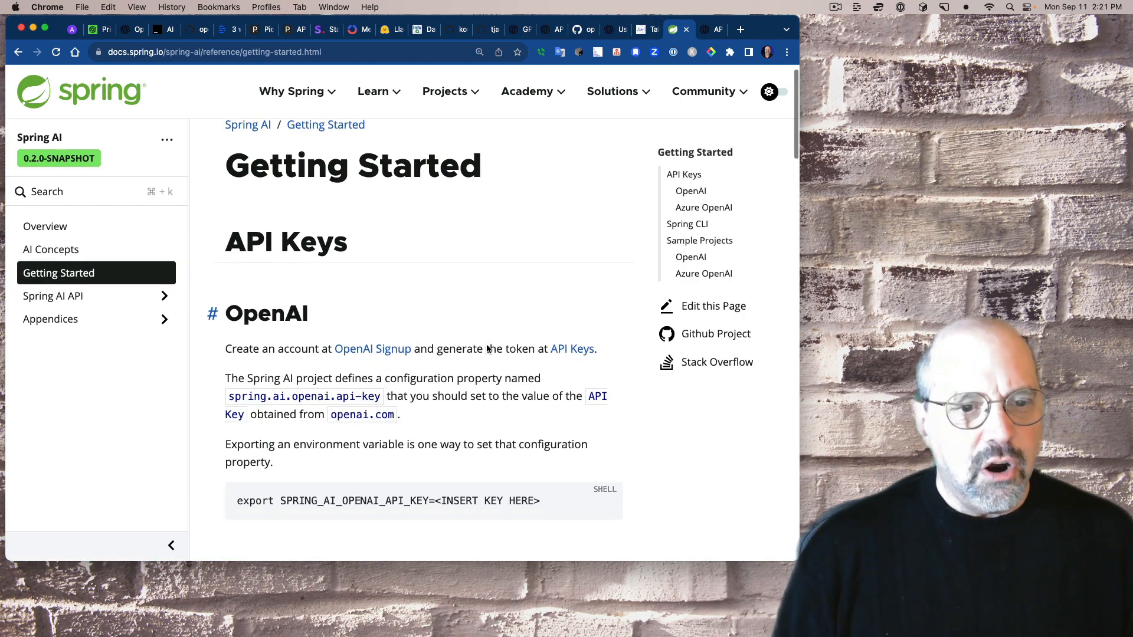
- Read Getting Started through Azure OpenAI, Spring CLI and Sample Projects, then select Spring AI API
scroll(down, 3)
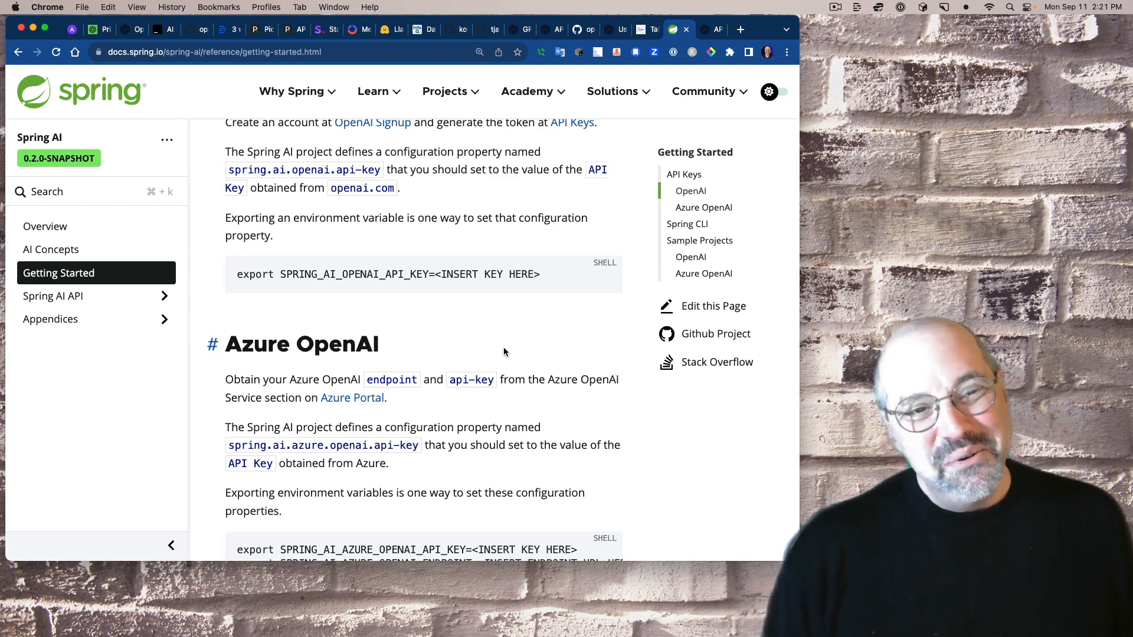
mouse_move(490, 326)
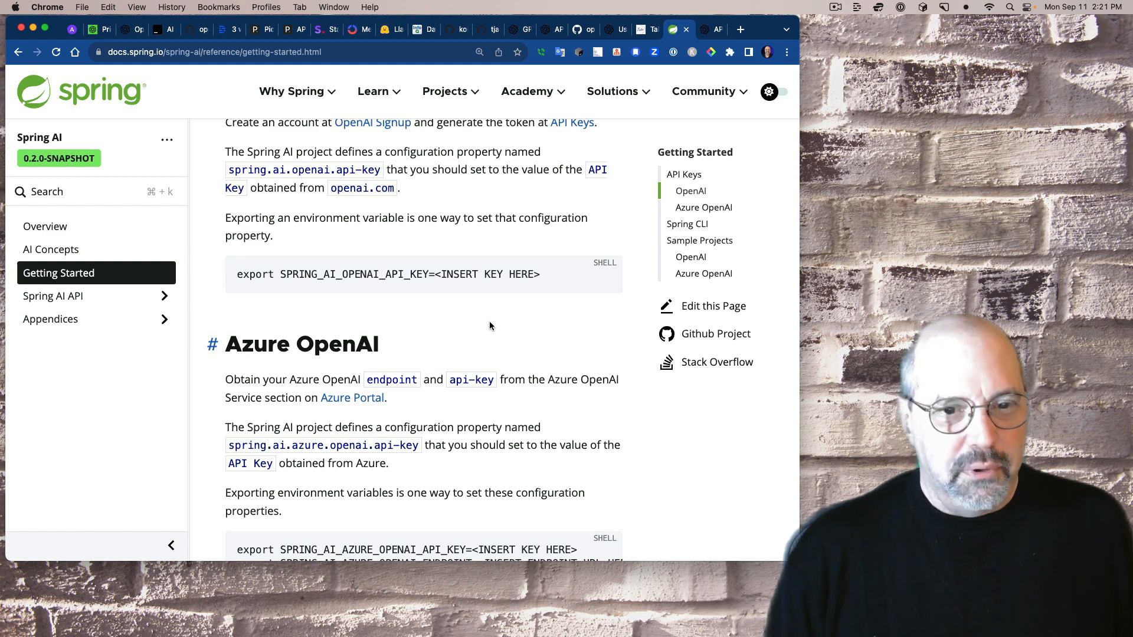
scroll(down, 3)
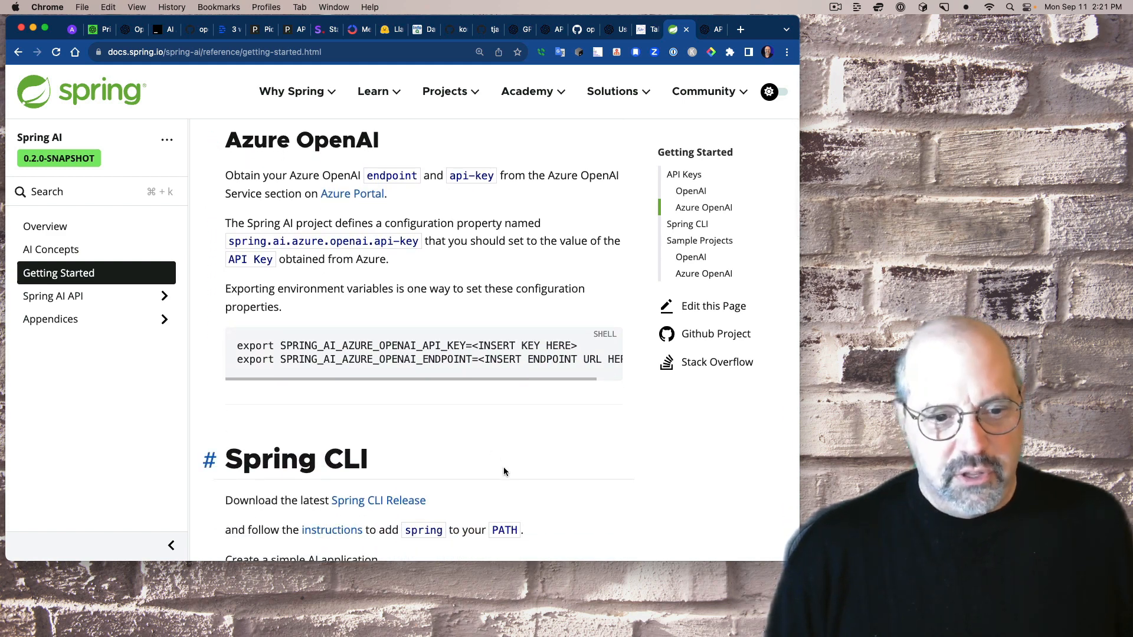
scroll(down, 3)
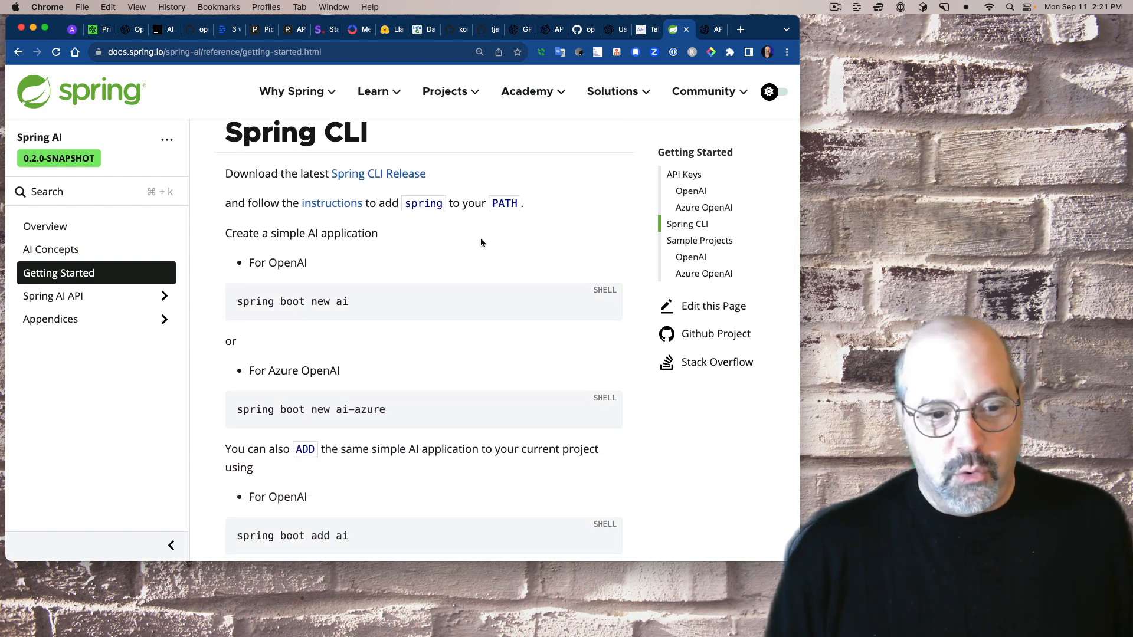
scroll(down, 3)
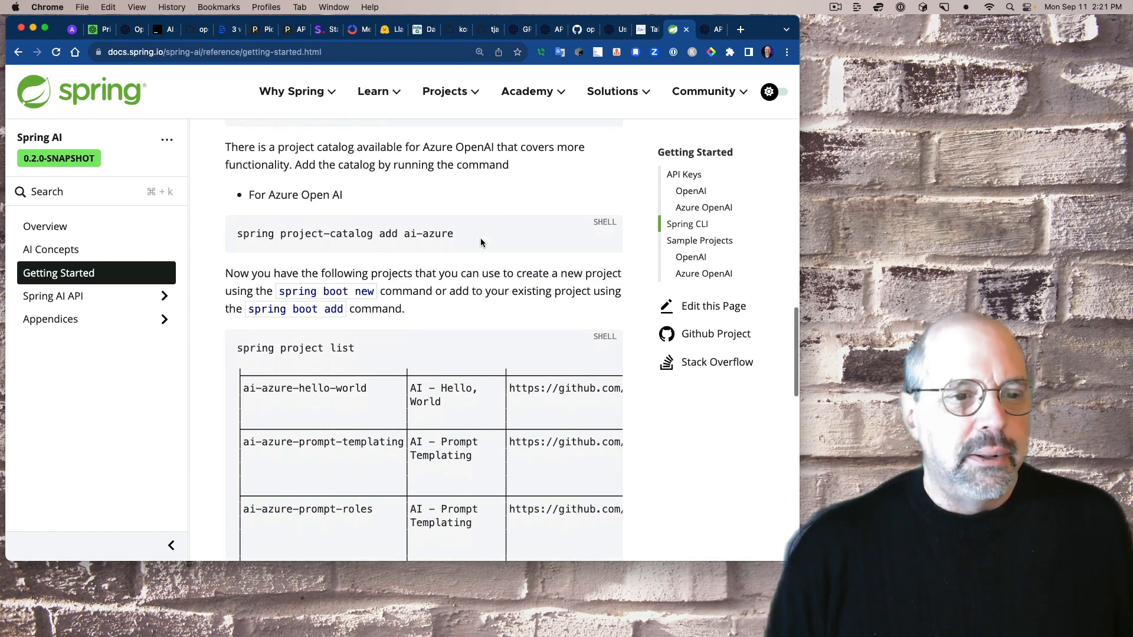
scroll(down, 3)
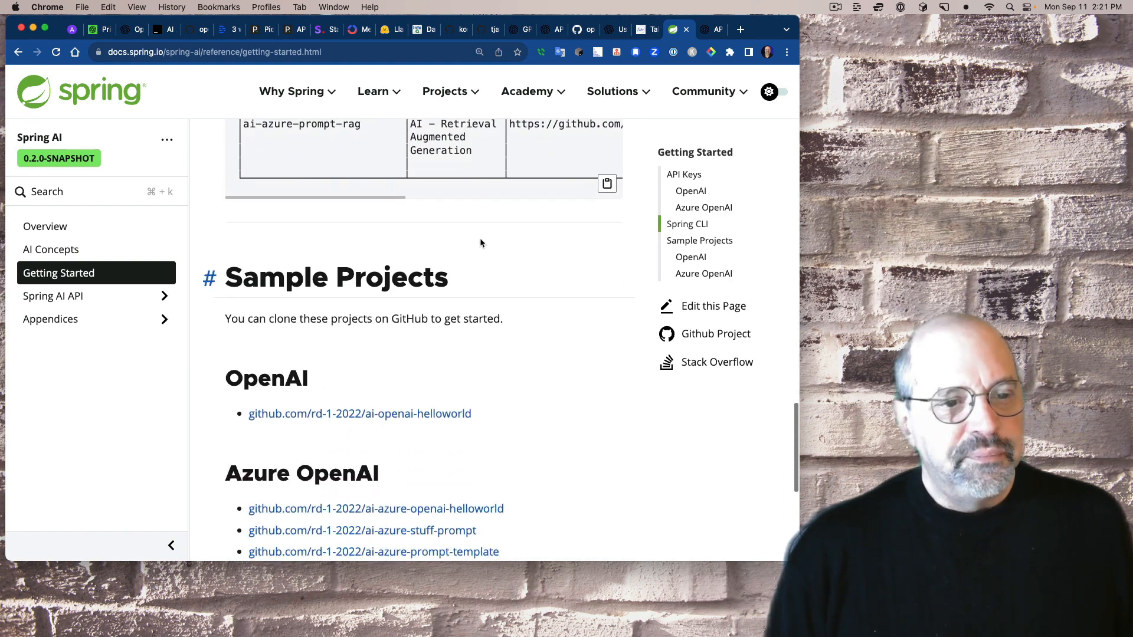
scroll(down, 3)
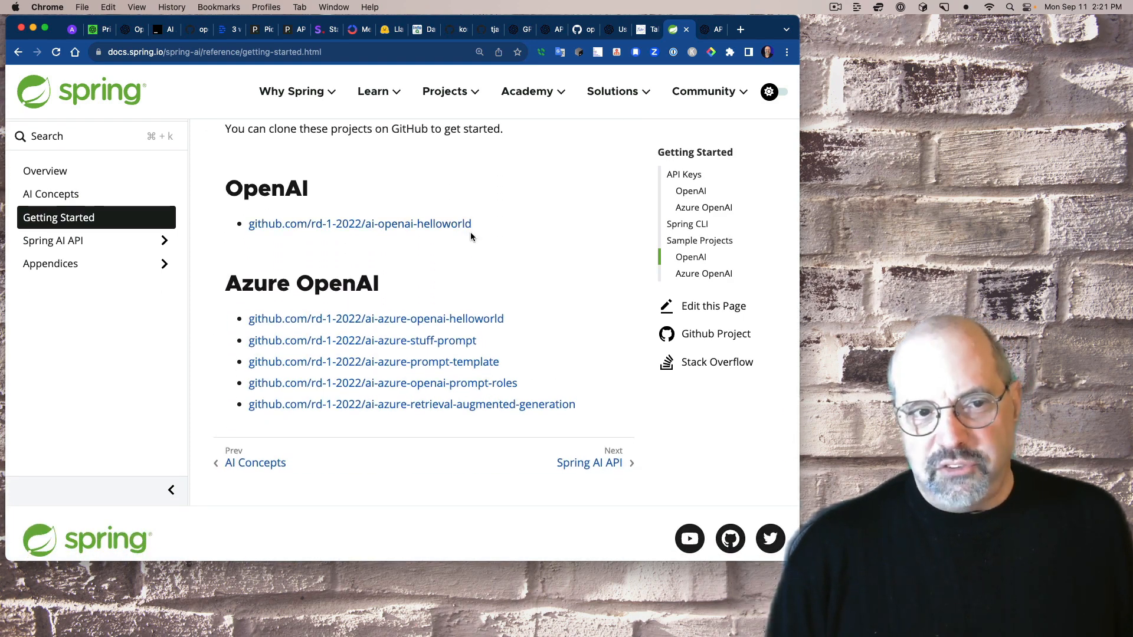
mouse_move(518, 251)
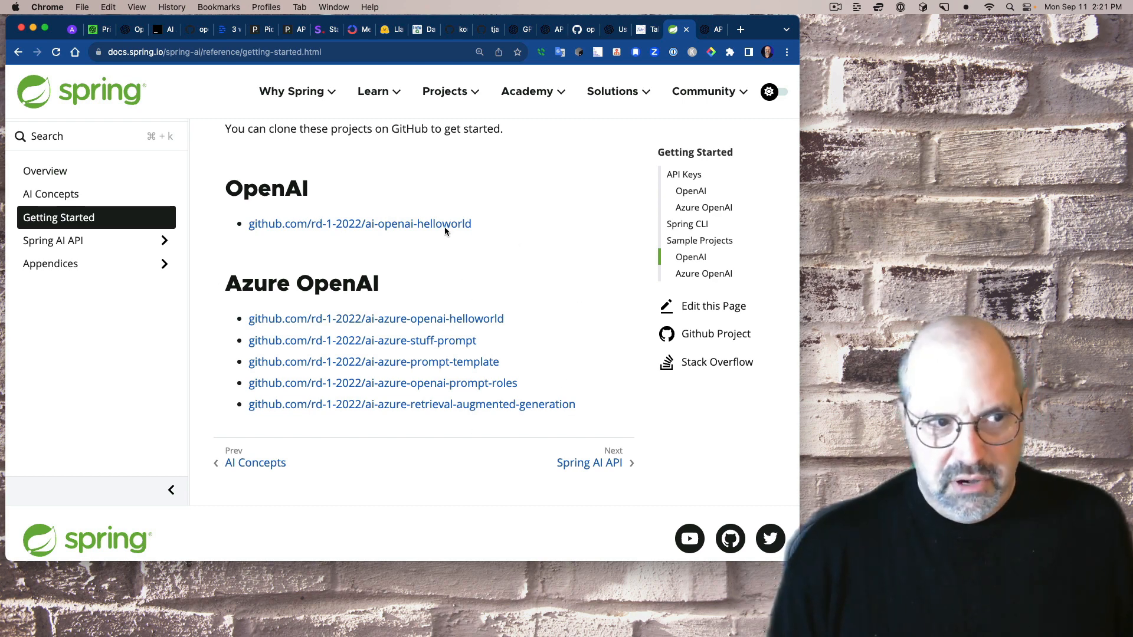
click(53, 241)
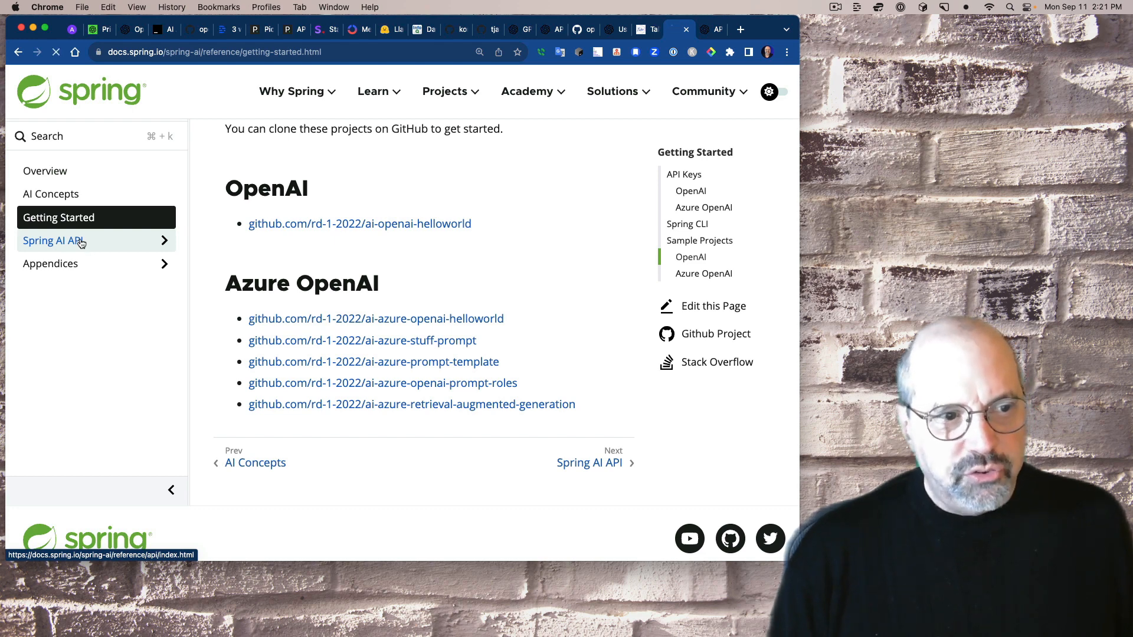
- Expand Spring AI API, check the TBD Models page, then go to Prompt
click(52, 241)
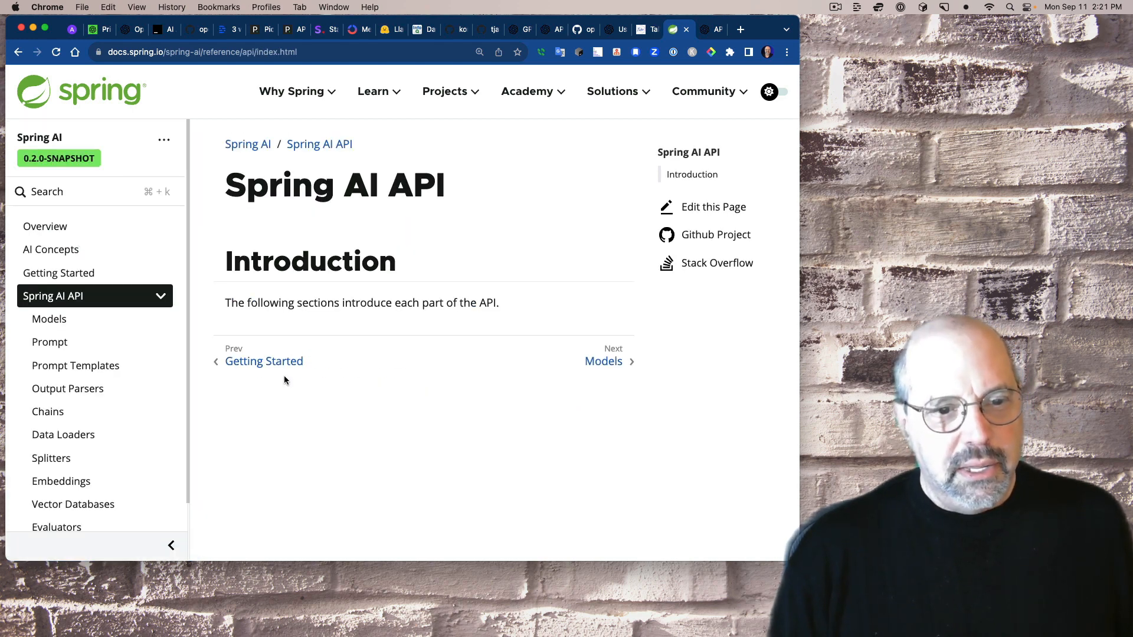
click(603, 361)
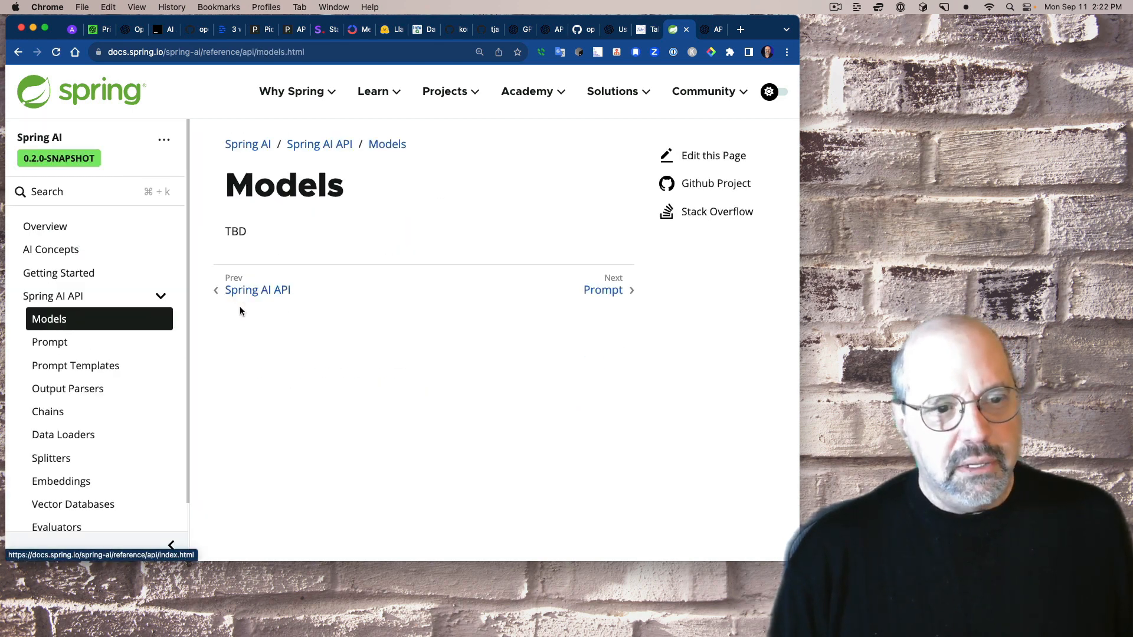
mouse_move(49, 342)
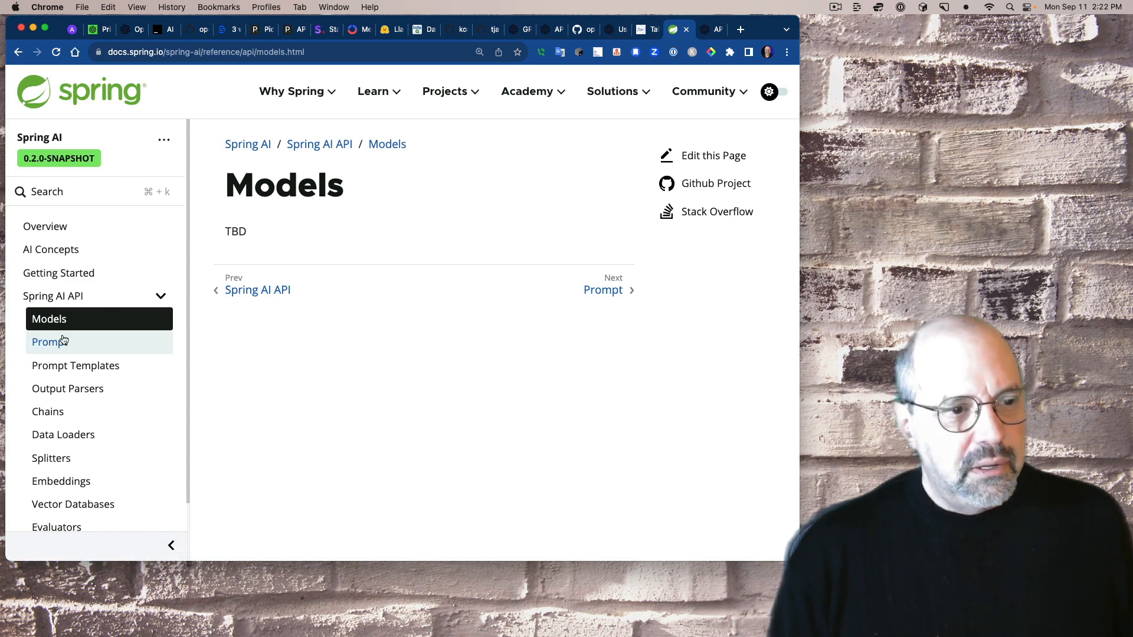
click(68, 389)
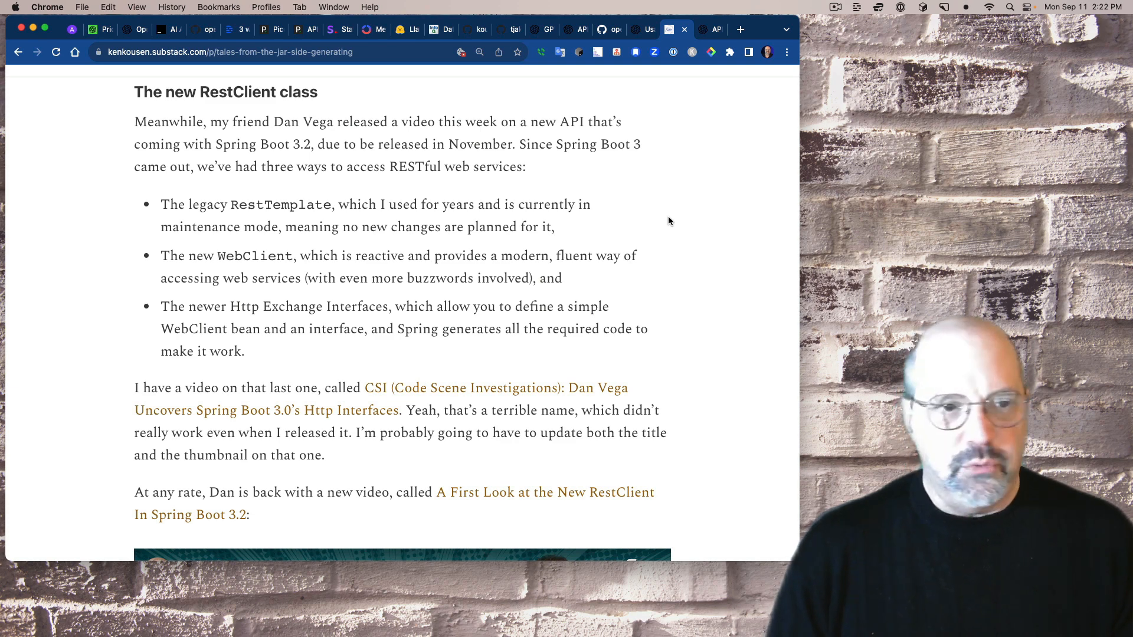
double_click(279, 205)
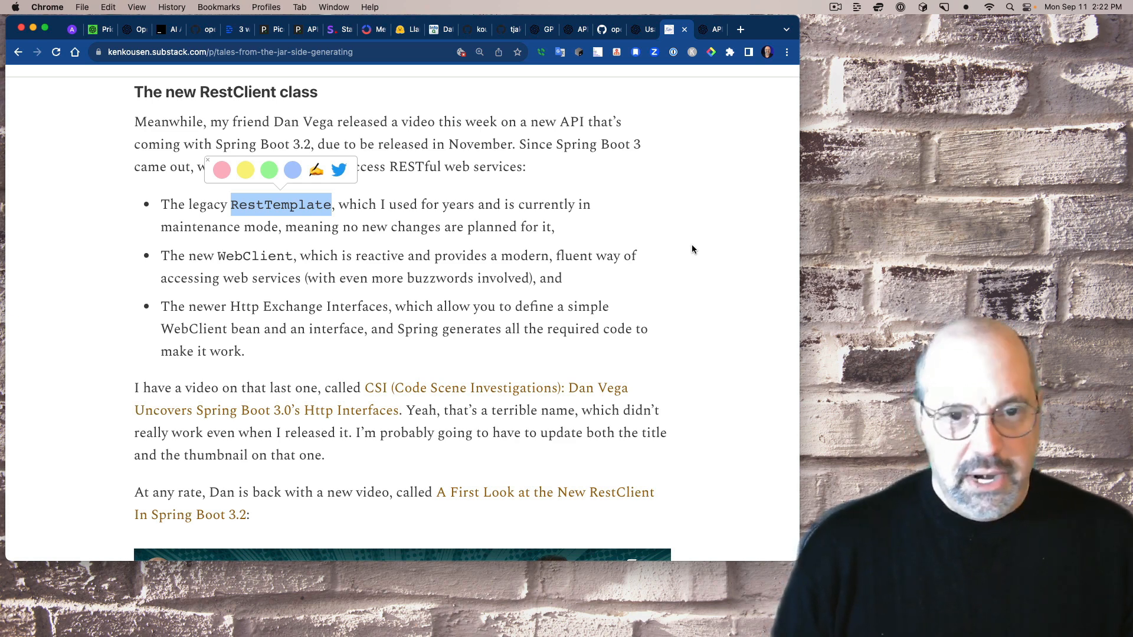
mouse_move(271, 260)
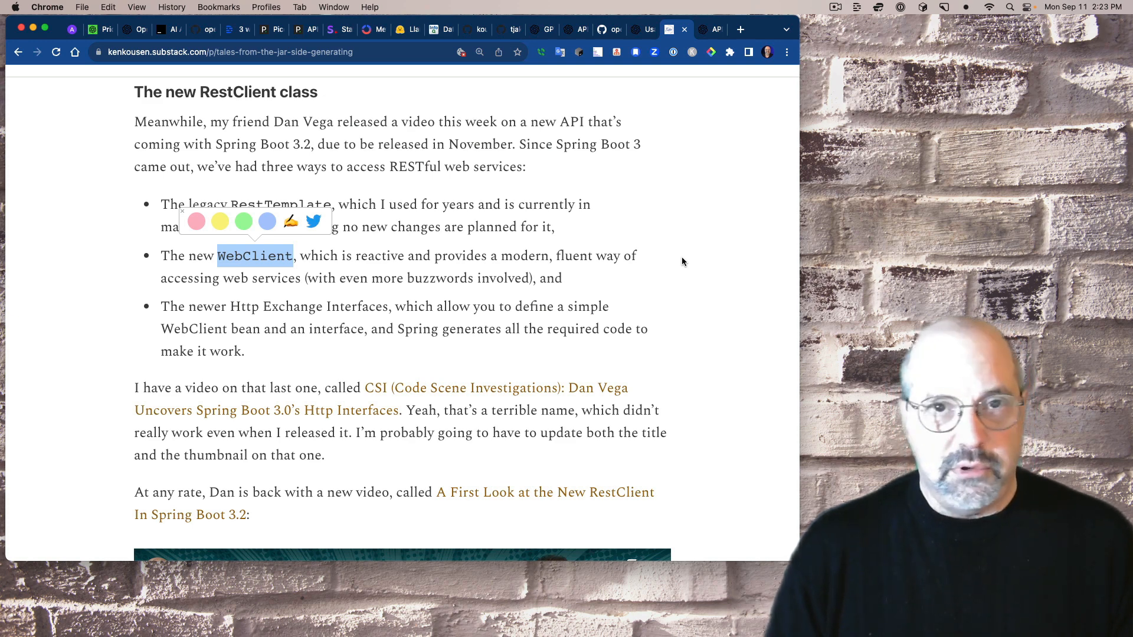
mouse_move(634, 264)
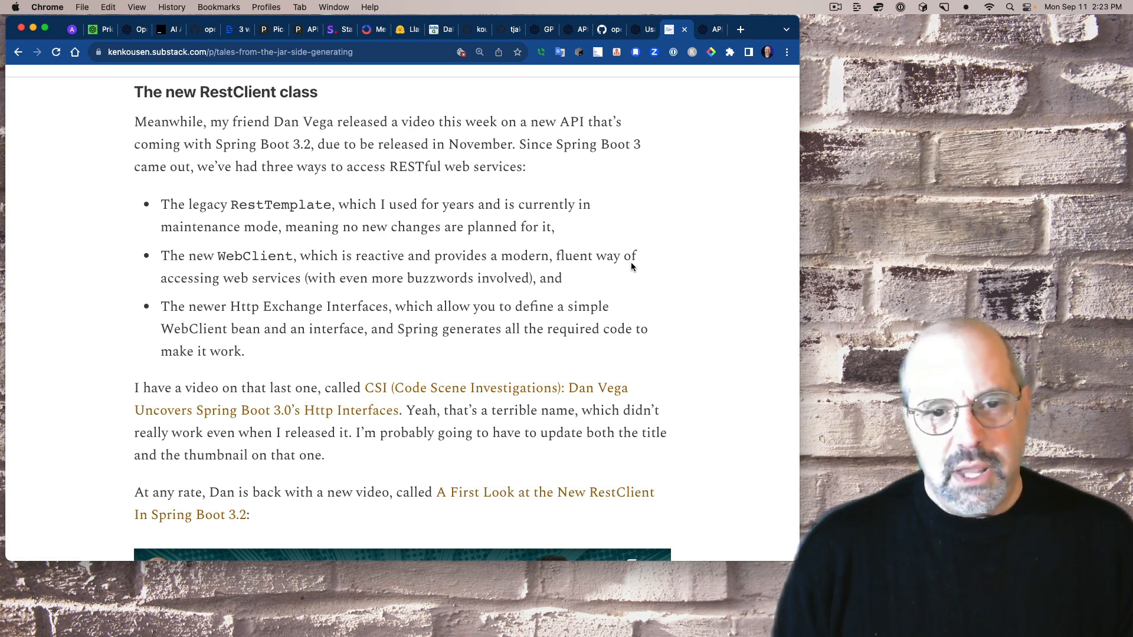
mouse_move(386, 273)
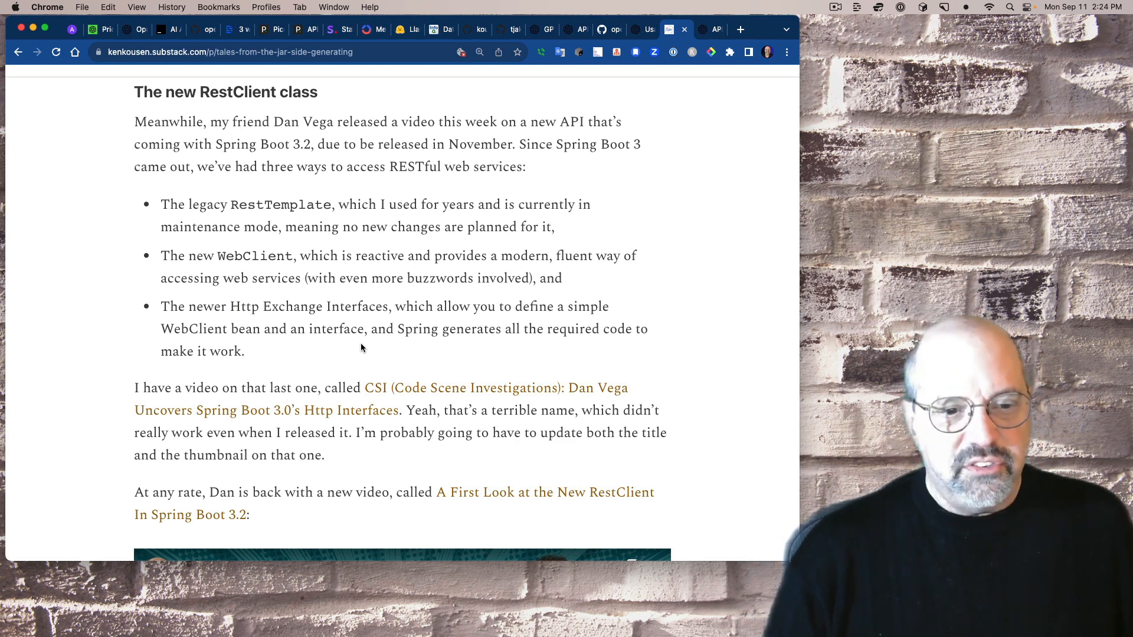
scroll(down, 3)
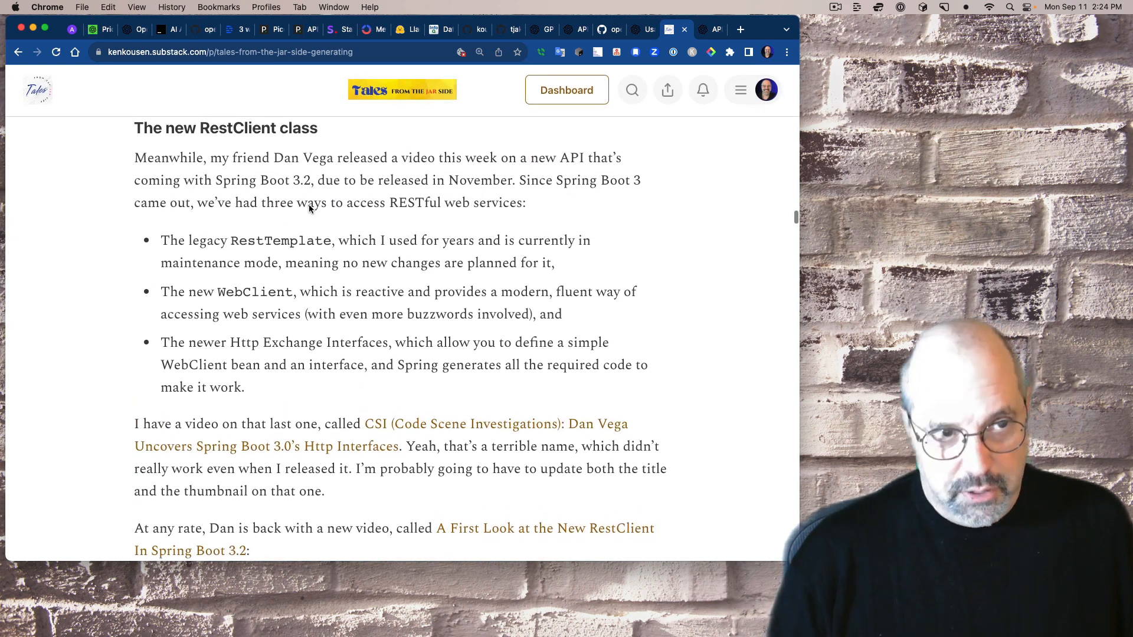
- Read past Dan Vega's RestClient video to CraigyFerg and open Craig Ferguson's Wikipedia article
scroll(down, 3)
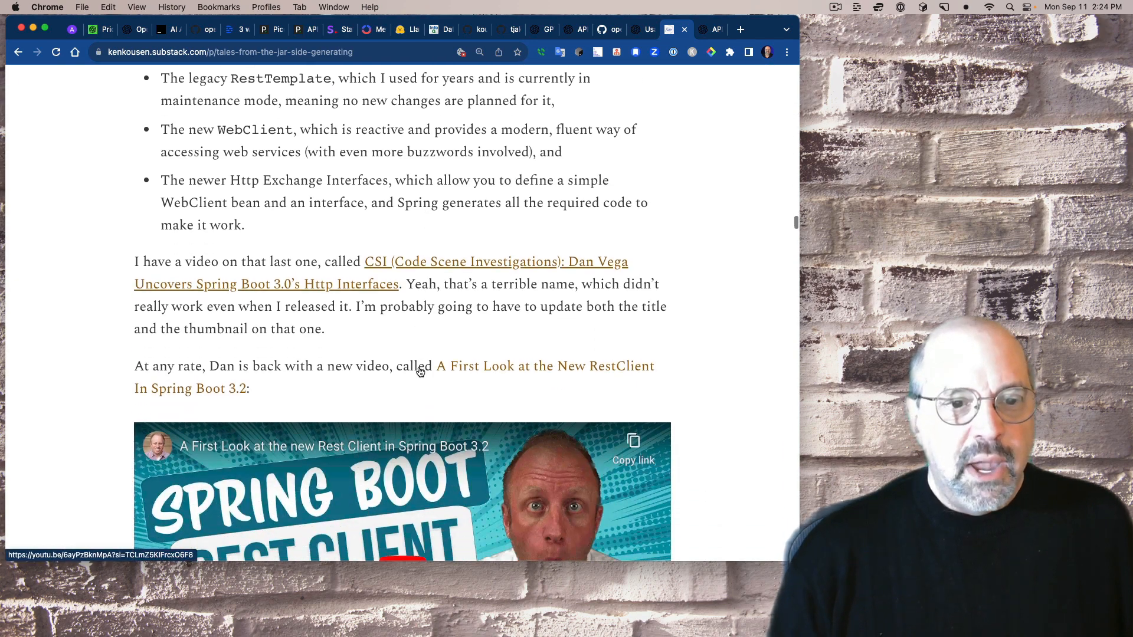
scroll(down, 3)
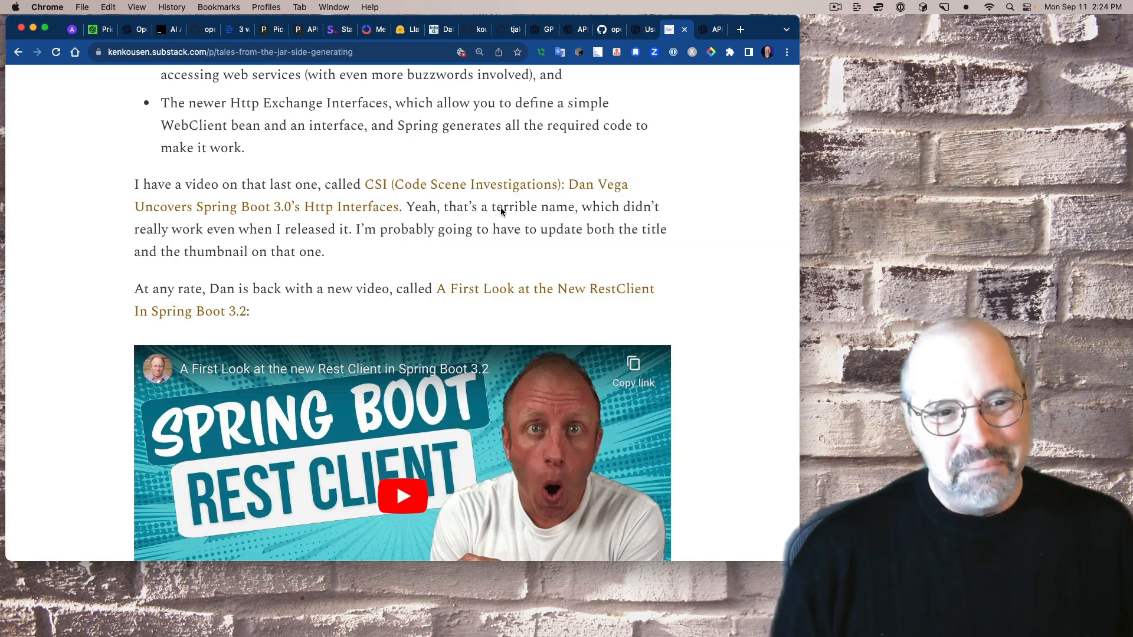
mouse_move(475, 195)
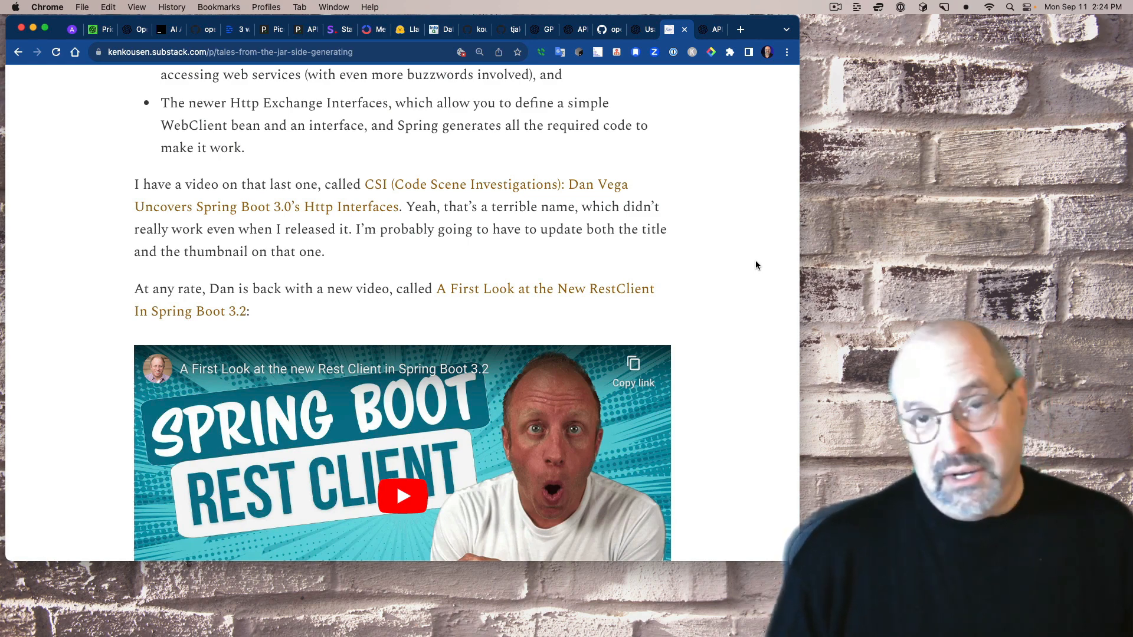
scroll(down, 3)
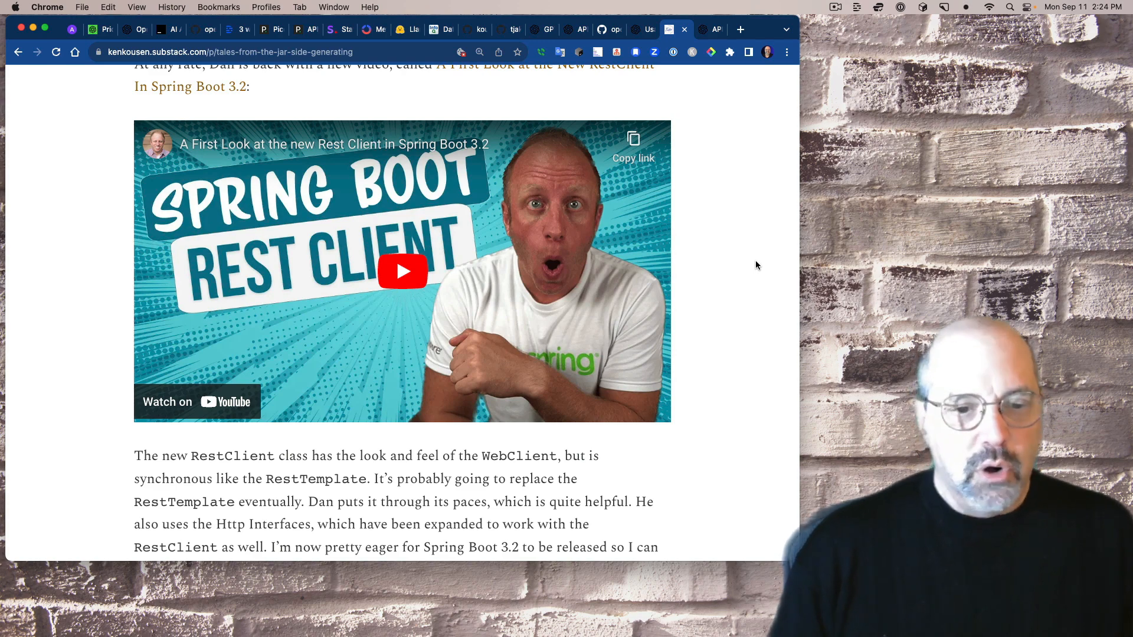
scroll(down, 3)
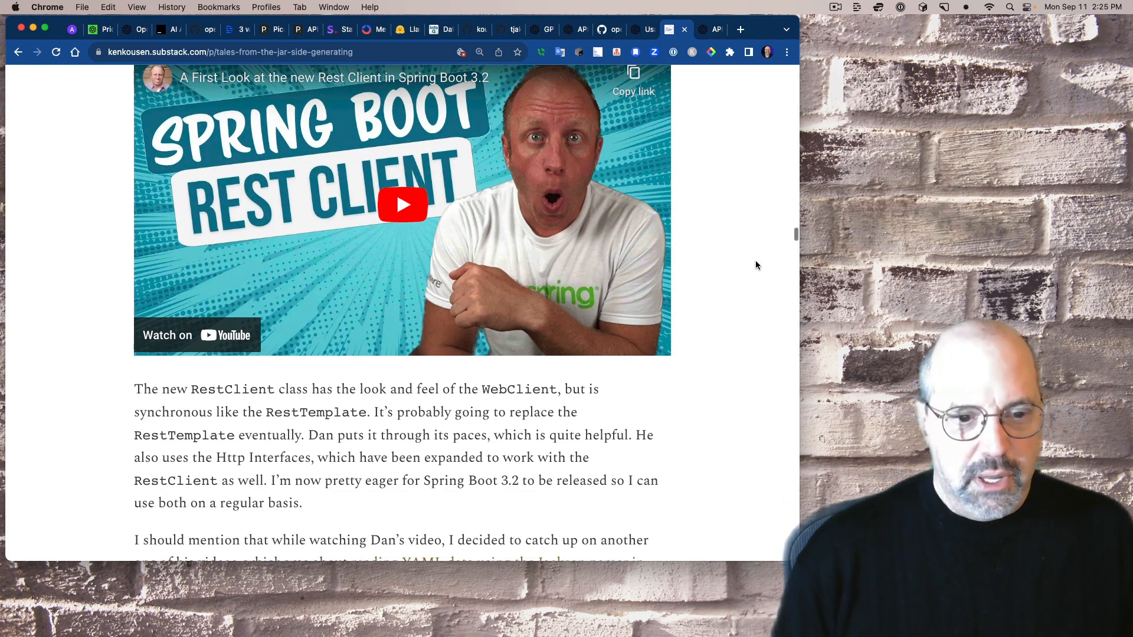
scroll(down, 3)
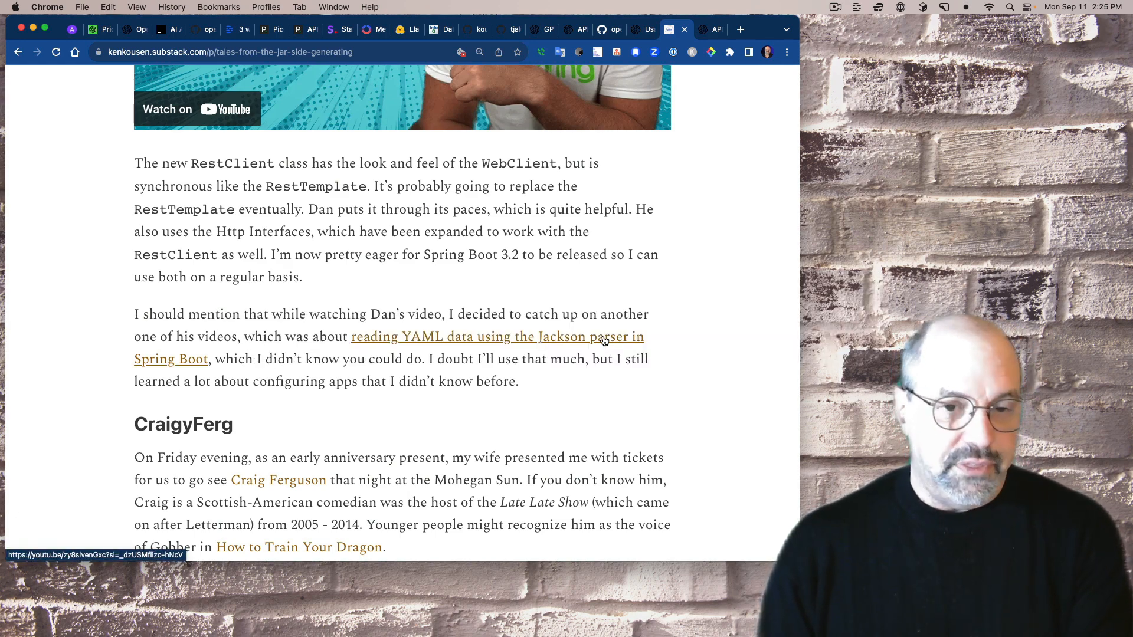
scroll(down, 3)
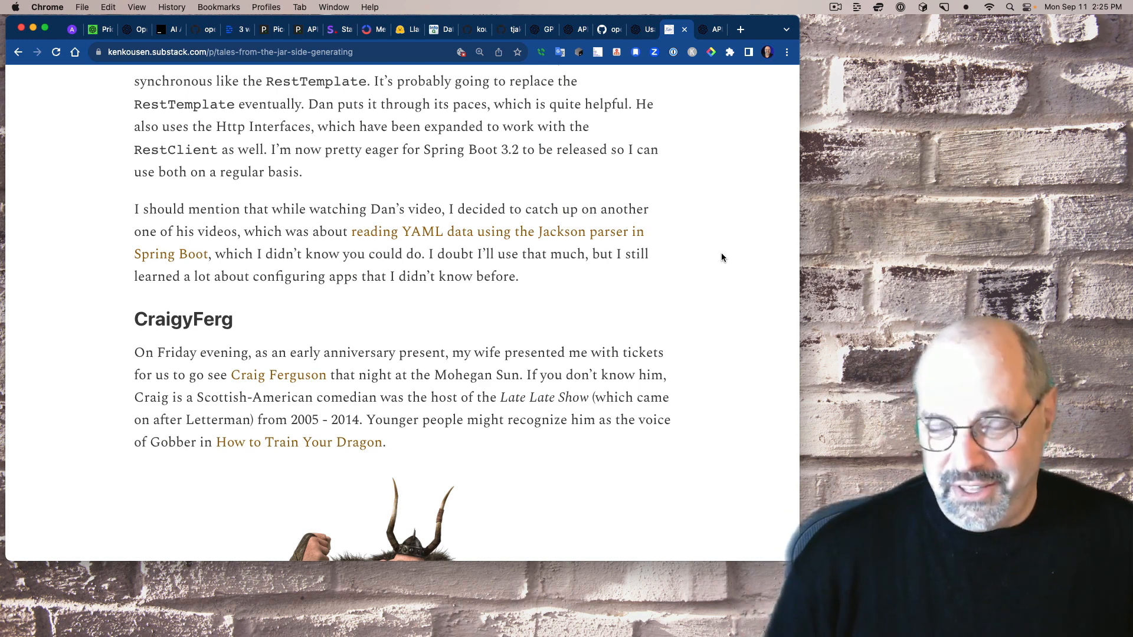
scroll(down, 3)
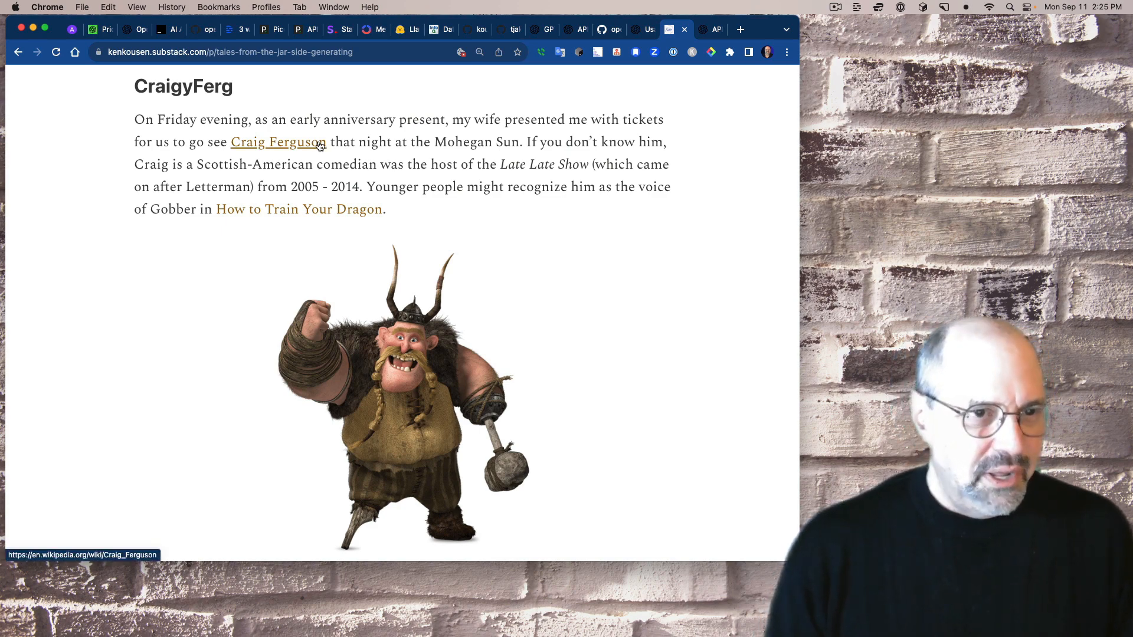
click(278, 141)
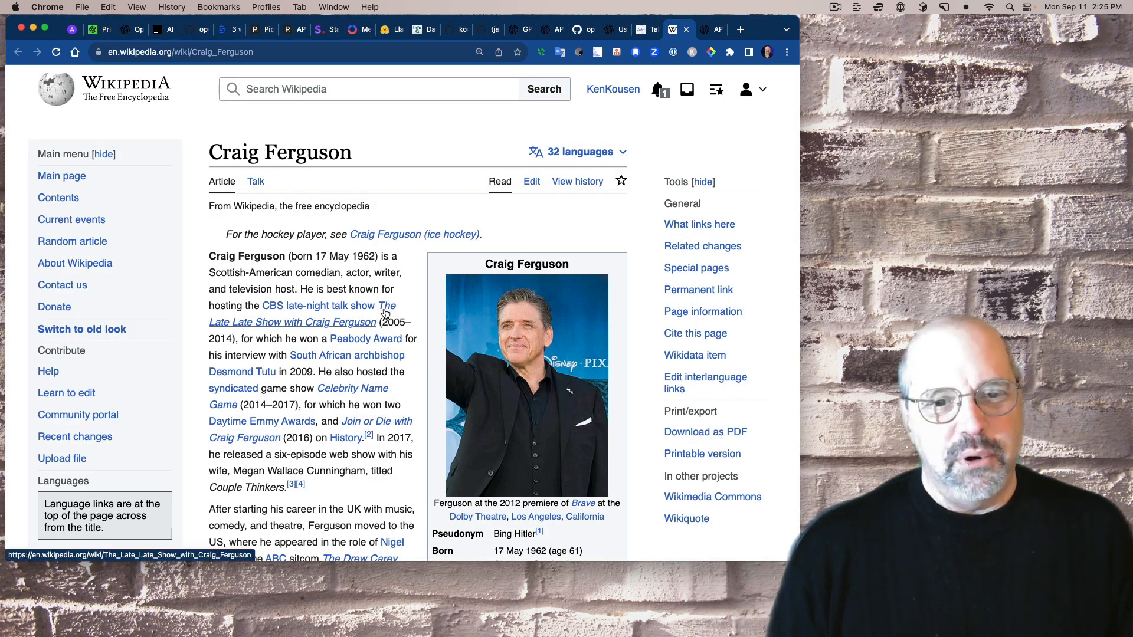
mouse_move(651, 343)
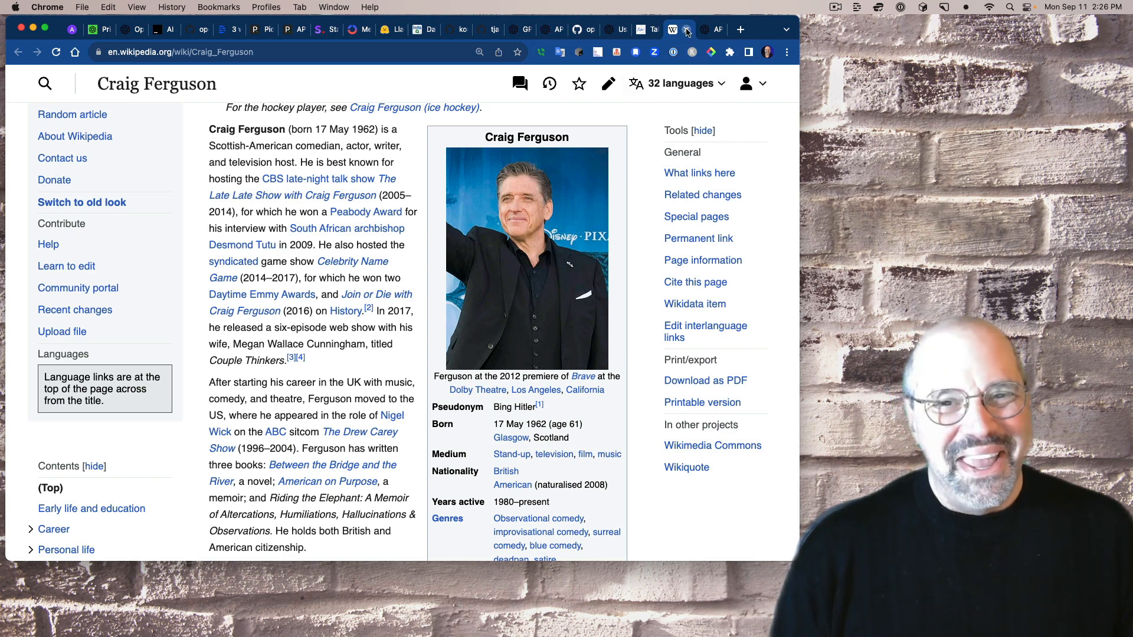
- Close the Craig Ferguson Wikipedia tab to return to the post's CraigyFerg section
click(667, 29)
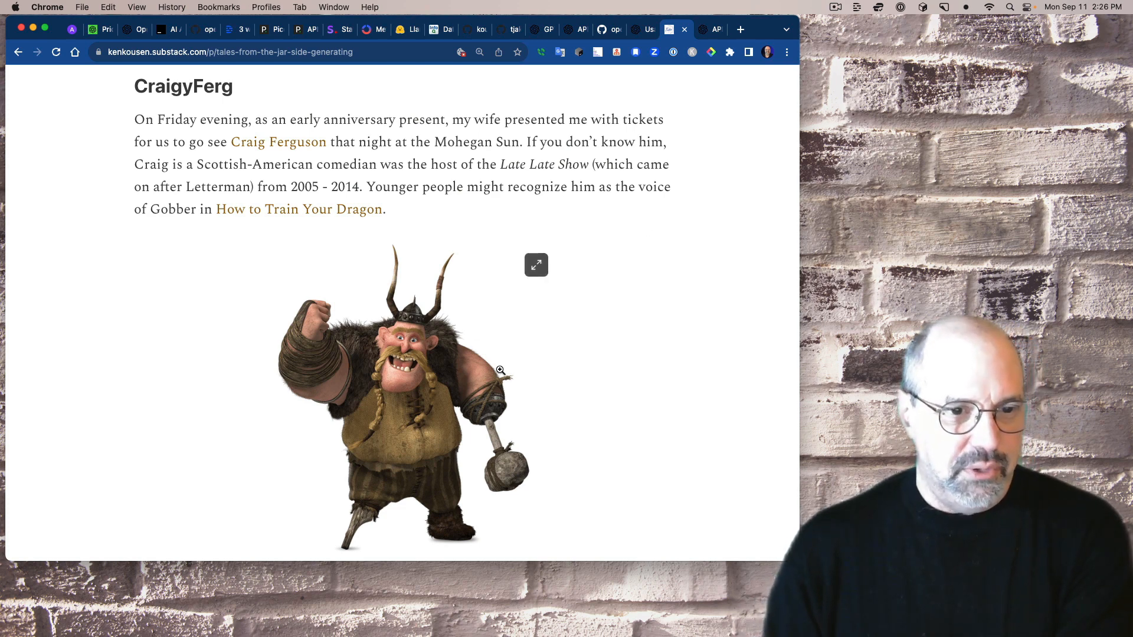
- Read past the Gobber image and Craig's touring tweet to the 'Elon, yet again' heading
scroll(down, 3)
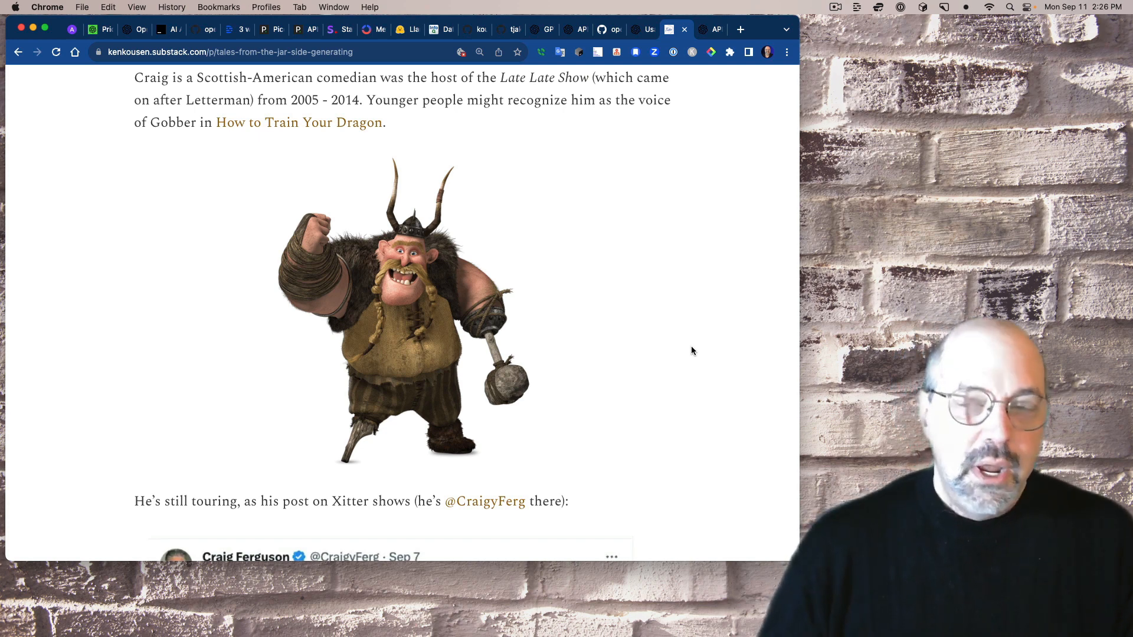
scroll(down, 3)
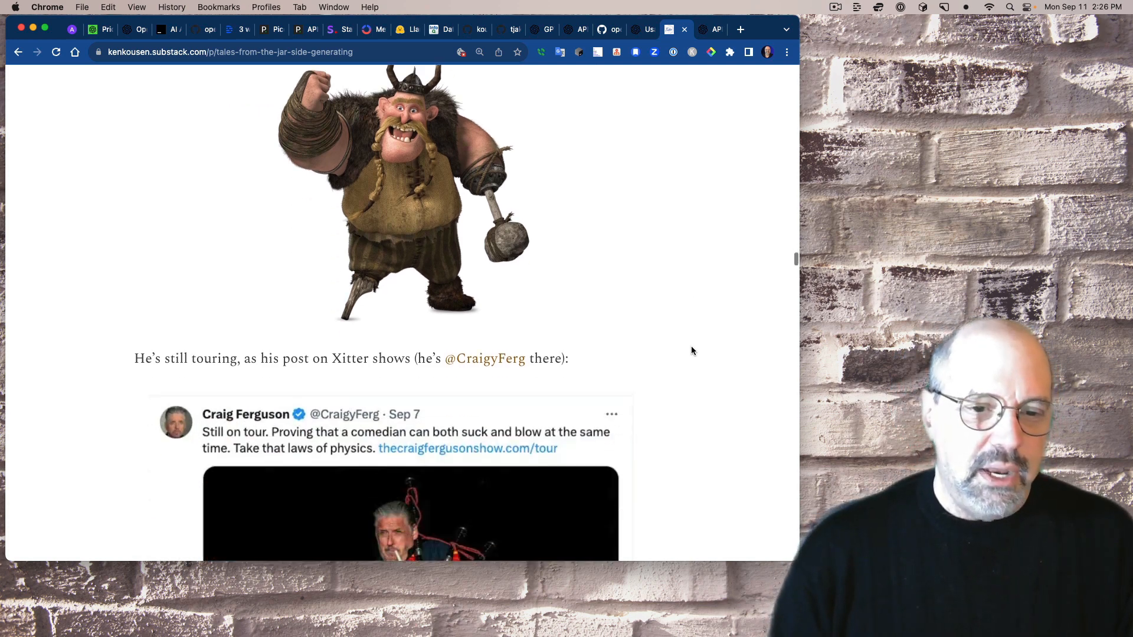
scroll(down, 3)
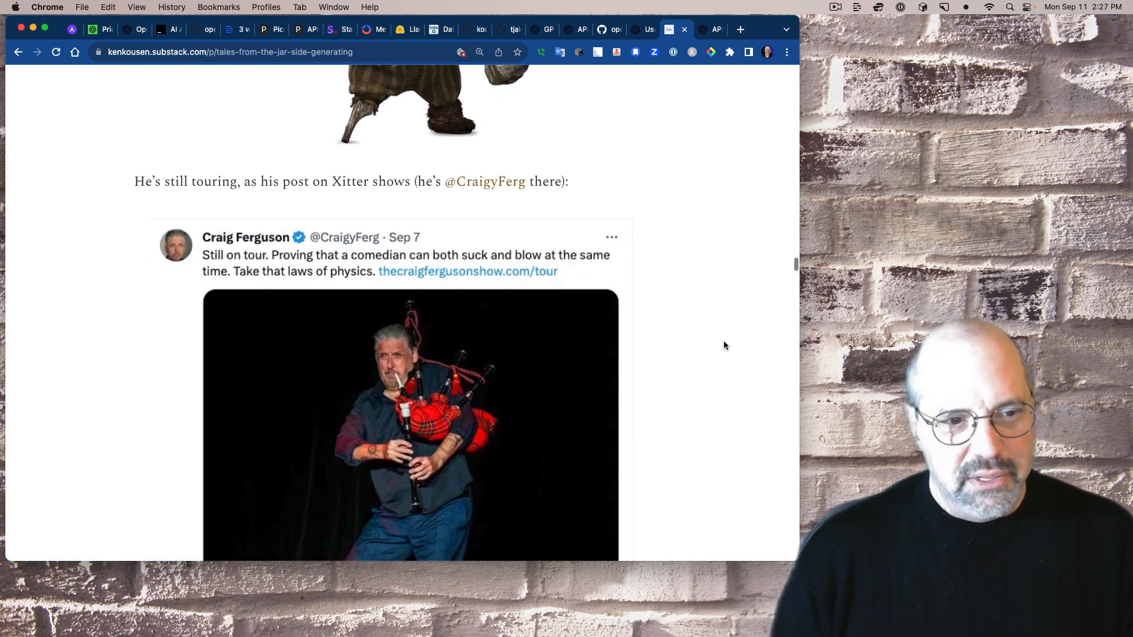
scroll(down, 3)
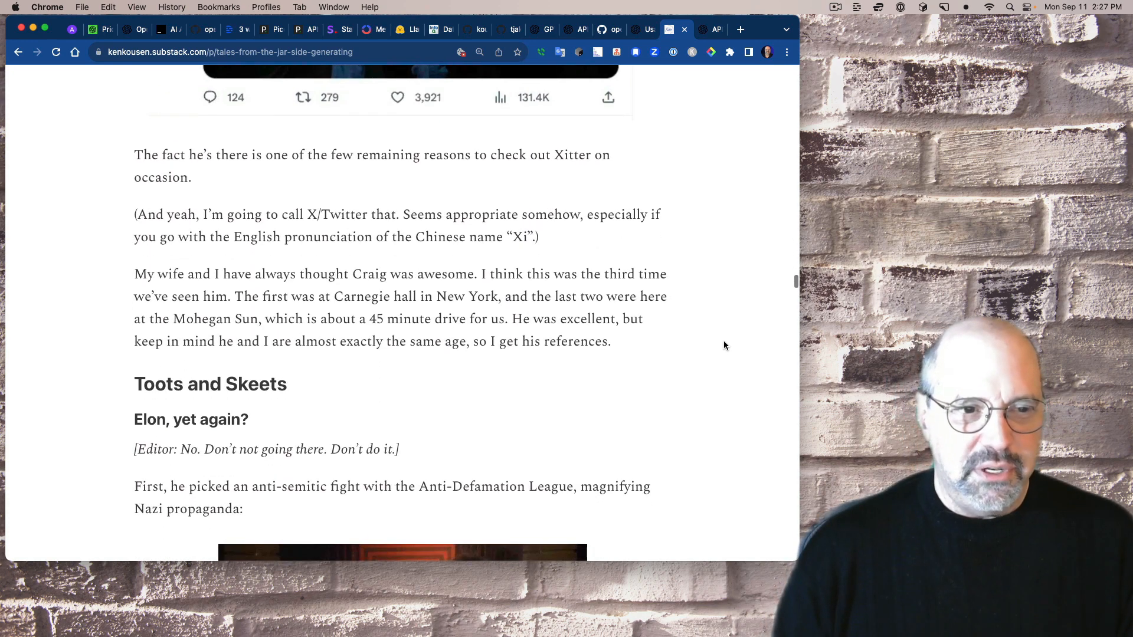
scroll(down, 3)
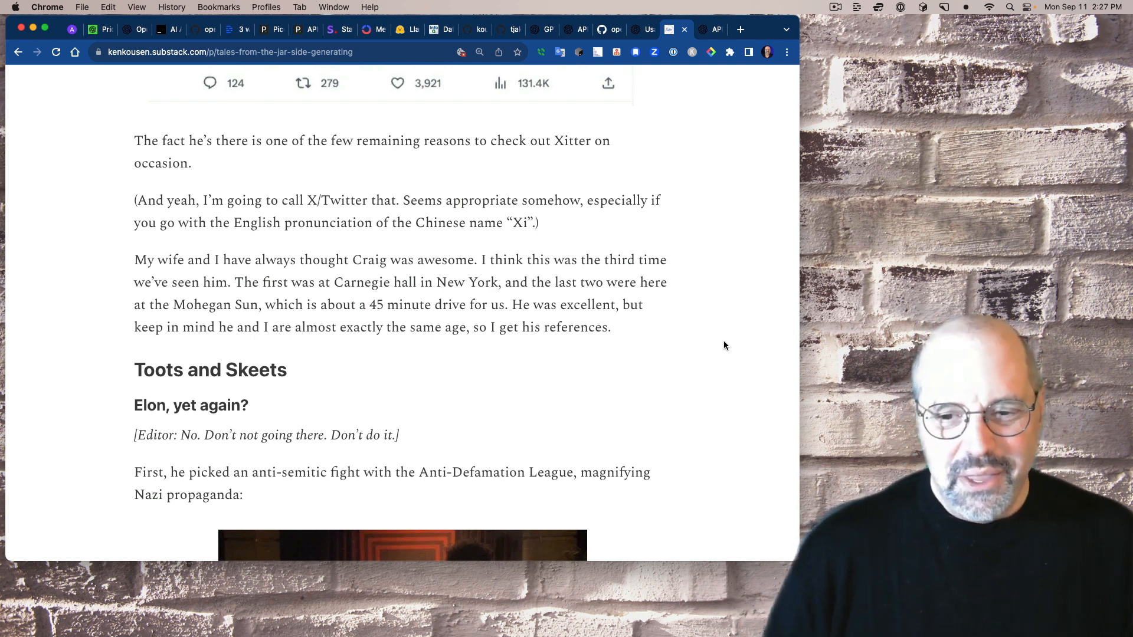
scroll(down, 3)
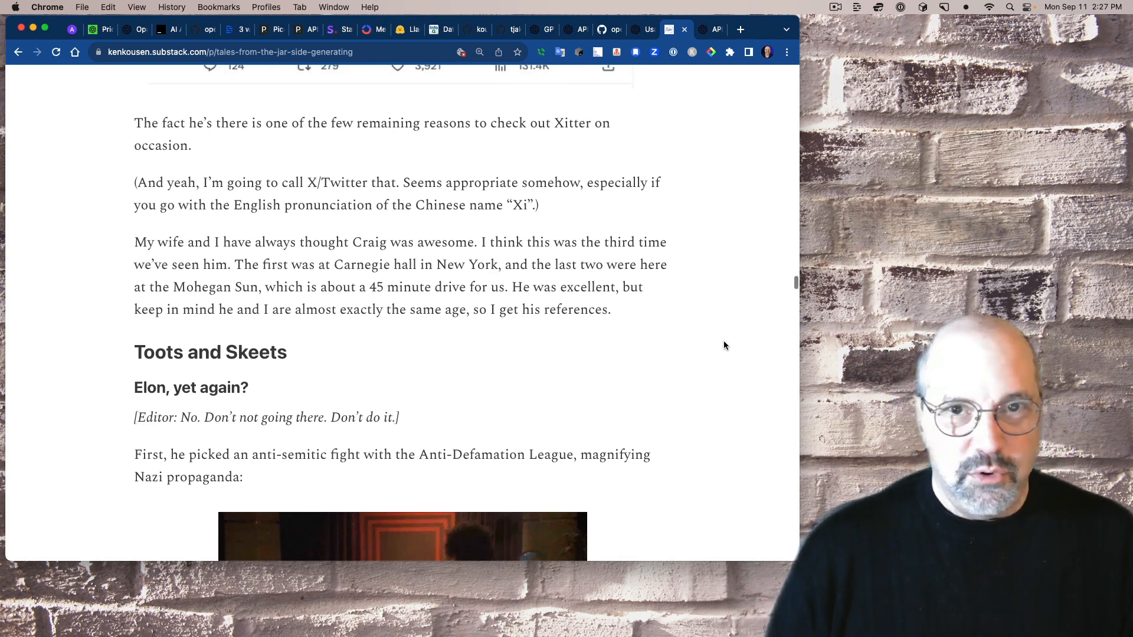
- Read past the Twitter revenue meme to the Starlink Ukraine paragraph and 'Come ON. STOP IT' note
scroll(down, 3)
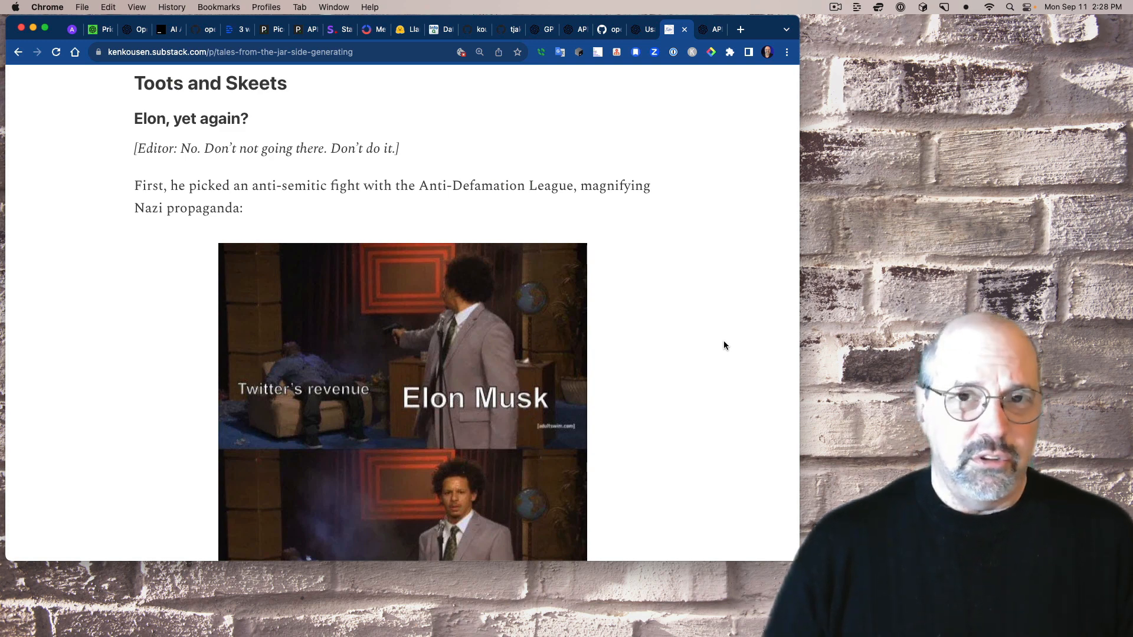
scroll(down, 3)
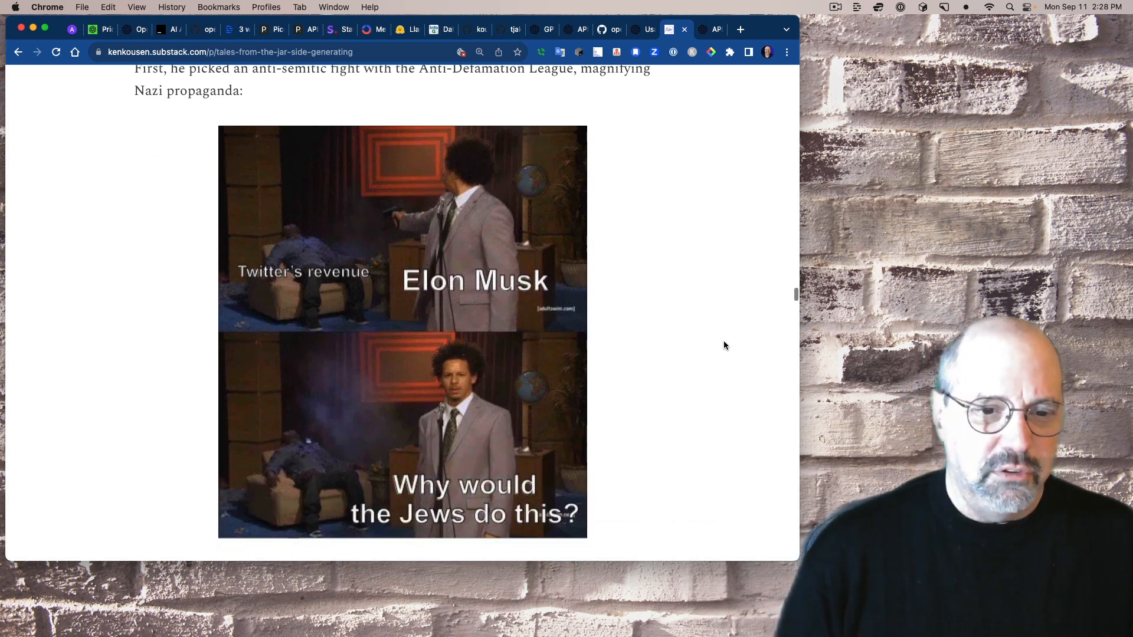
scroll(down, 3)
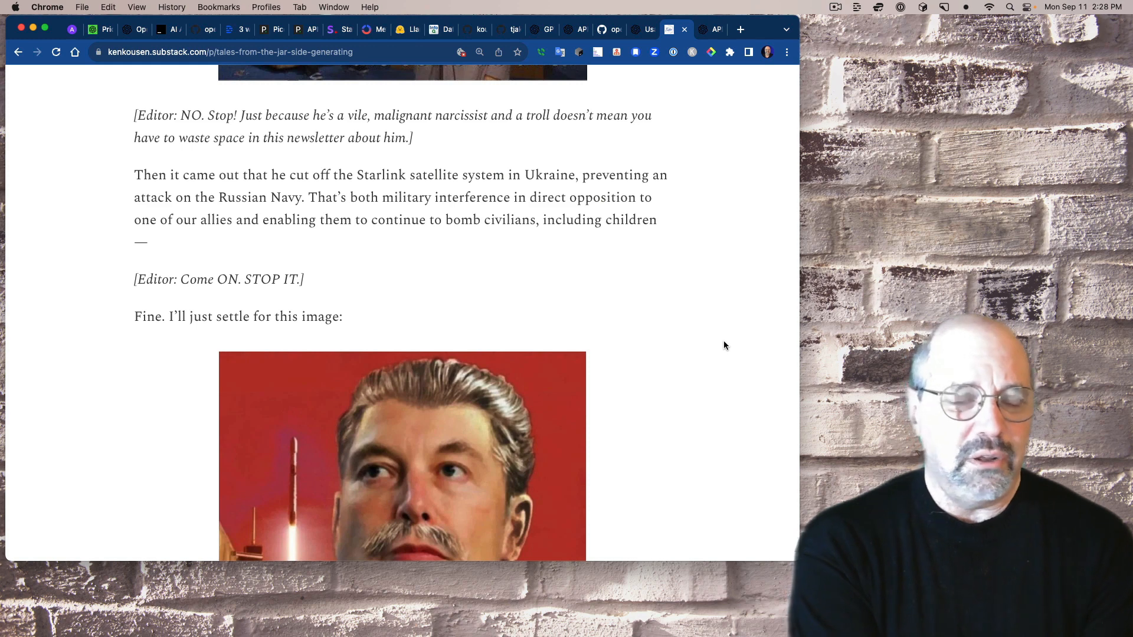
- Read past the Joseph Starlink image and Tesla founders meme to Google Is Evil's Ars Technica screenshot
scroll(down, 3)
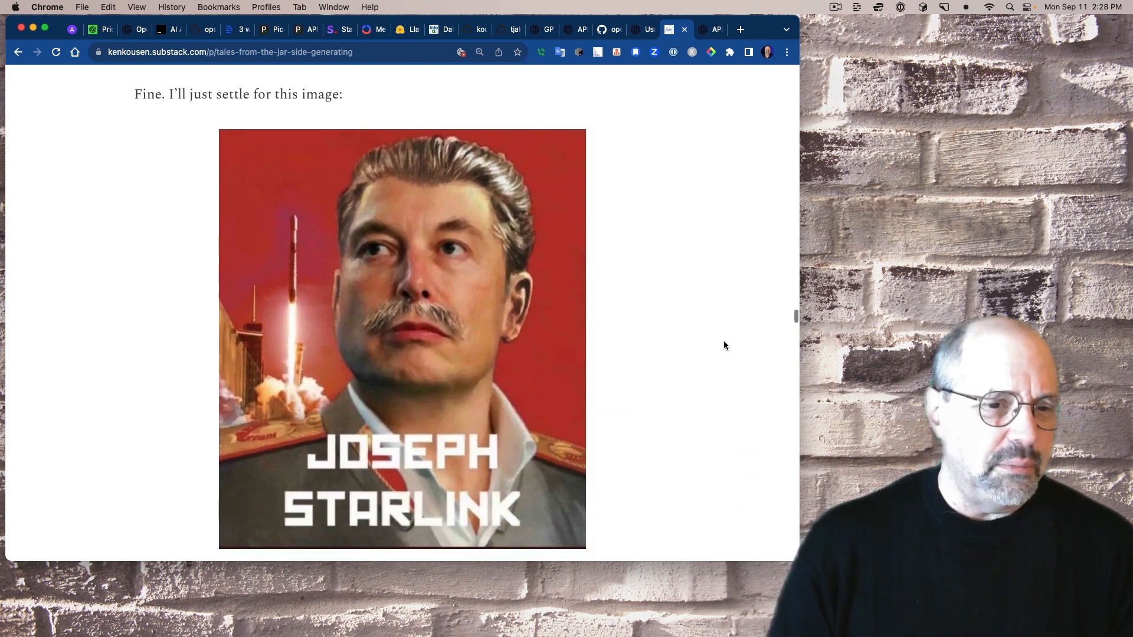
scroll(down, 3)
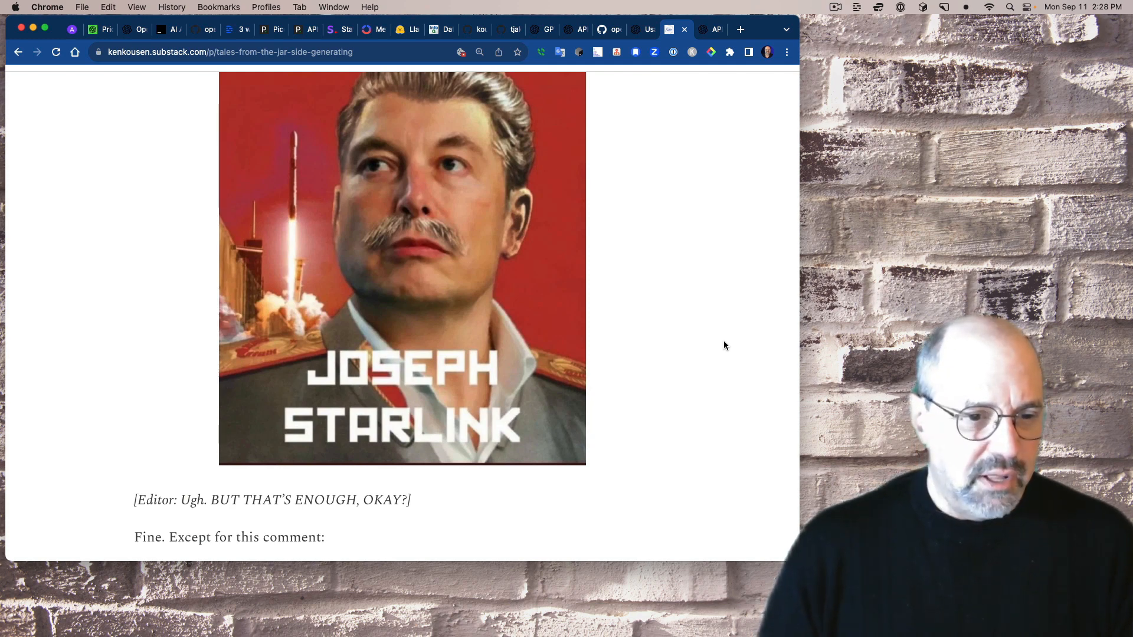
scroll(down, 3)
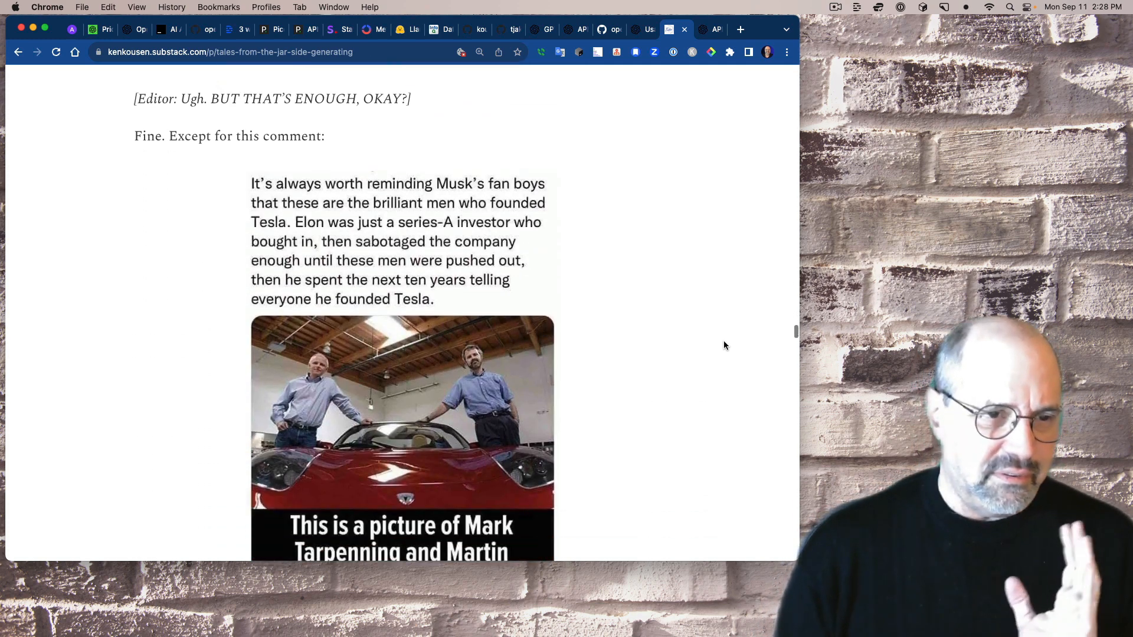
scroll(down, 3)
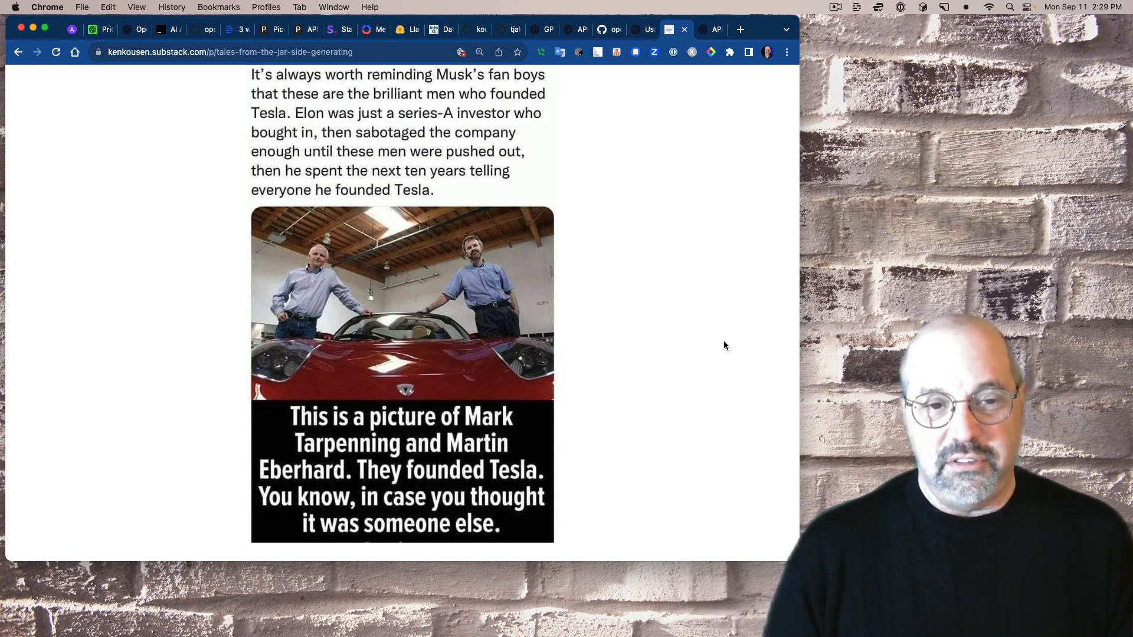
scroll(down, 3)
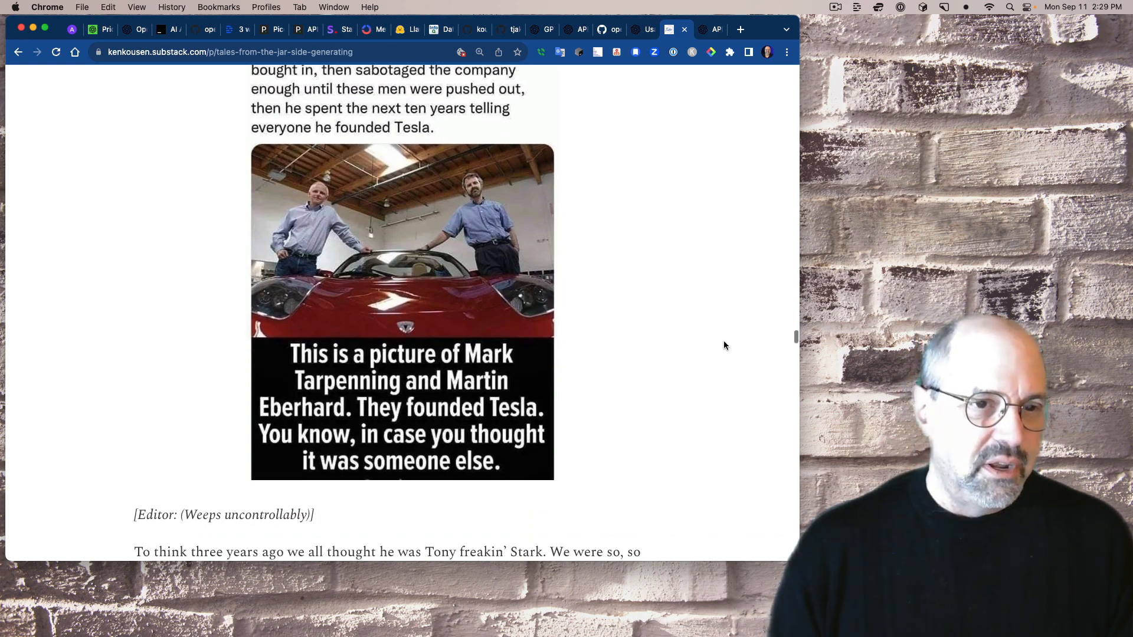
scroll(down, 3)
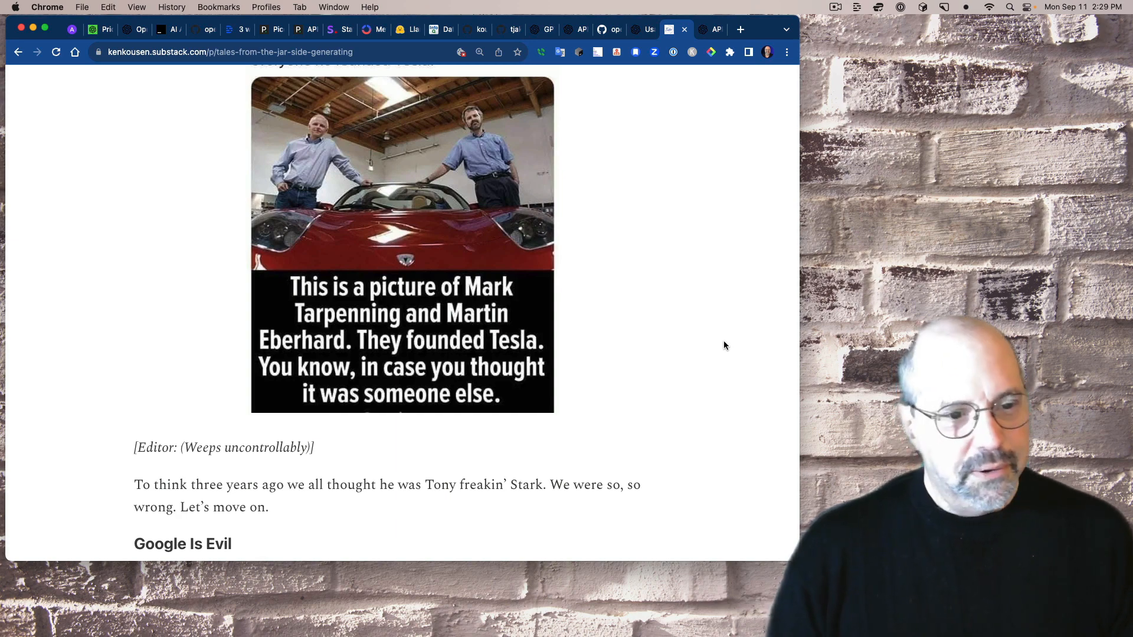
scroll(down, 3)
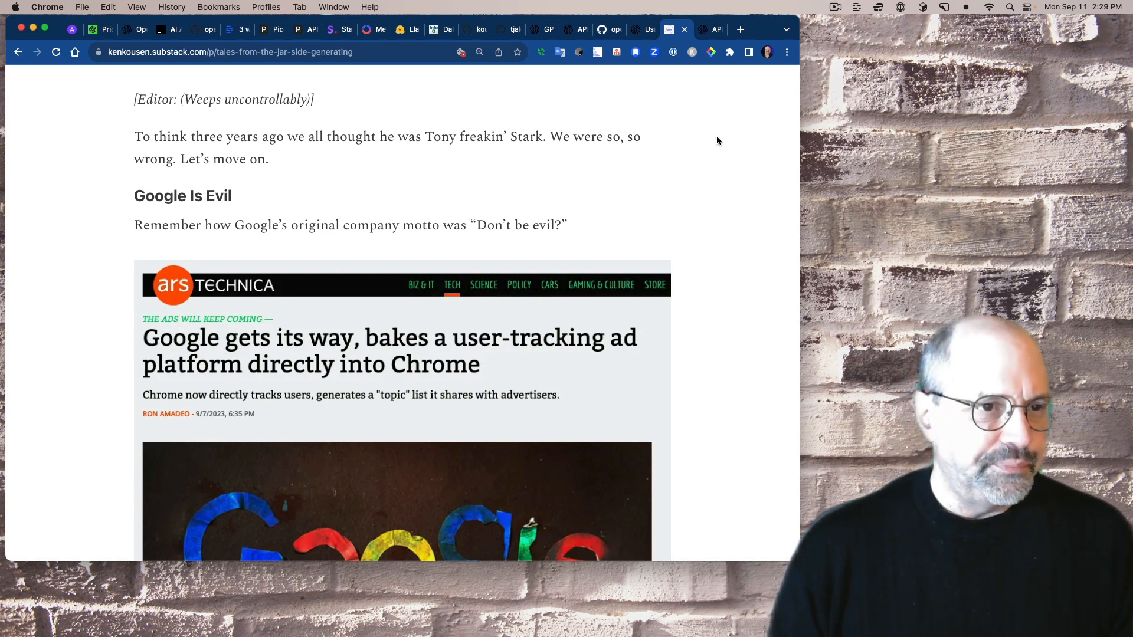
- Read the Google Is Evil Chrome ad-privacy steps, then bring up Chrome's three-dot menu
scroll(down, 3)
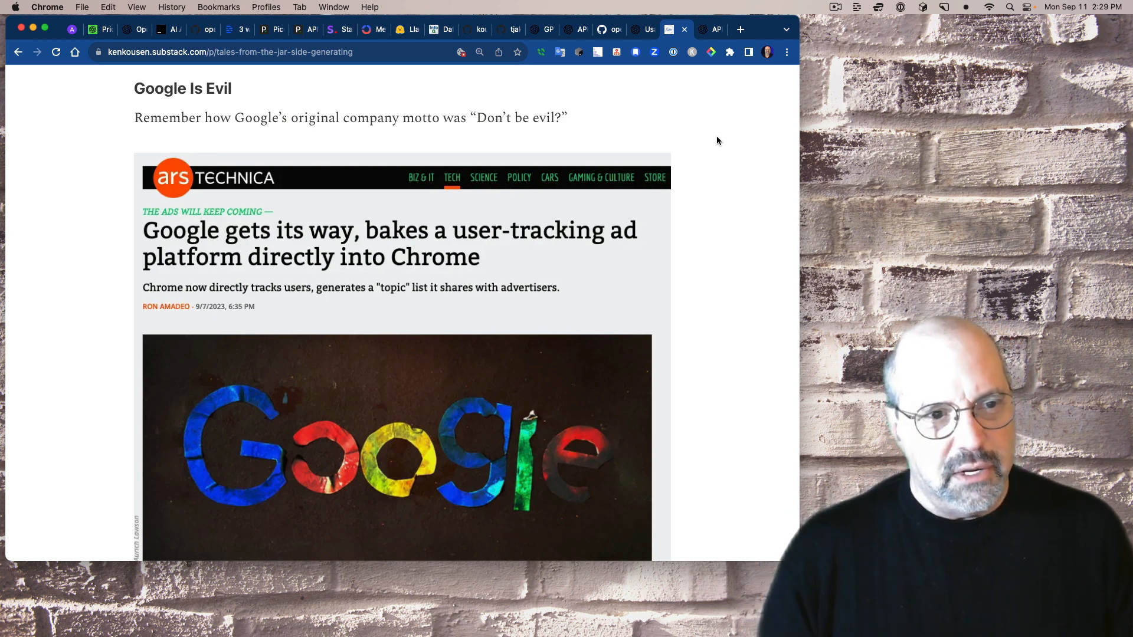
scroll(down, 3)
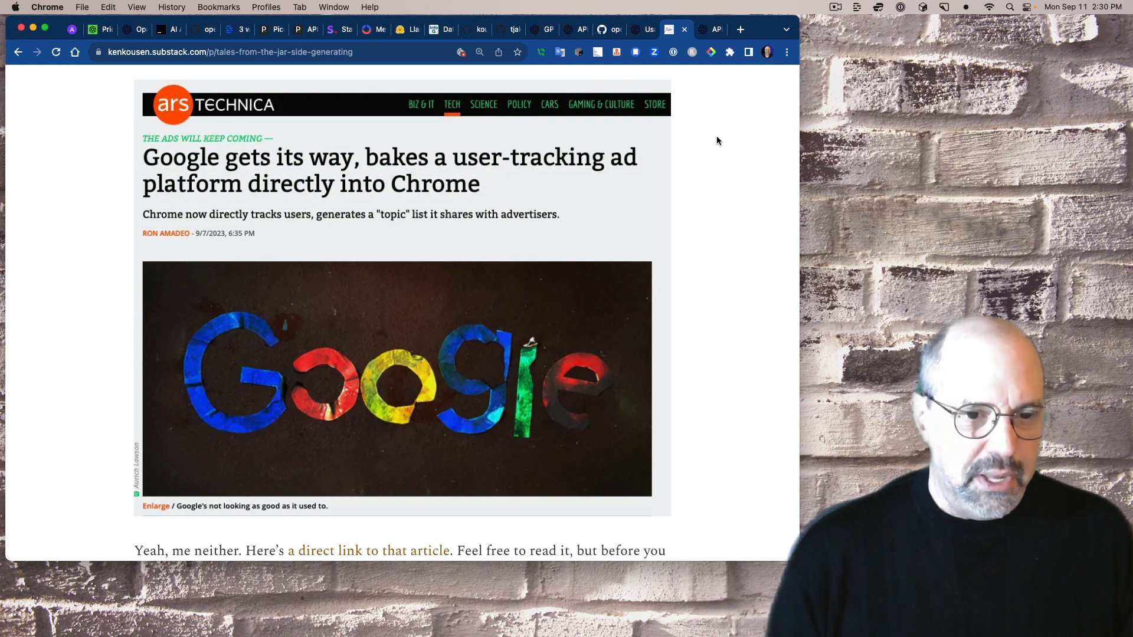
scroll(down, 3)
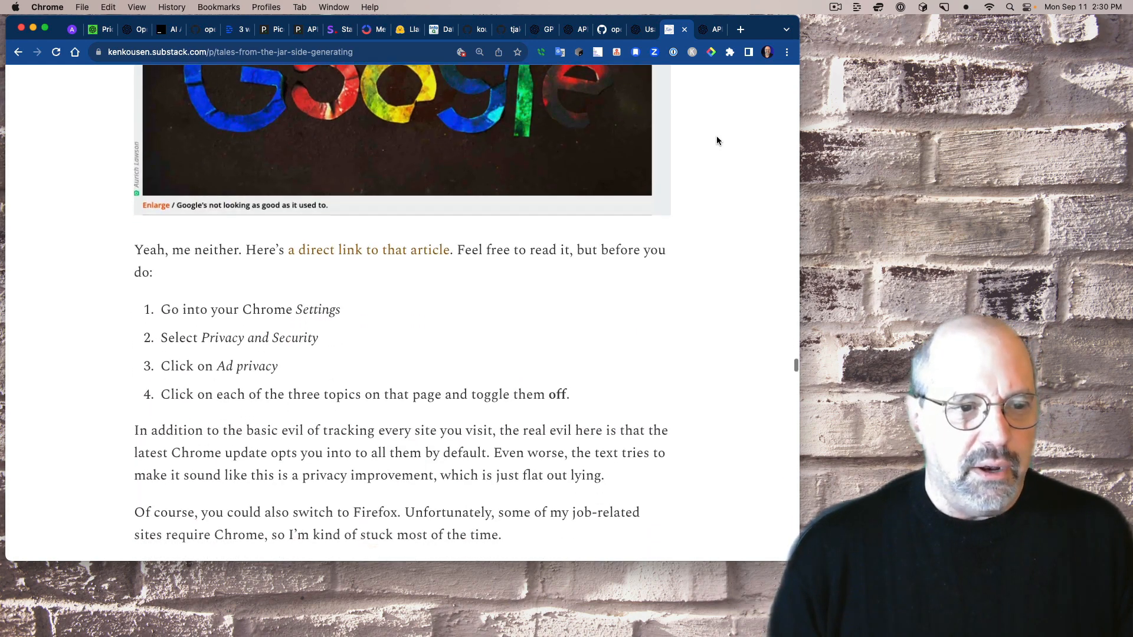
scroll(down, 3)
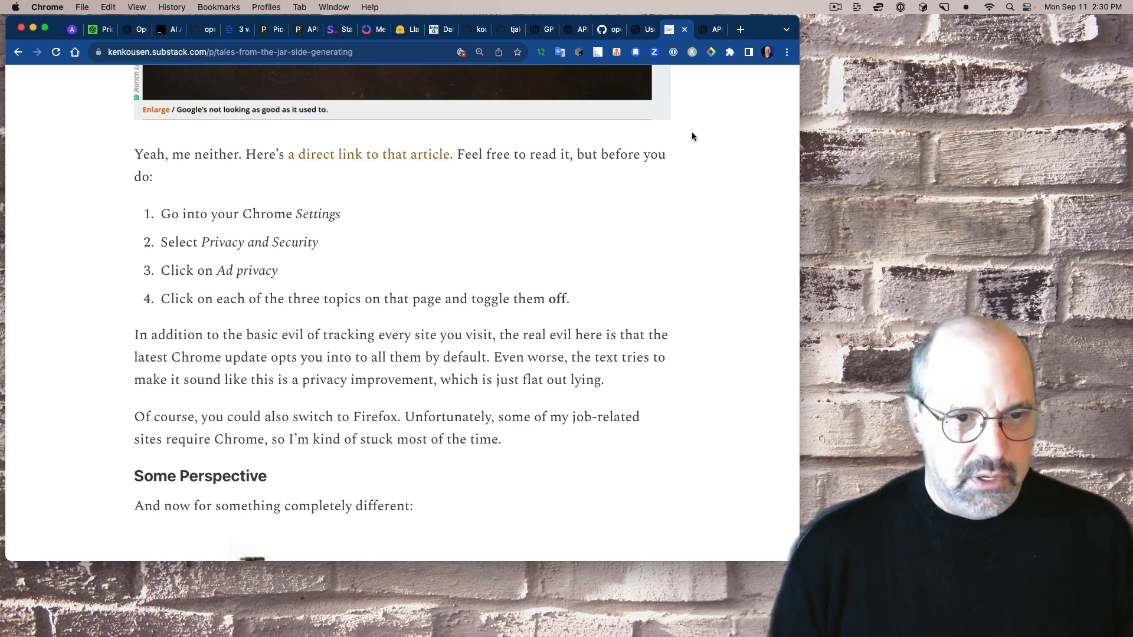
click(786, 52)
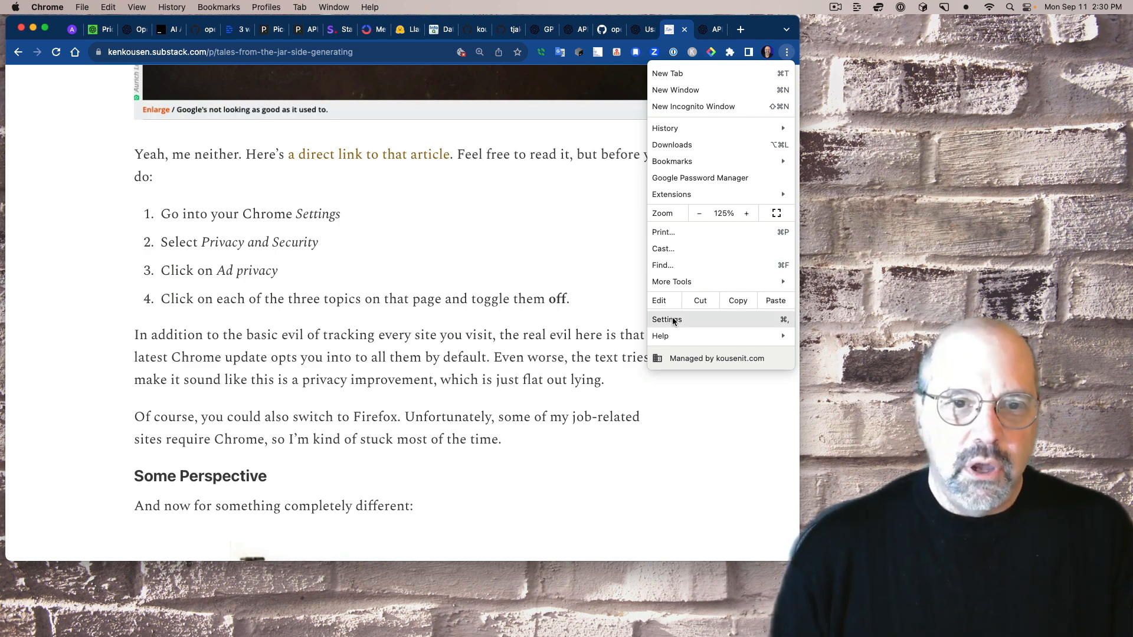
- Check Chrome's Privacy and security Ad privacy pages, confirming Ad topics and Ad measurement are off
click(666, 319)
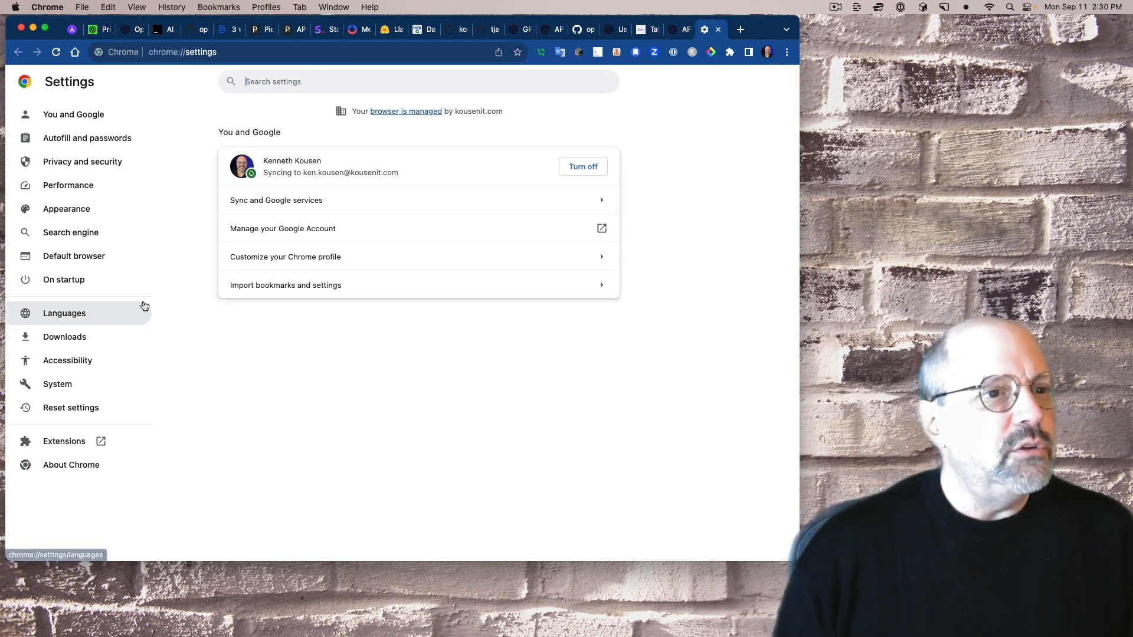
click(83, 161)
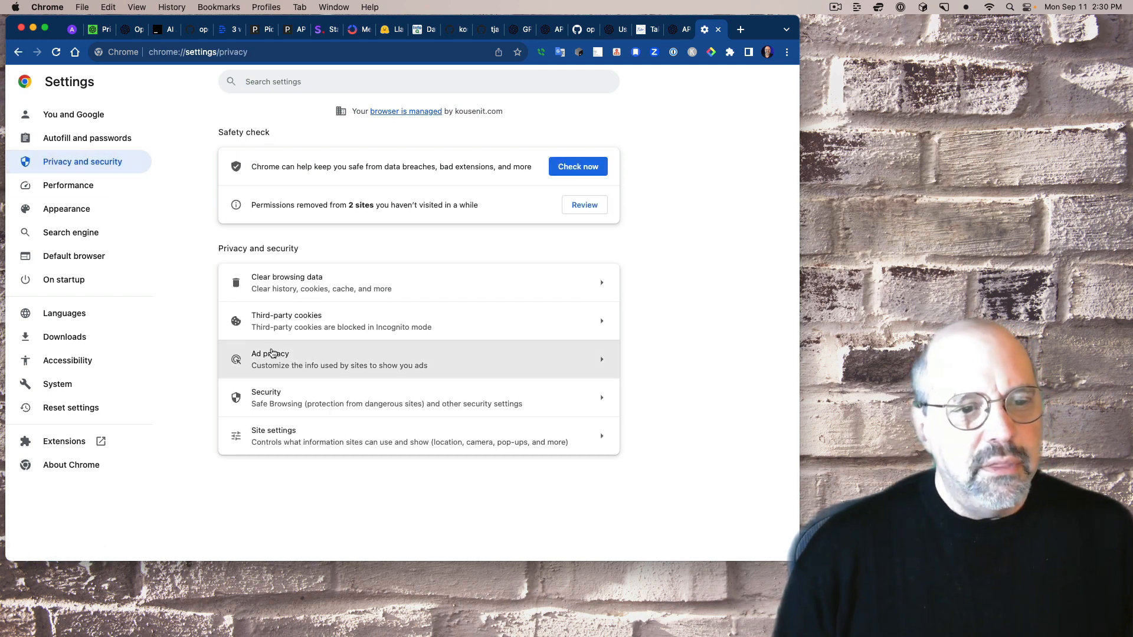
mouse_move(430, 368)
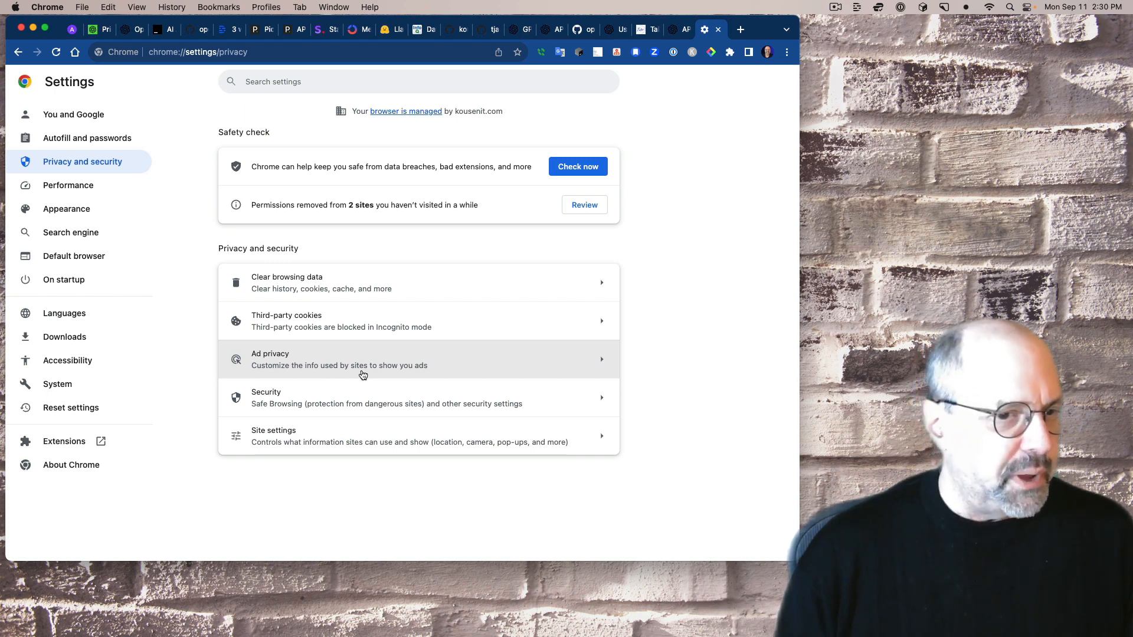
click(338, 359)
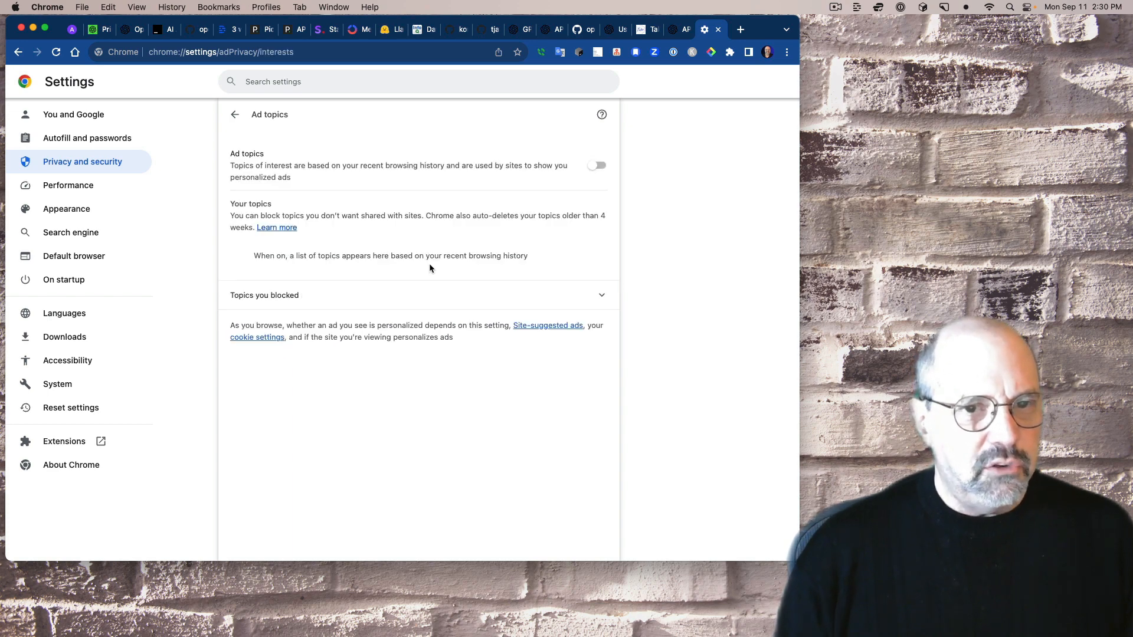
mouse_move(374, 141)
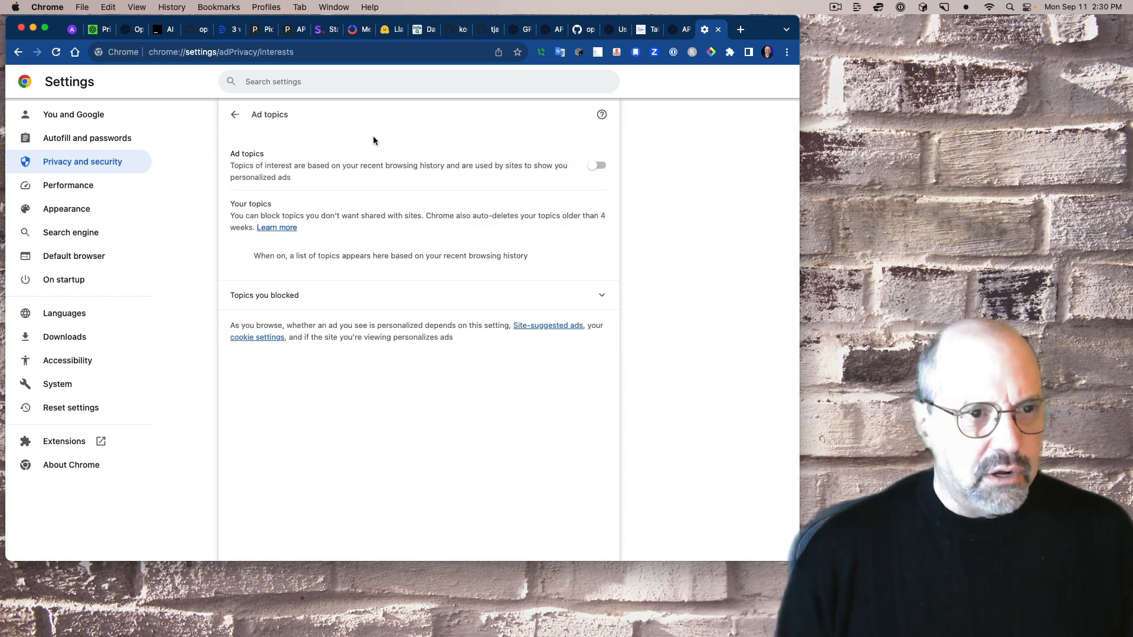
click(235, 114)
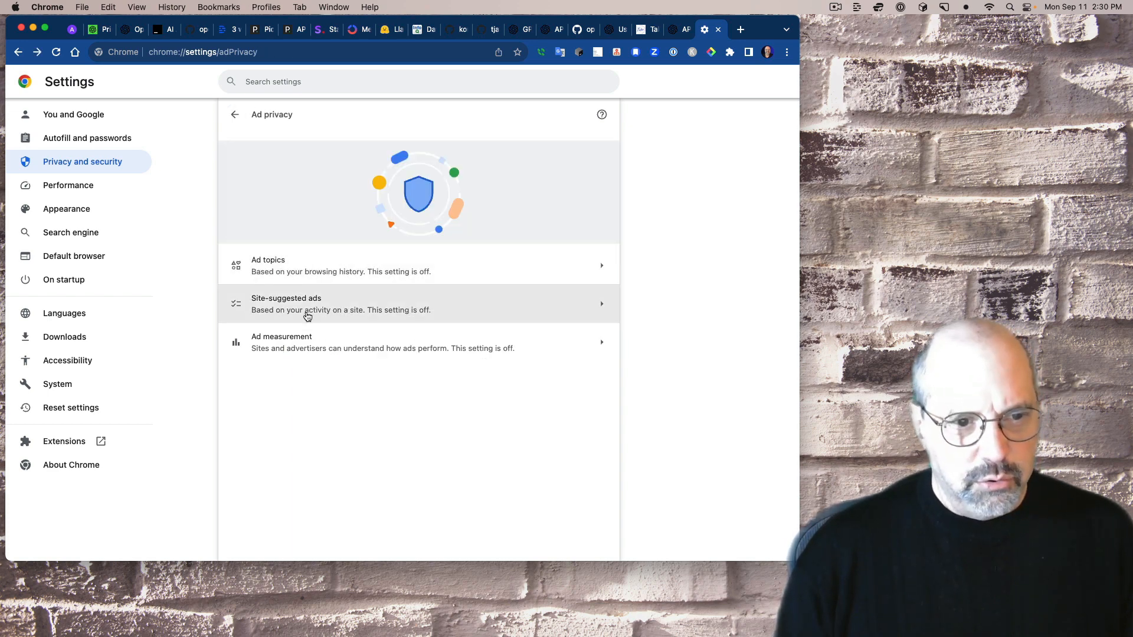
click(303, 303)
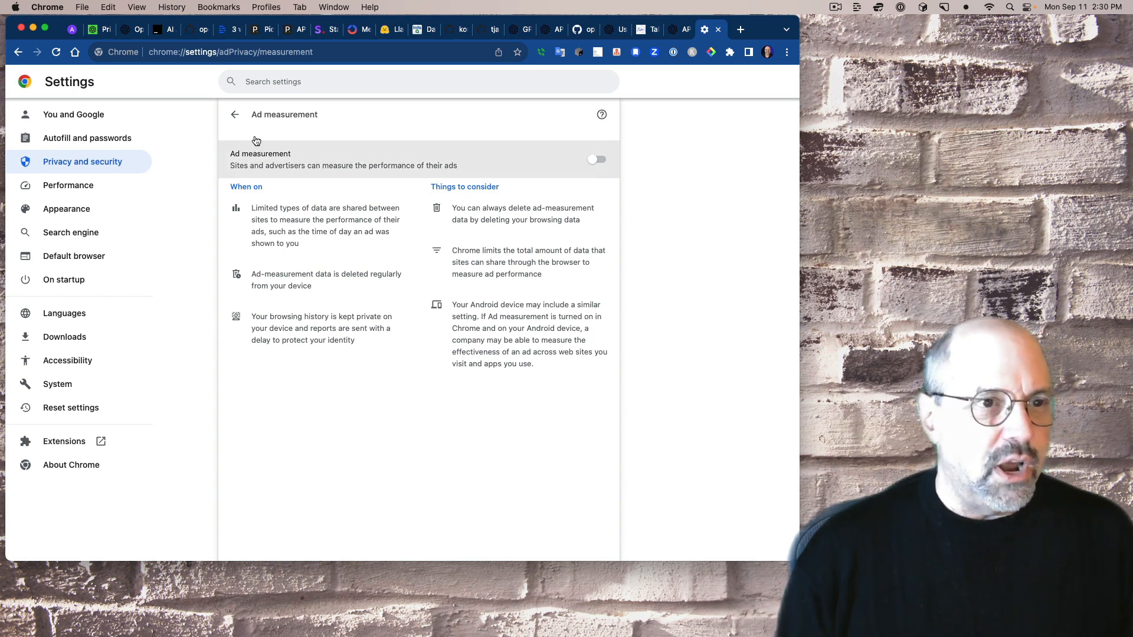
click(234, 114)
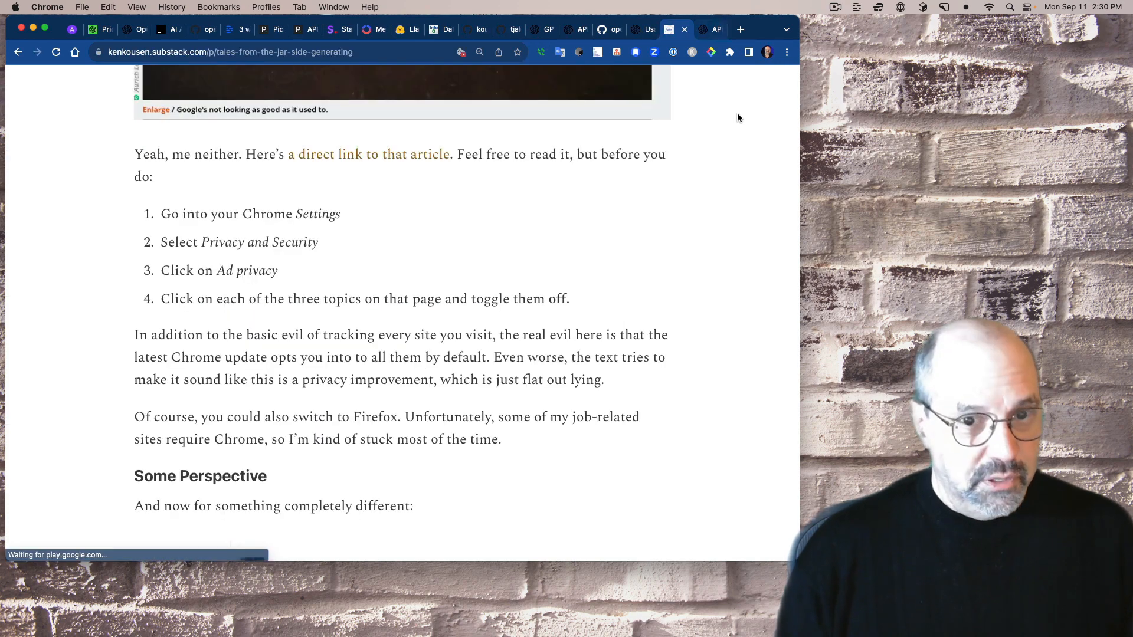
mouse_move(747, 320)
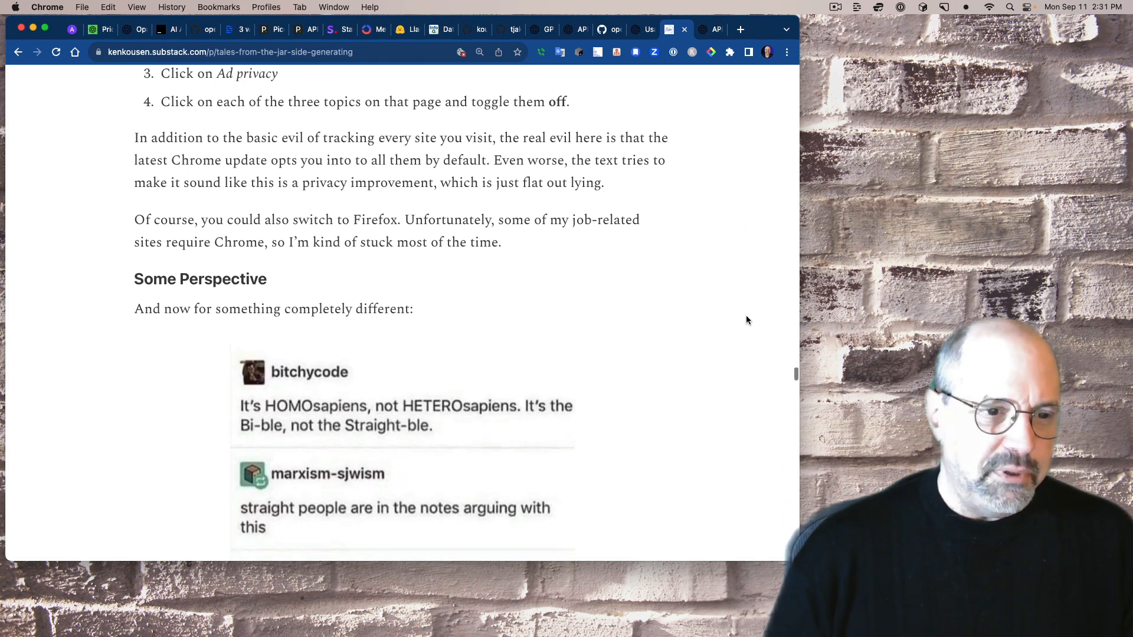
- Read through Some Perspective and the Adam and Steve meme to the Good analogy browser-tabs image
scroll(down, 3)
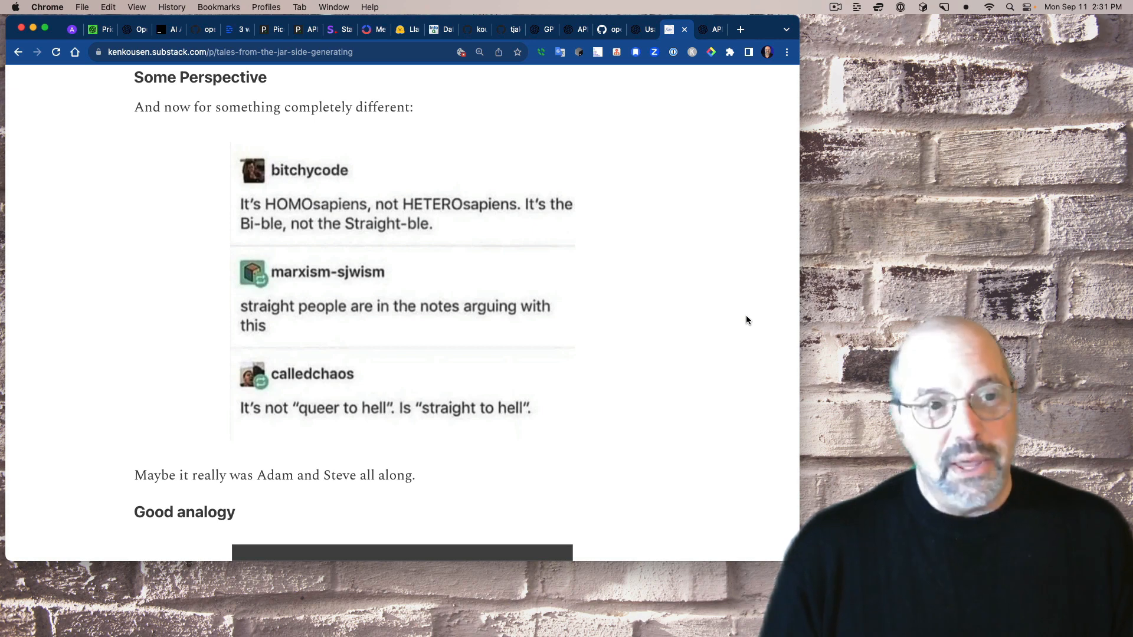
scroll(down, 3)
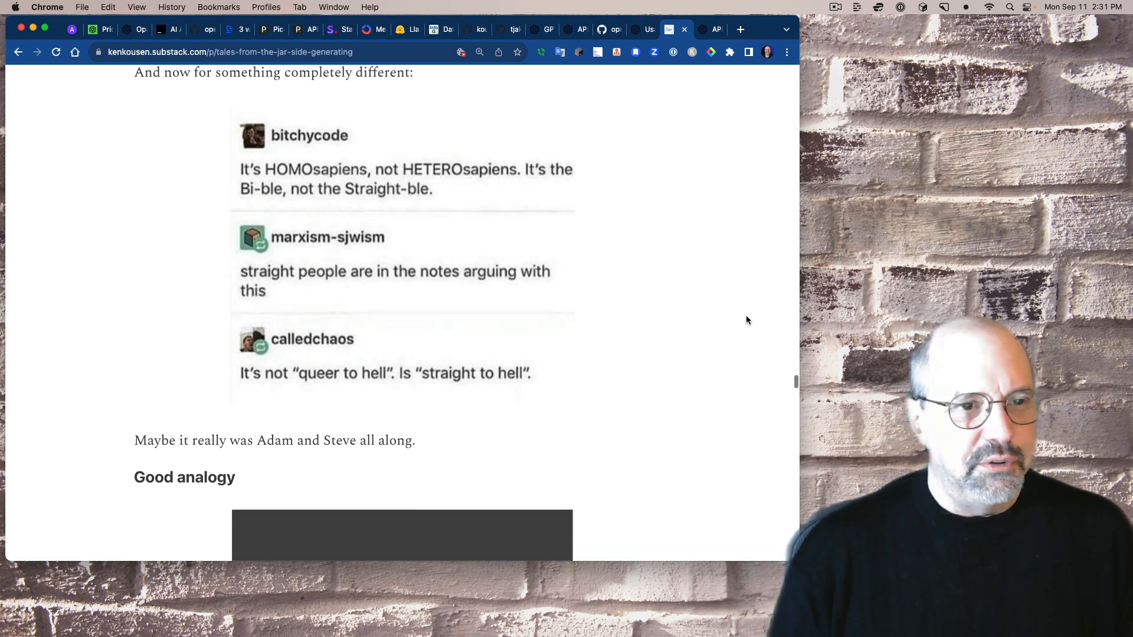
scroll(down, 3)
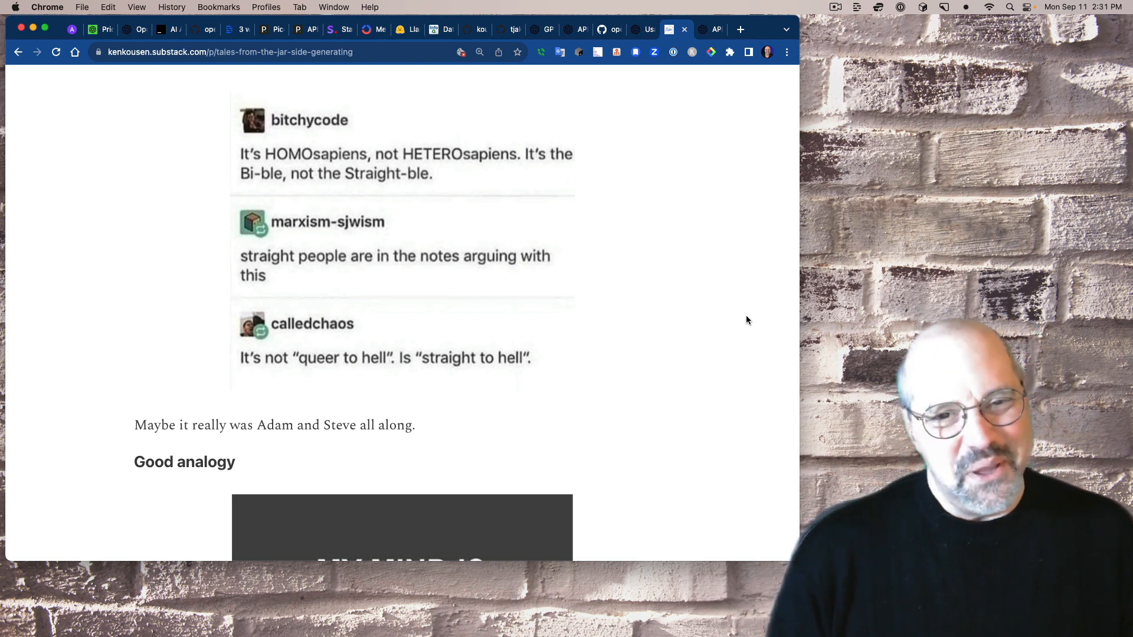
scroll(down, 3)
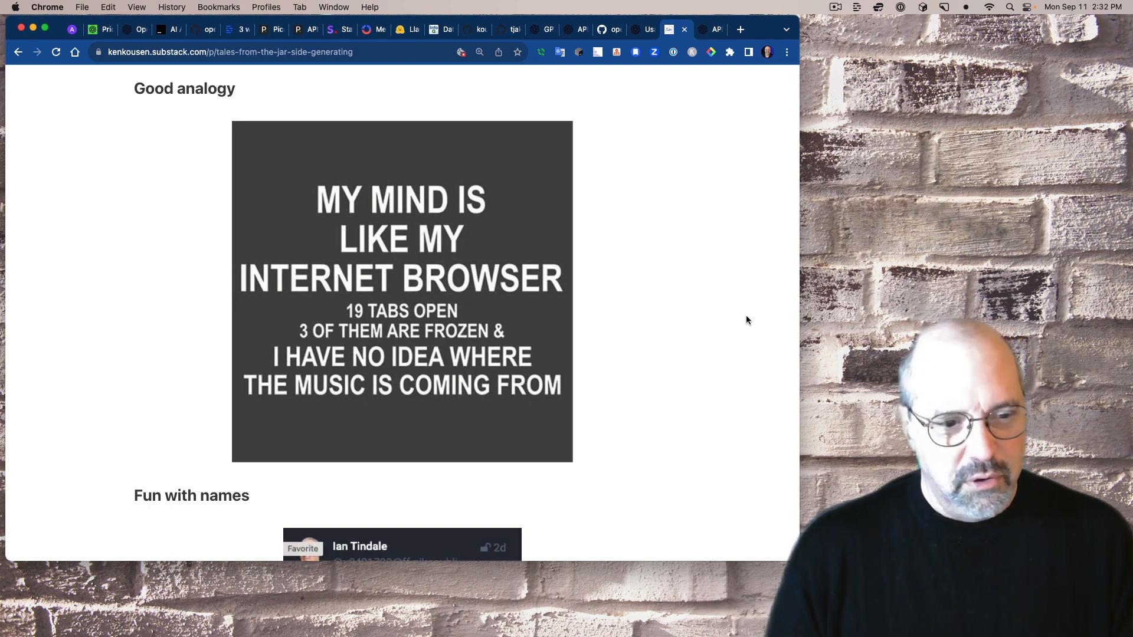
- Read past the Fun with names screenshot to the In case of outrage pearls image
scroll(down, 3)
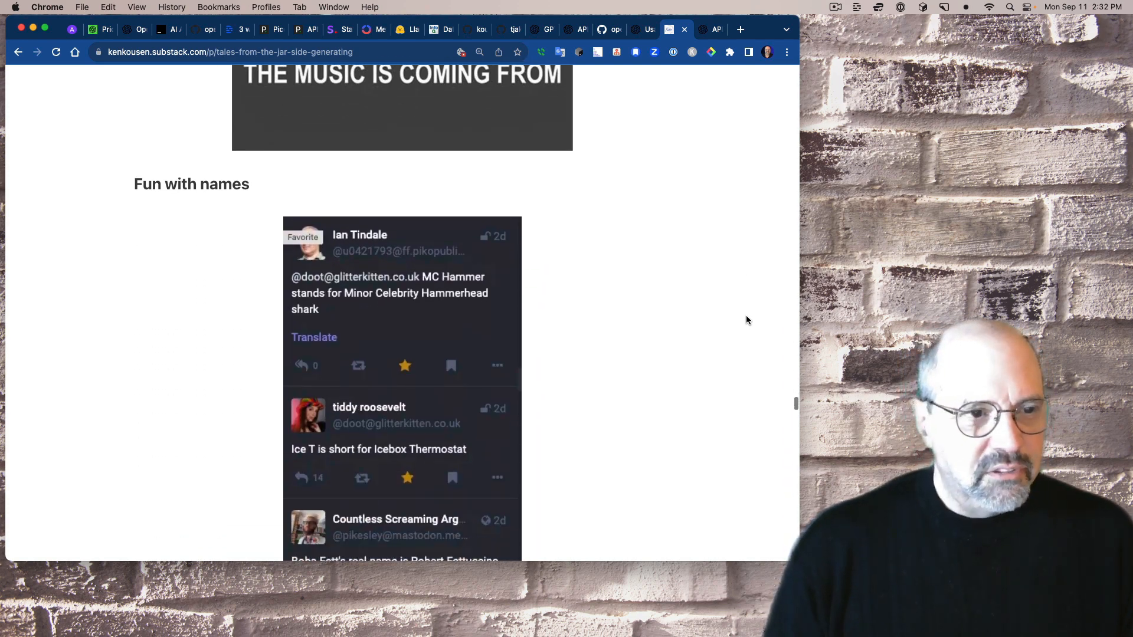
scroll(down, 3)
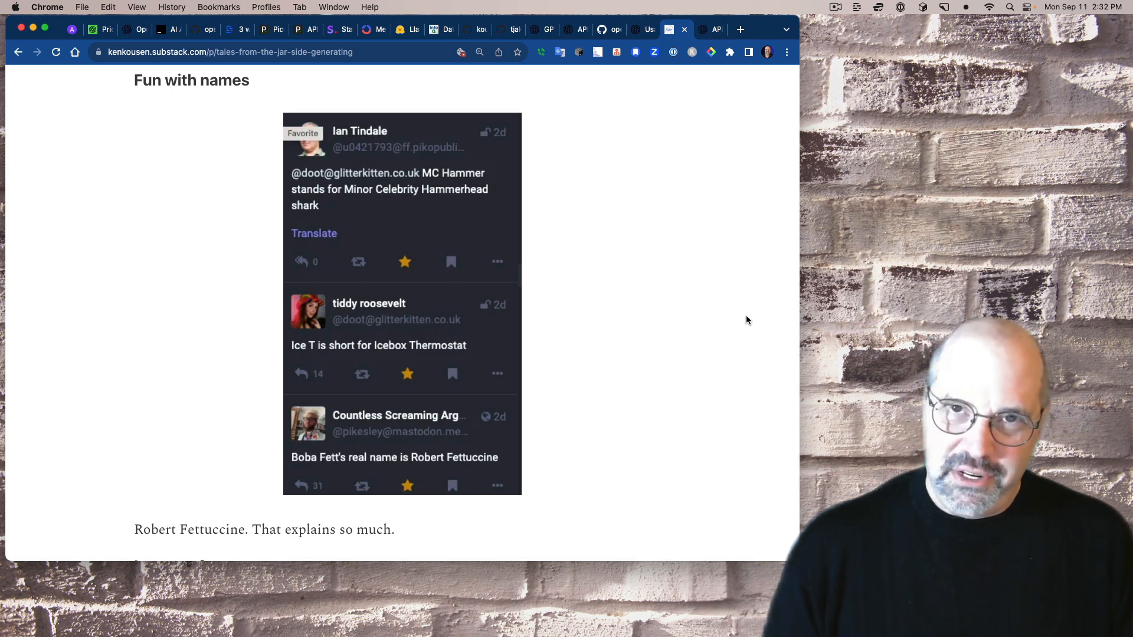
scroll(down, 3)
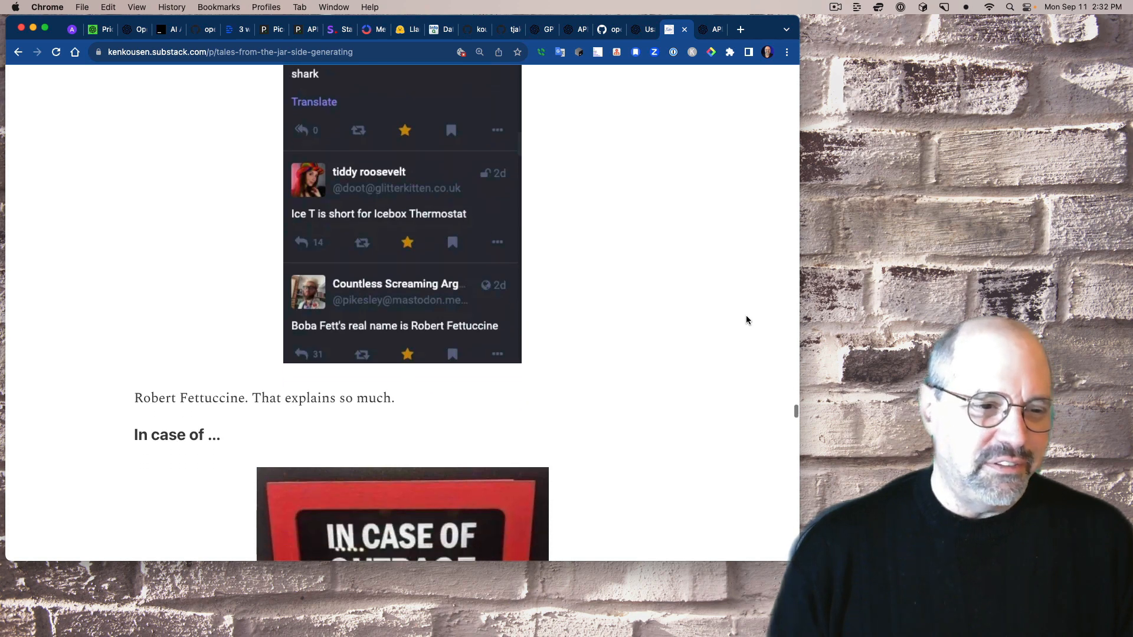
scroll(down, 3)
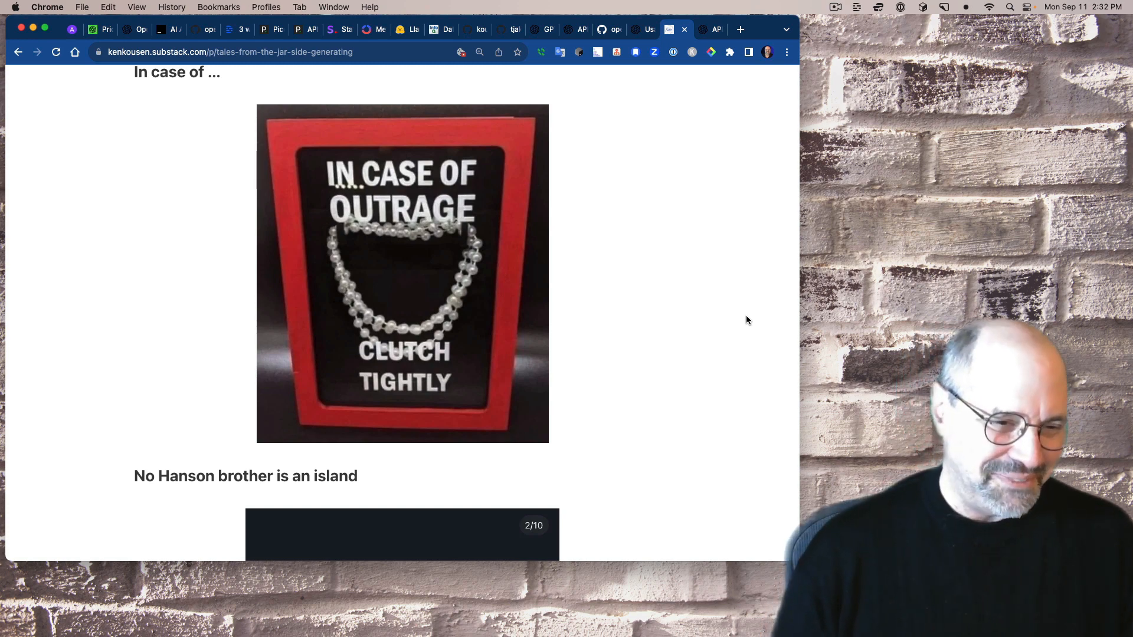
- Read the Hanson brother and Kobayashi Maru skeets down to the Monkees / Smash Mouth plum-thief lyrics
scroll(down, 3)
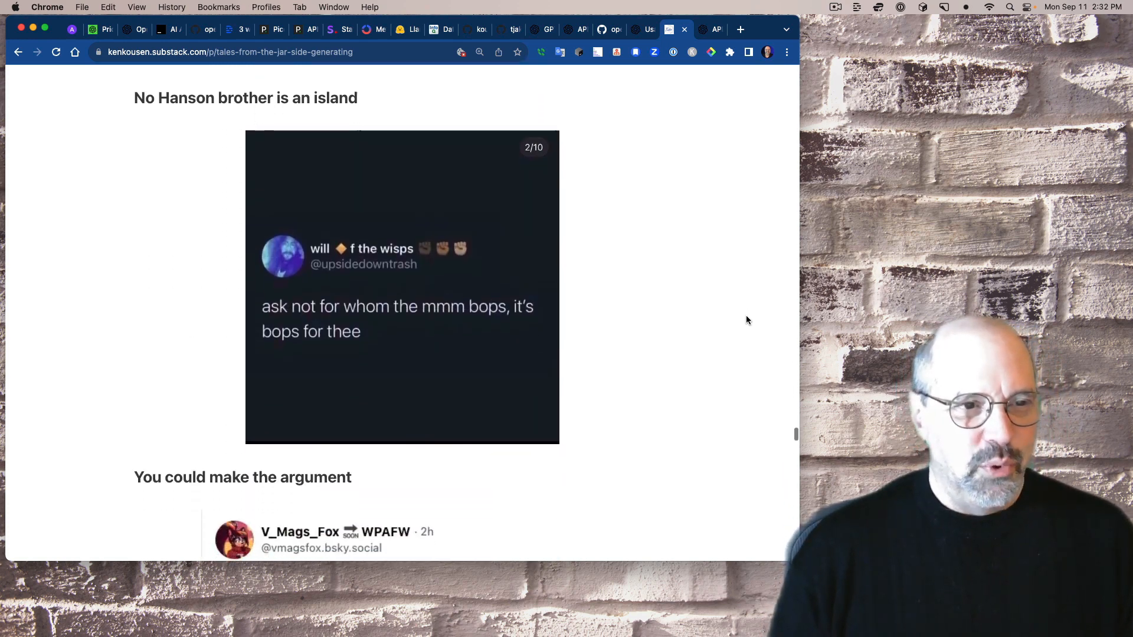
scroll(down, 3)
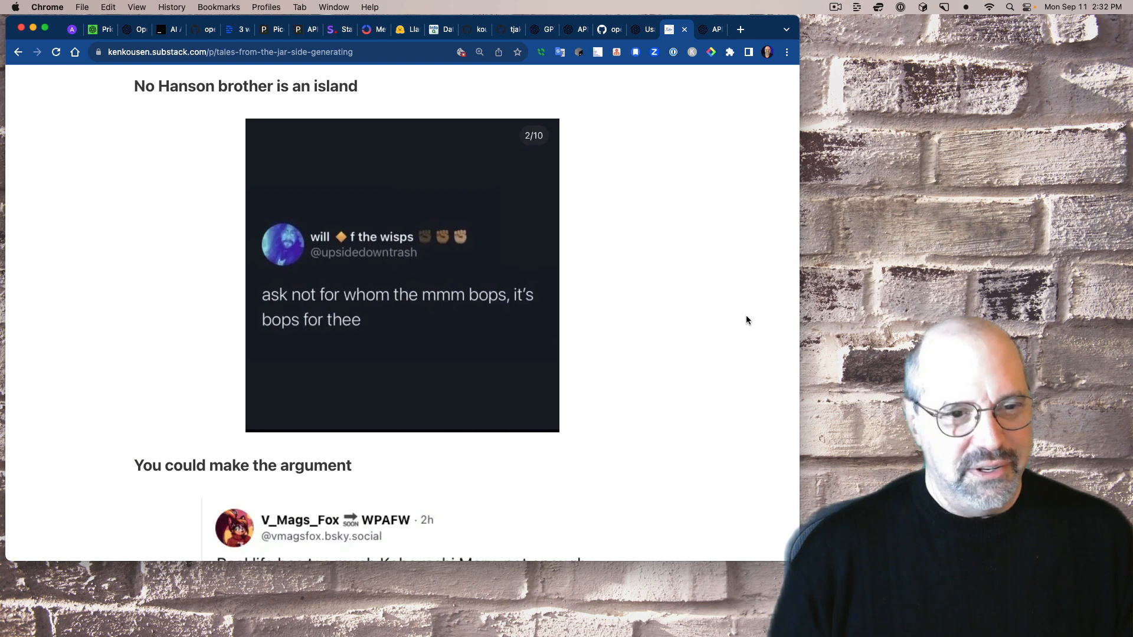
scroll(down, 3)
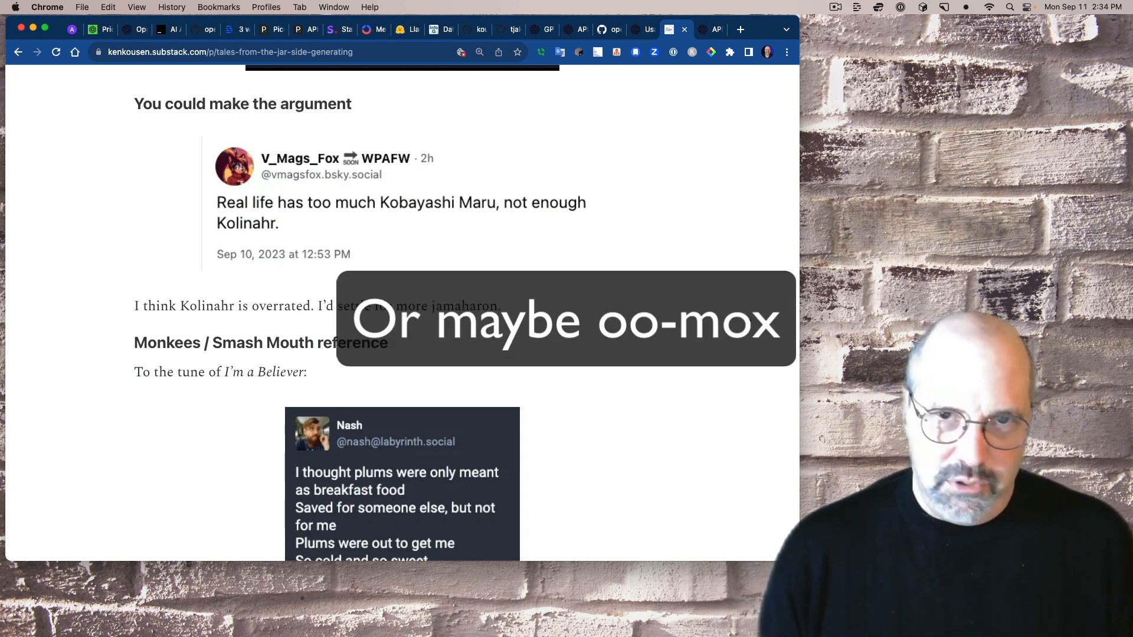
scroll(down, 3)
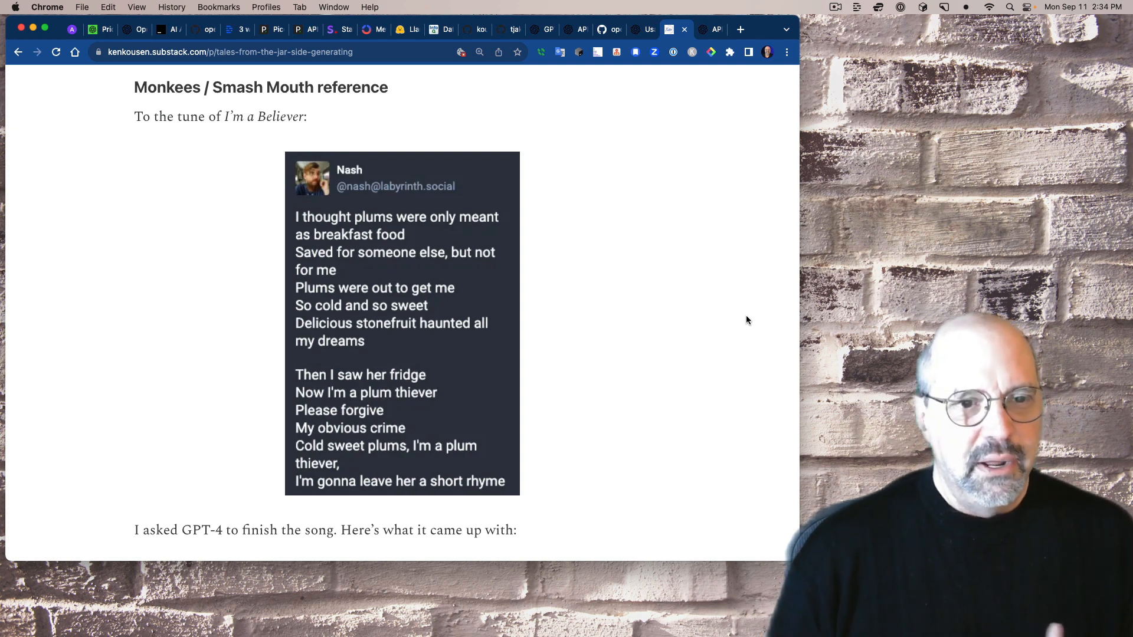
- Read GPT-4's plum-thief song and the Last week / This week lists to the post's end
scroll(down, 3)
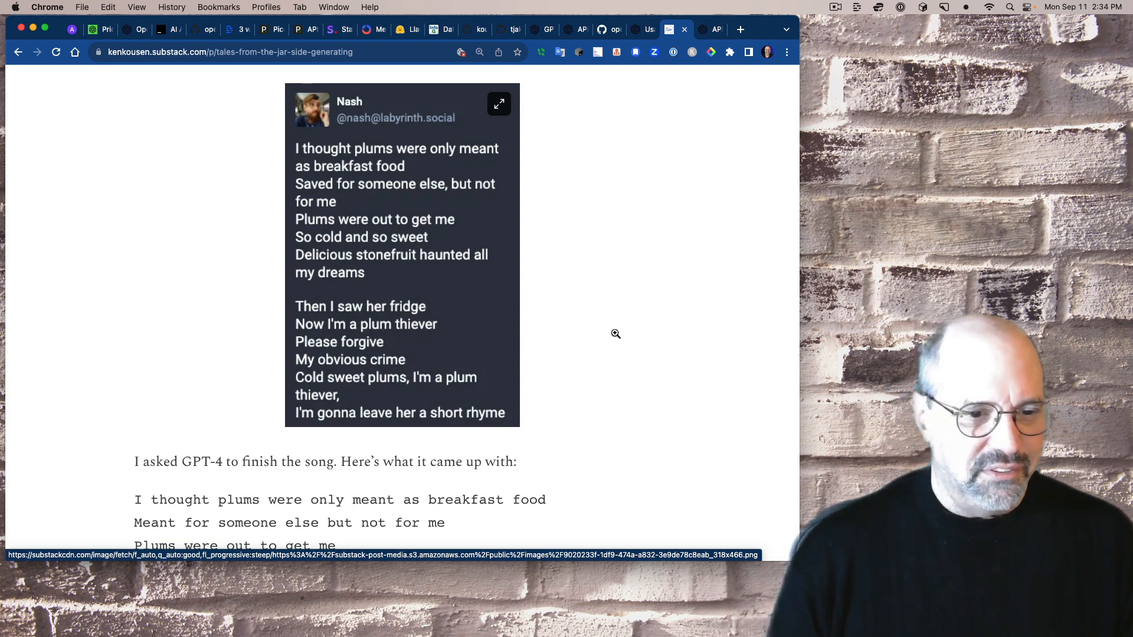
scroll(down, 3)
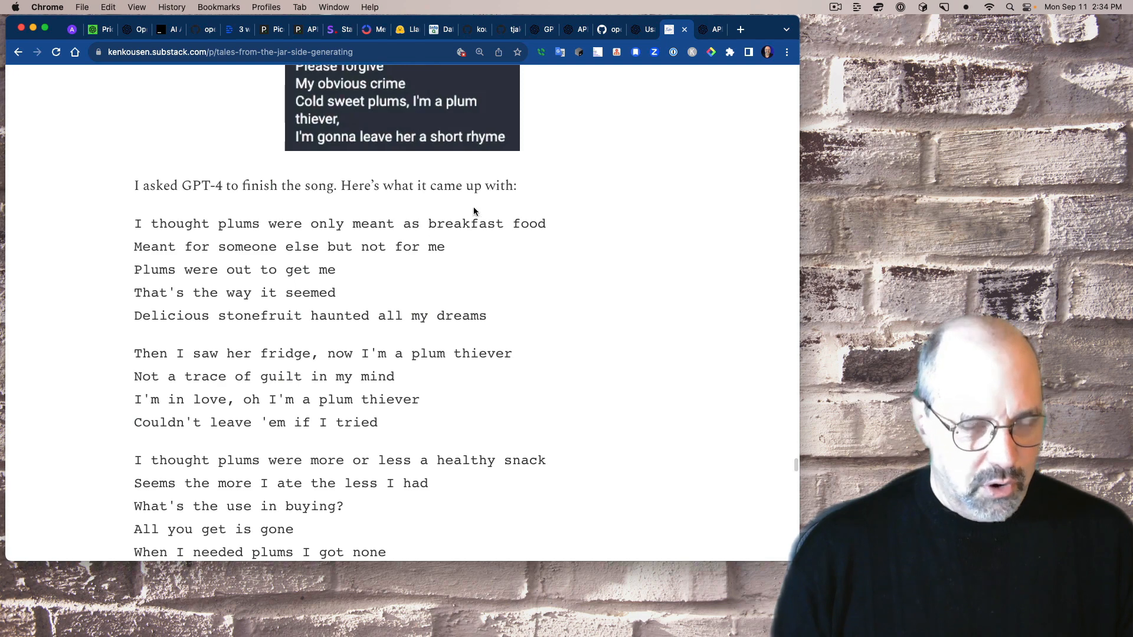
mouse_move(622, 305)
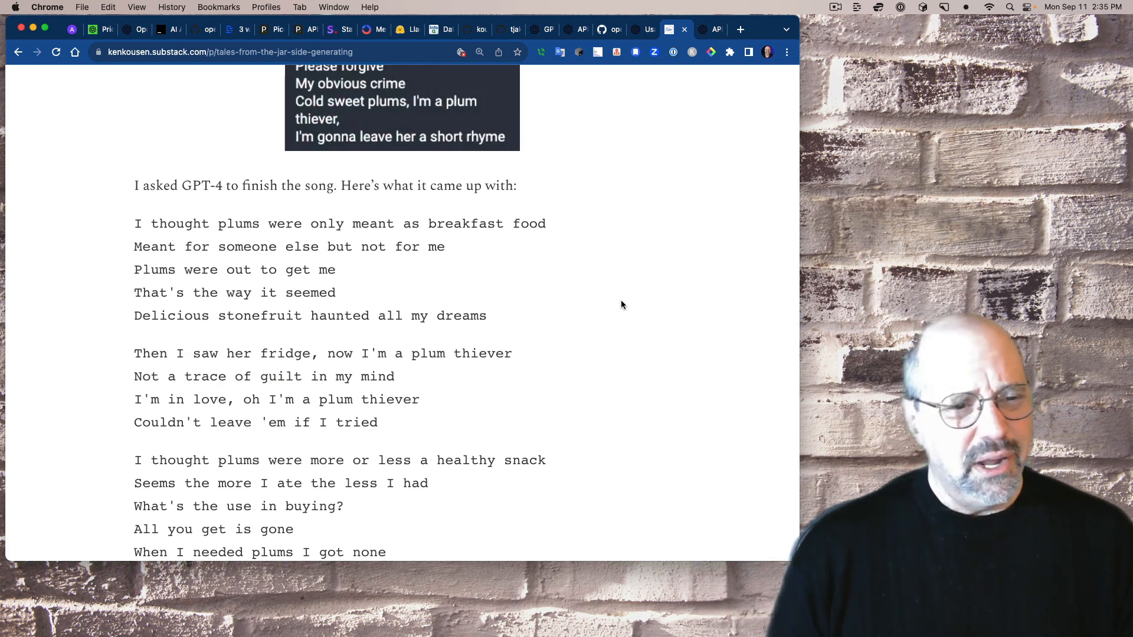
scroll(down, 3)
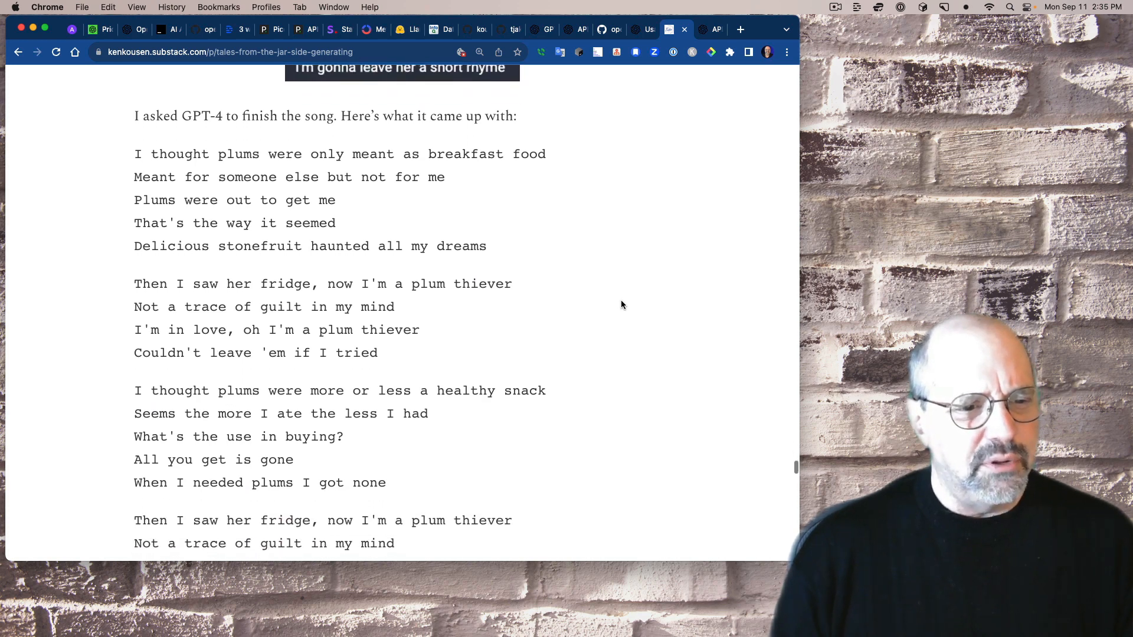
scroll(down, 3)
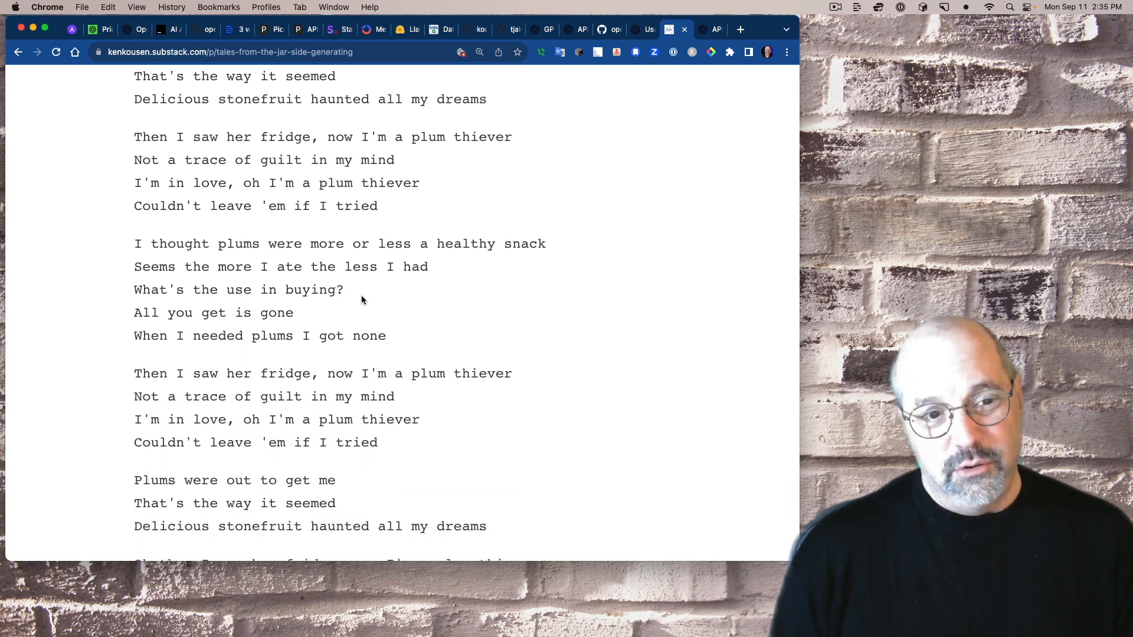
mouse_move(480, 357)
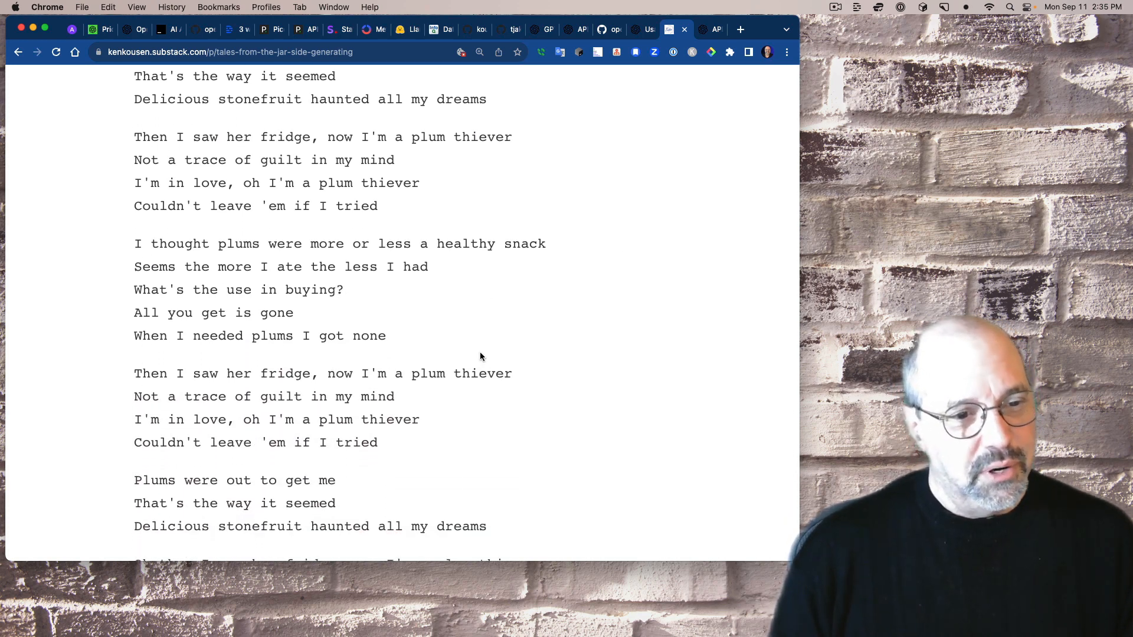
mouse_move(571, 373)
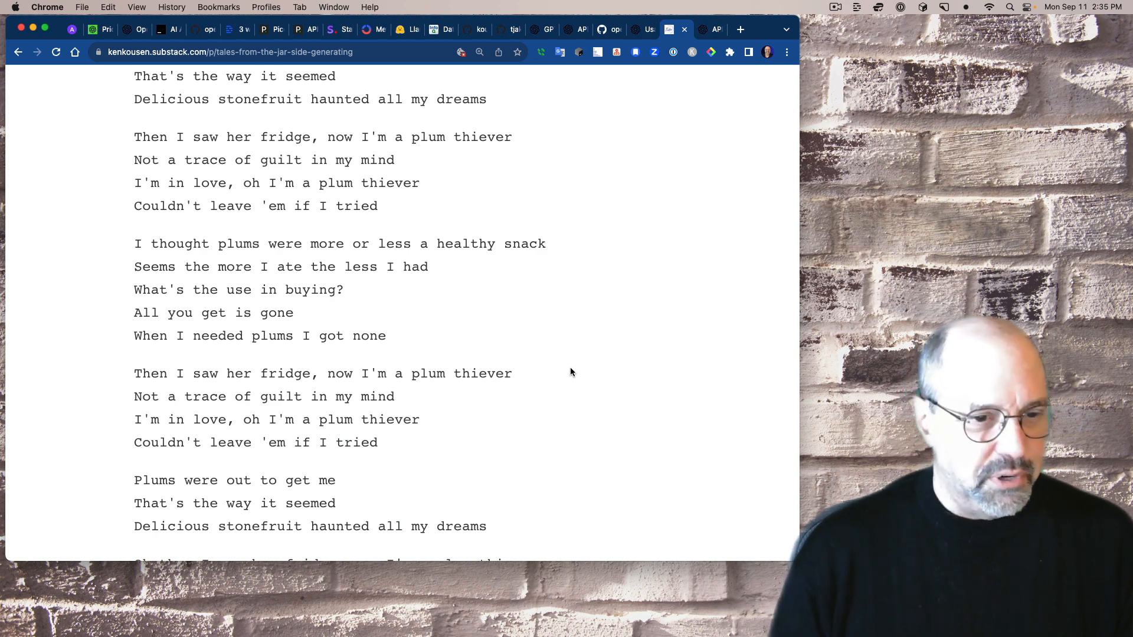
scroll(down, 3)
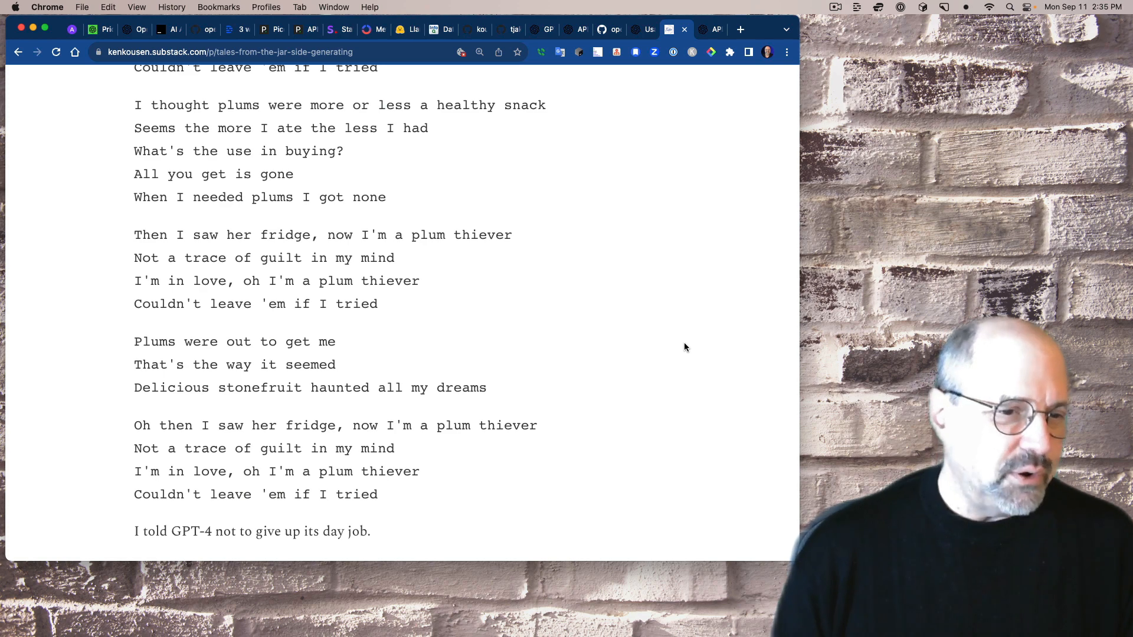
scroll(down, 3)
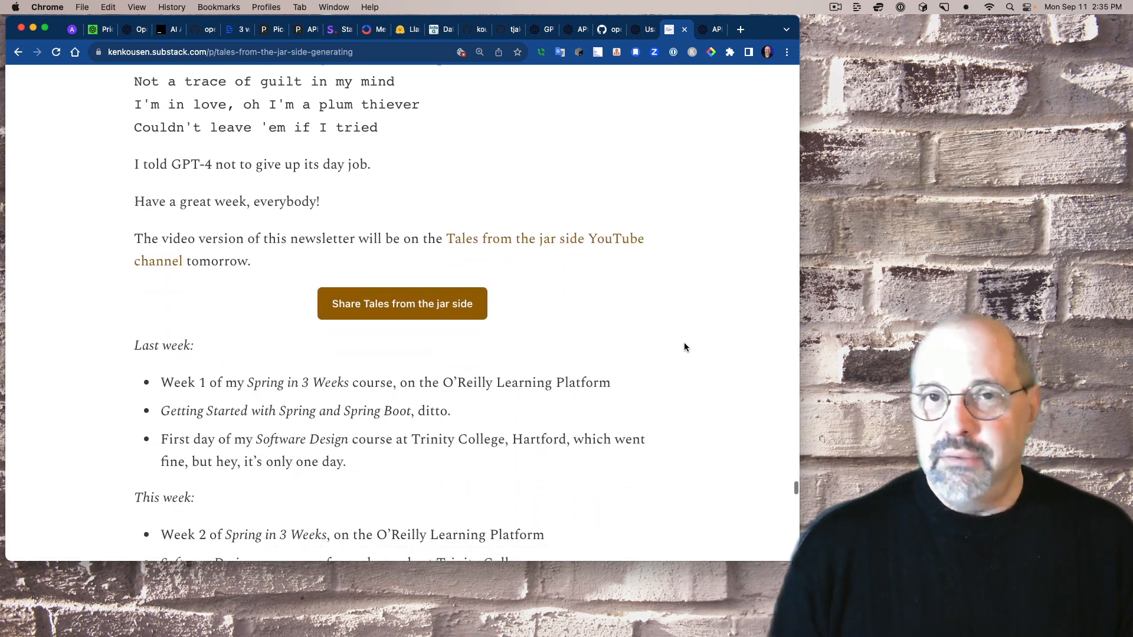
scroll(down, 3)
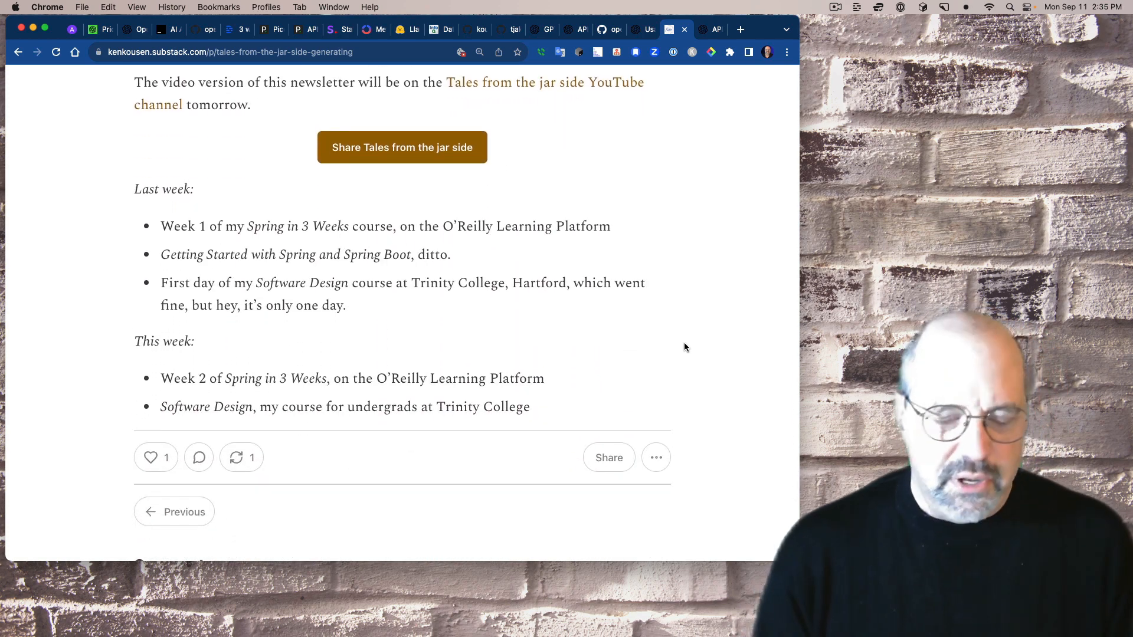